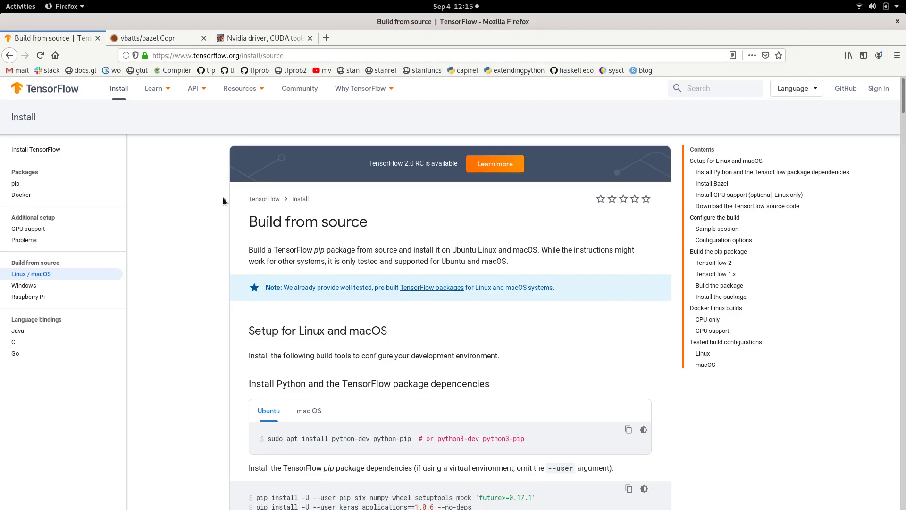
mouse_move(88, 158)
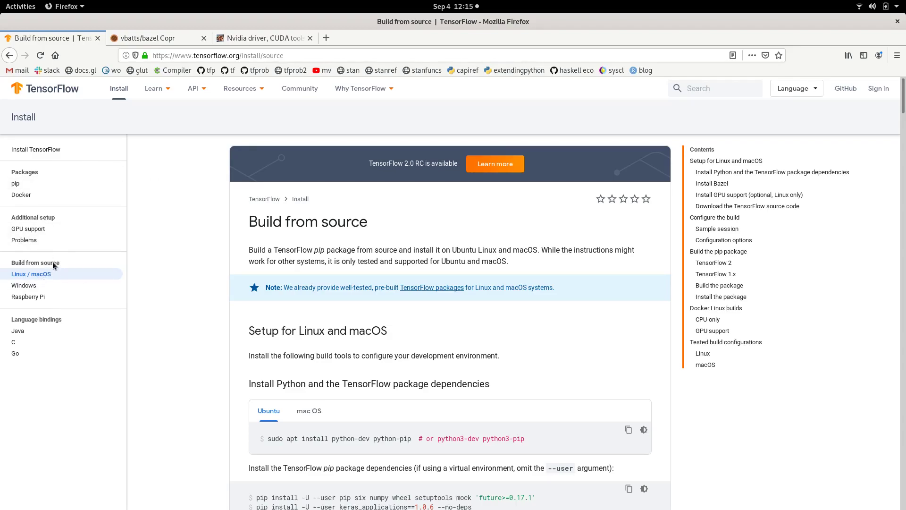
mouse_move(55, 279)
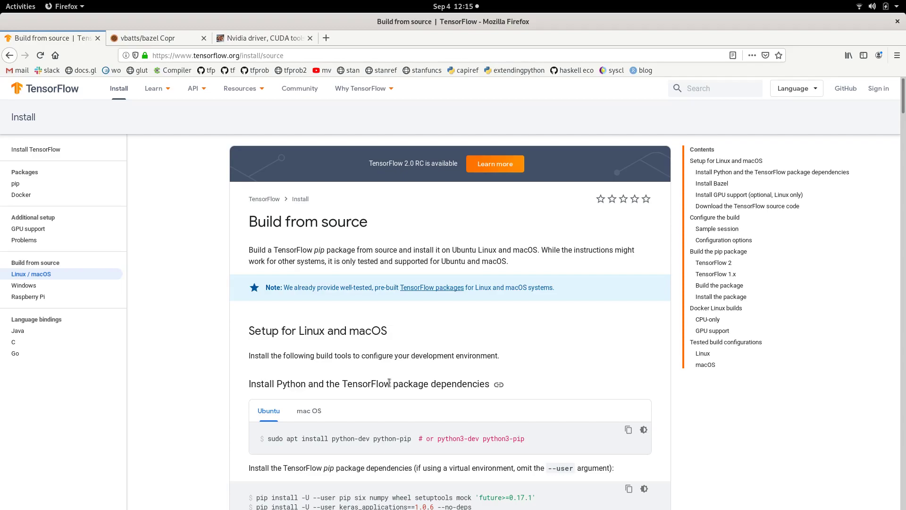
mouse_move(467, 433)
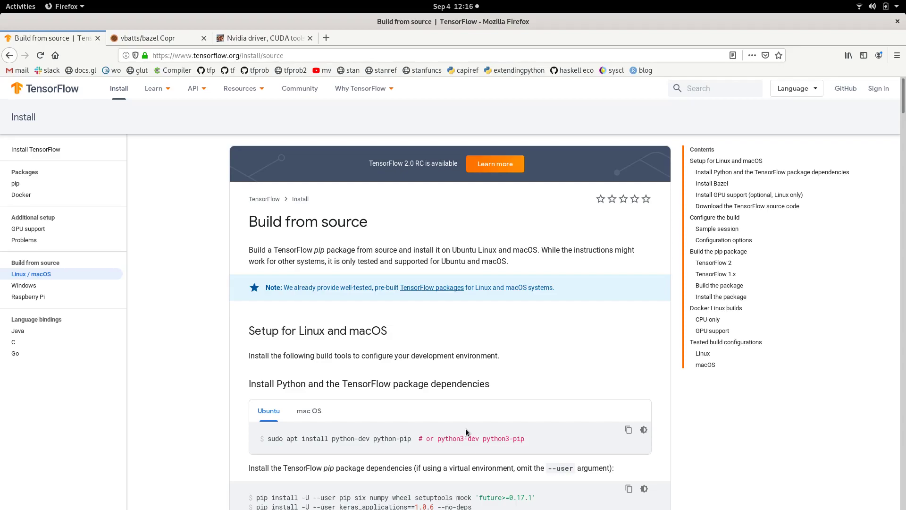
- Show the vbatts/bazel Copr project's Builds list with bazel 0.29.0 as latest succeeded build
scroll(down, 3)
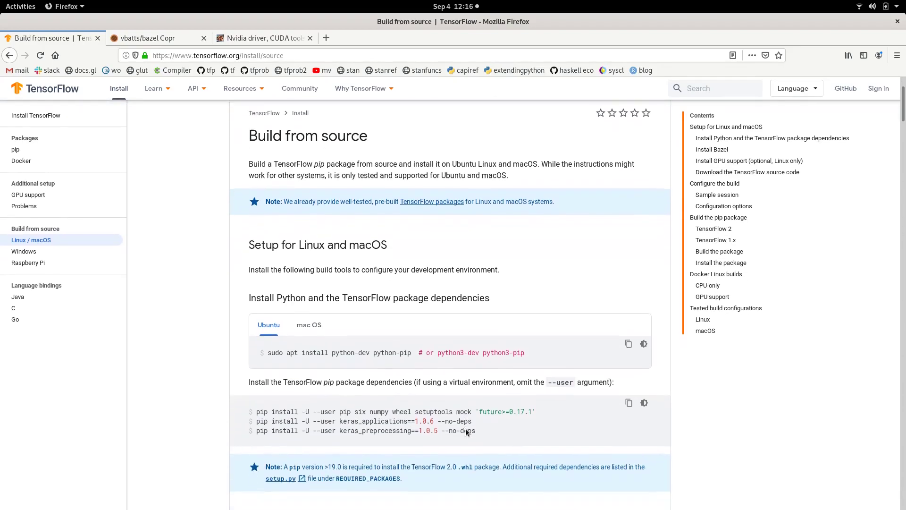
scroll(down, 3)
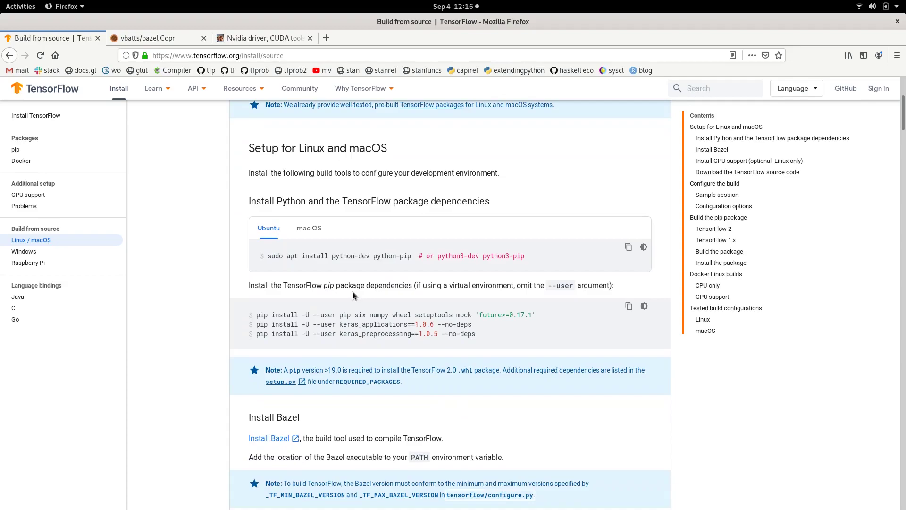
mouse_move(298, 218)
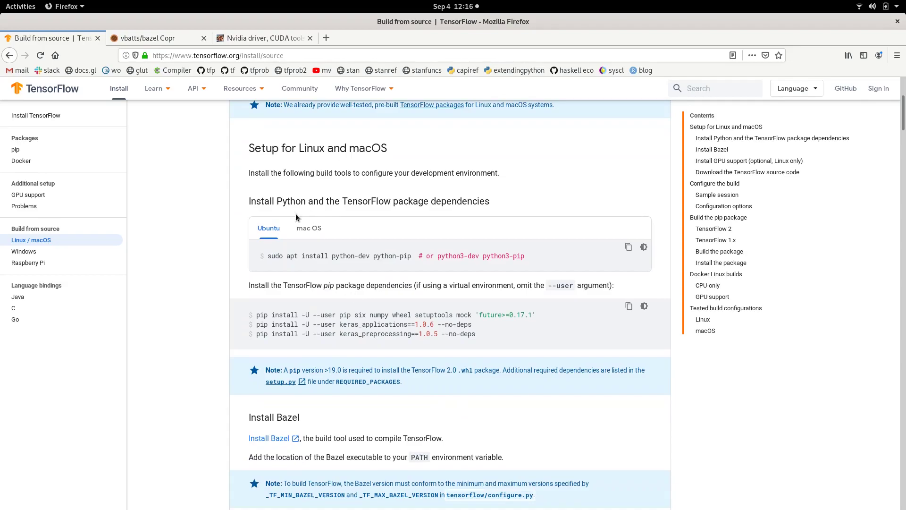
mouse_move(451, 213)
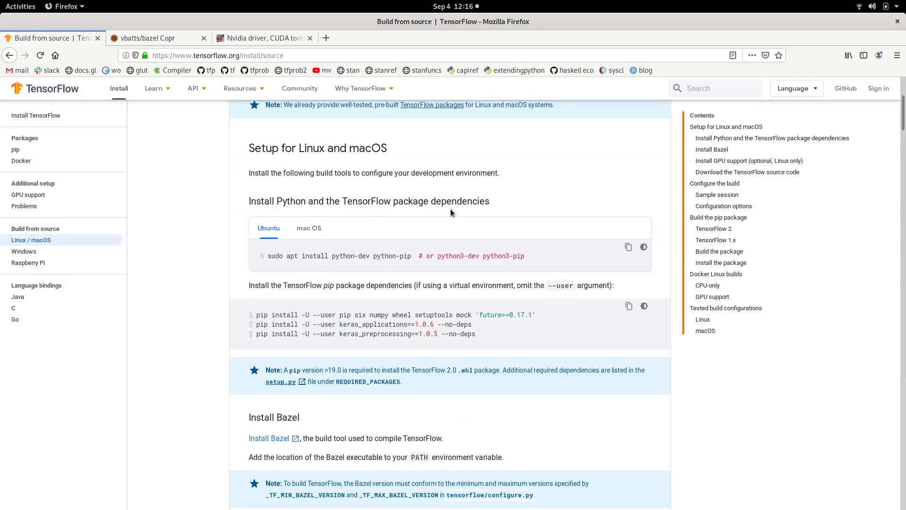
mouse_move(364, 247)
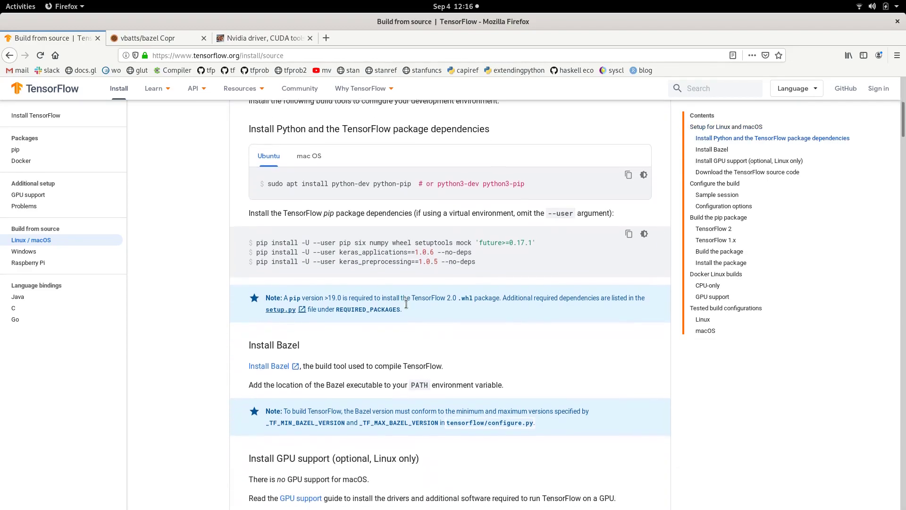
scroll(down, 3)
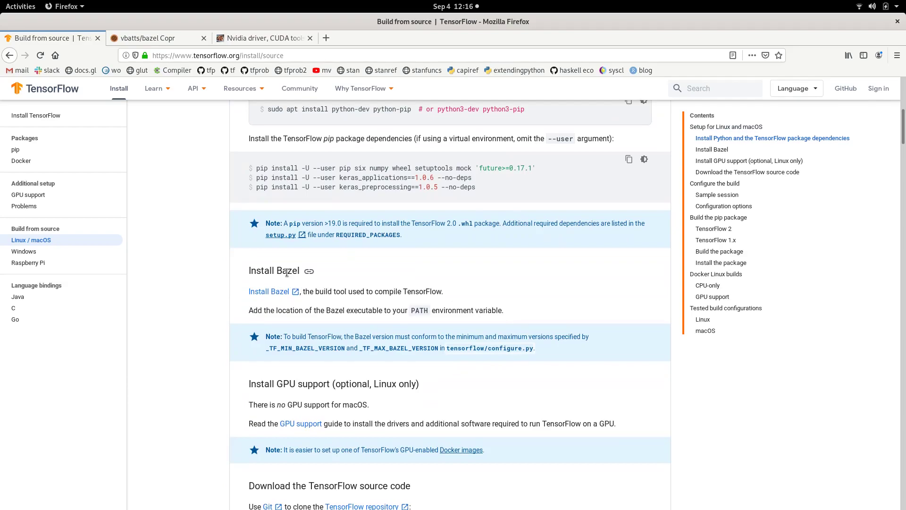
mouse_move(302, 292)
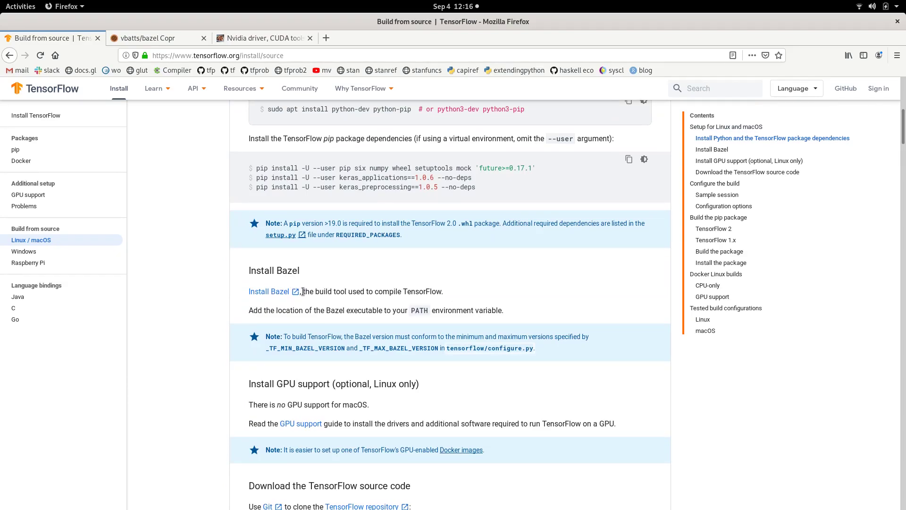
mouse_move(391, 334)
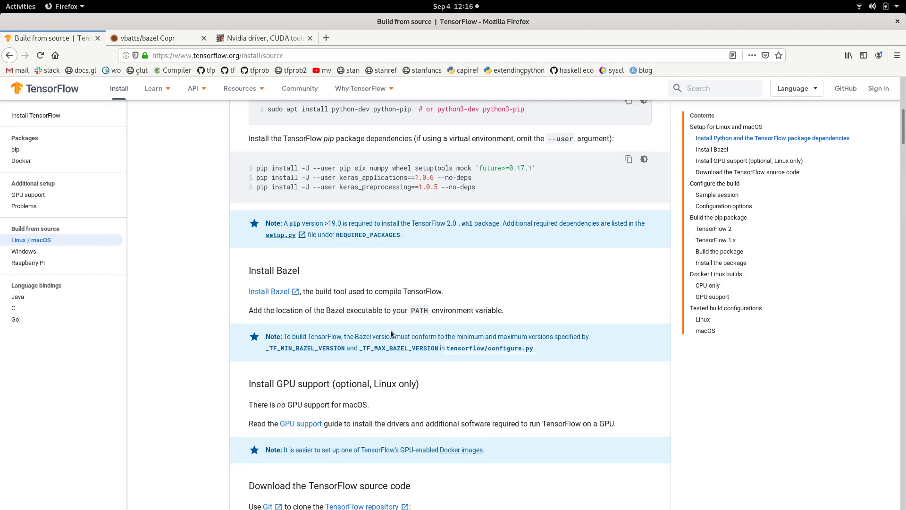
scroll(down, 3)
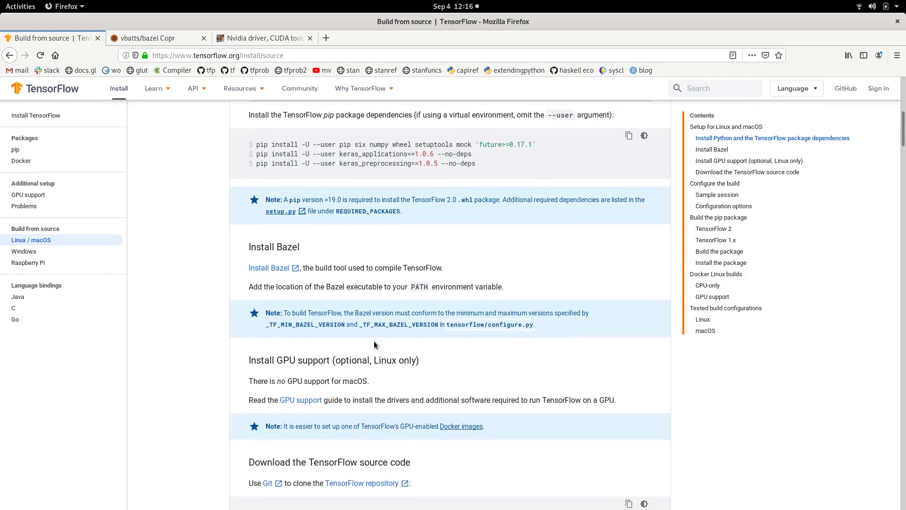
scroll(down, 3)
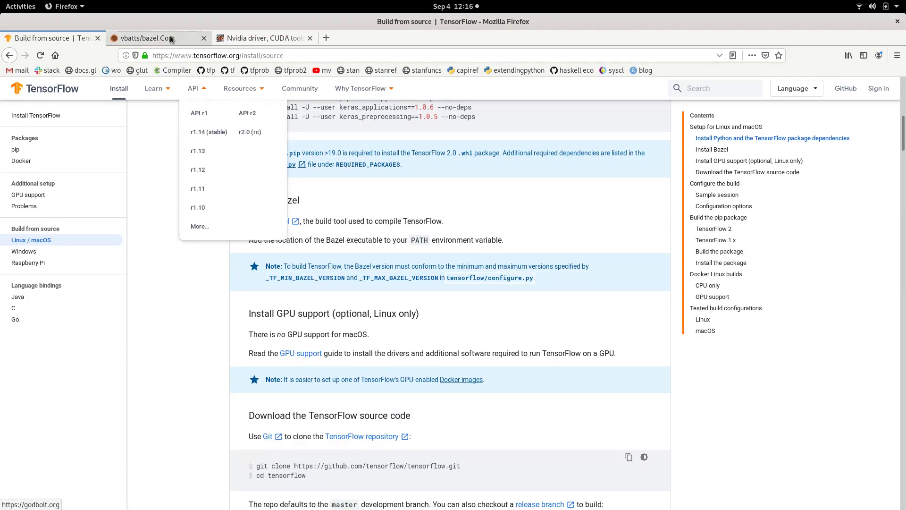
click(156, 38)
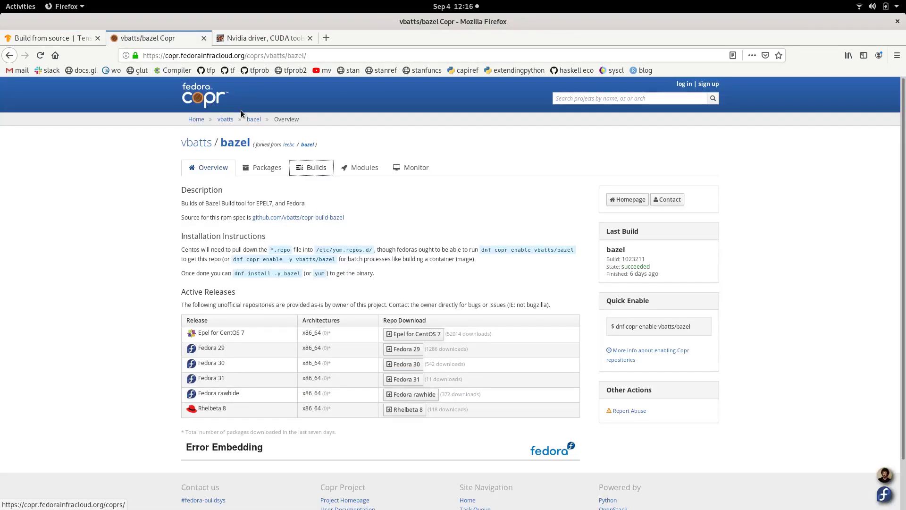
mouse_move(305, 207)
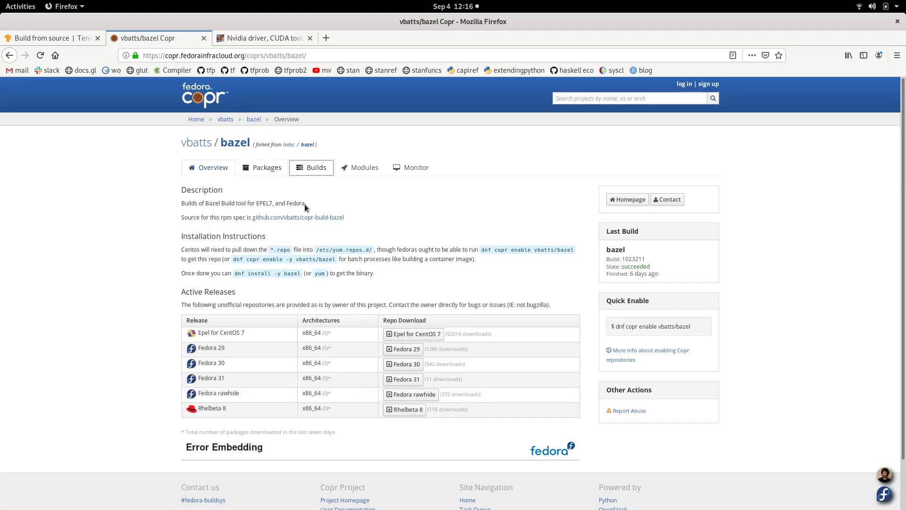
mouse_move(370, 232)
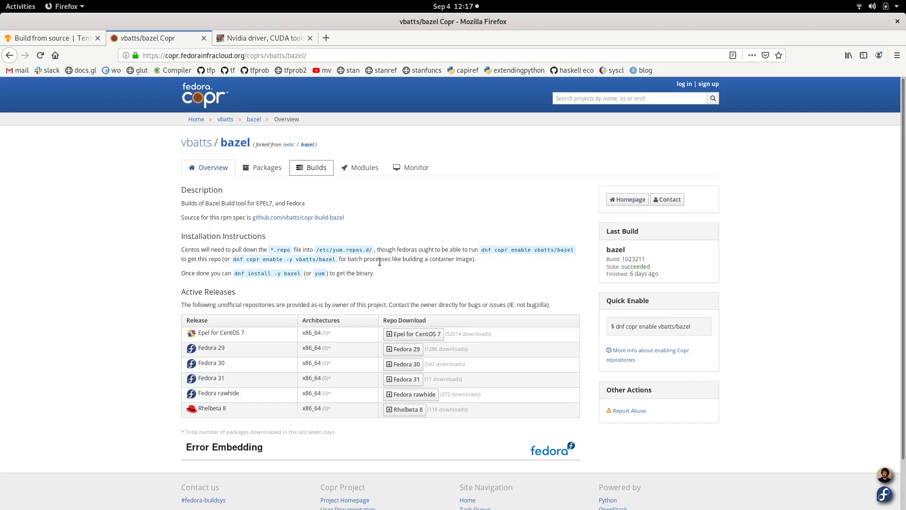
mouse_move(318, 168)
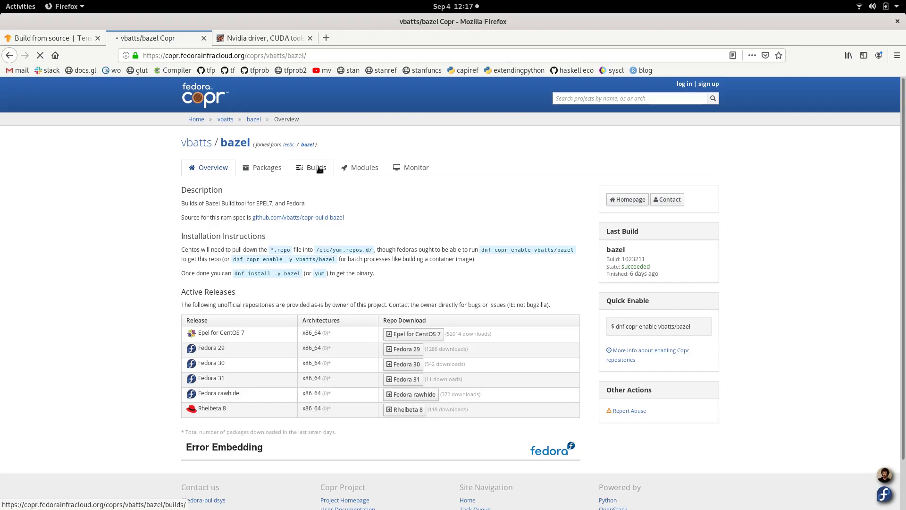
click(312, 167)
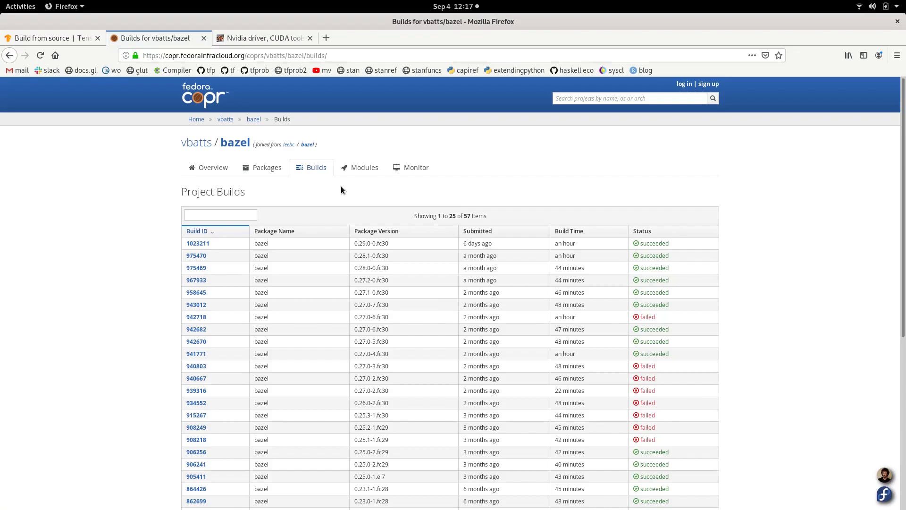
mouse_move(357, 288)
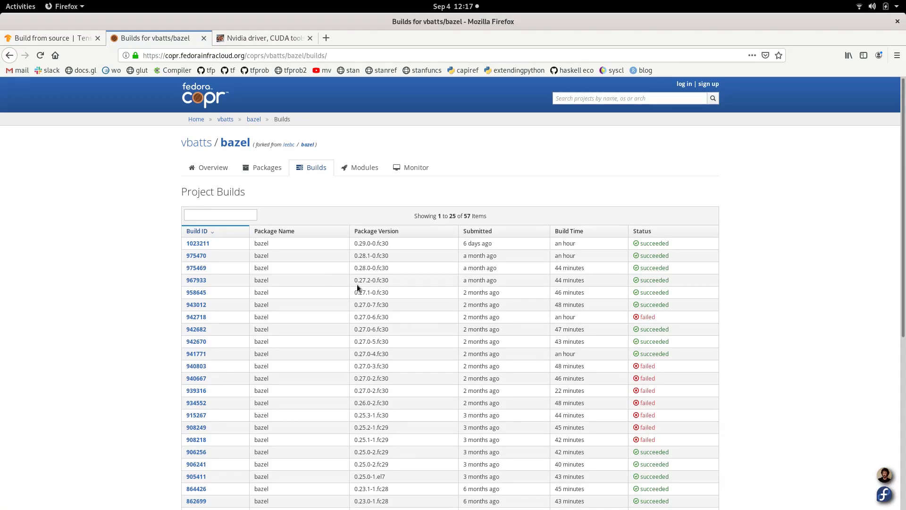
mouse_move(368, 267)
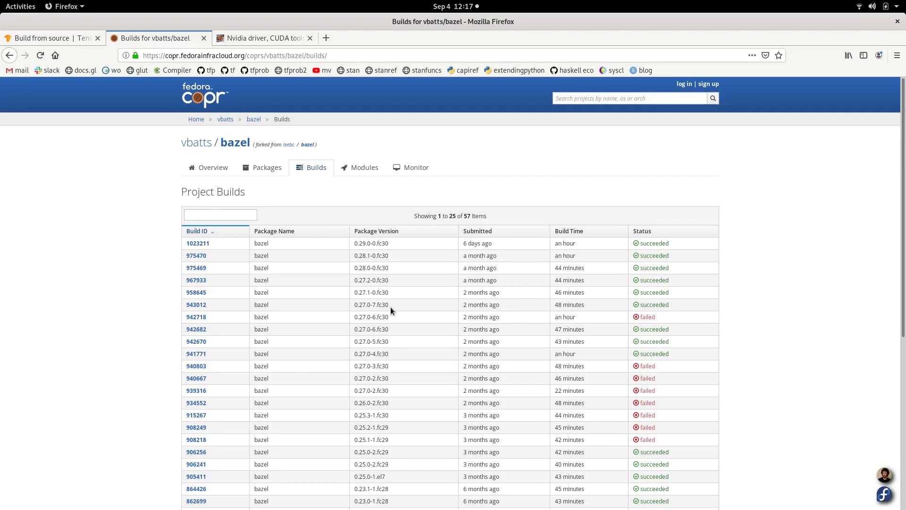
mouse_move(434, 306)
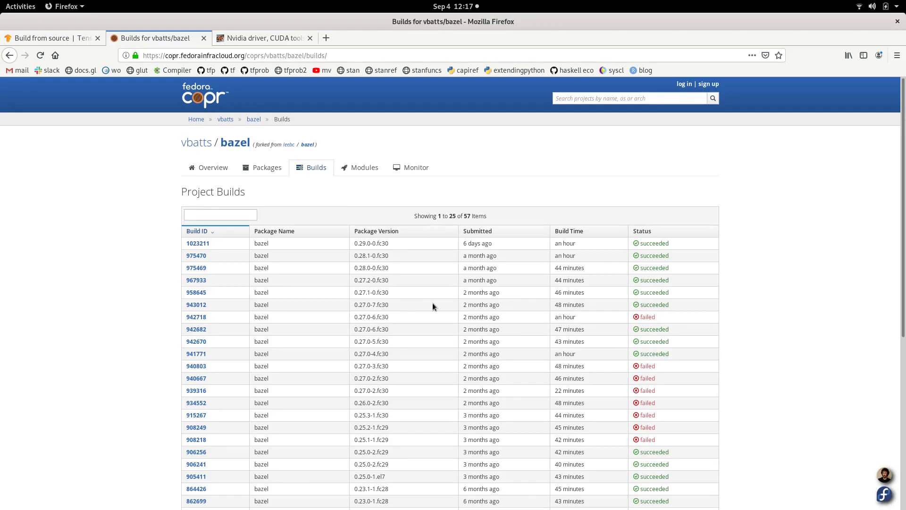
mouse_move(385, 289)
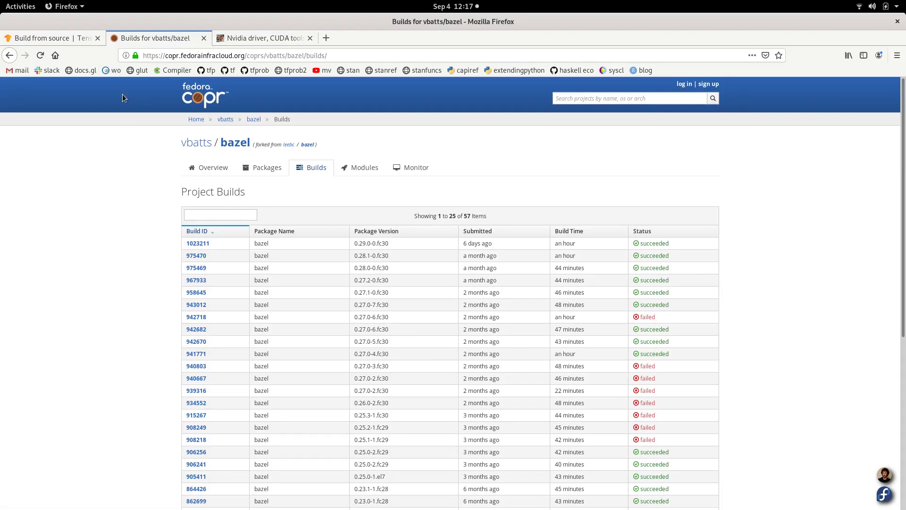
- Open tensorflow/configure.py in a new tab and view the _TF_MIN/_TF_MAX_BAZEL_VERSION lines (0.24.1, 0.26.1)
click(47, 38)
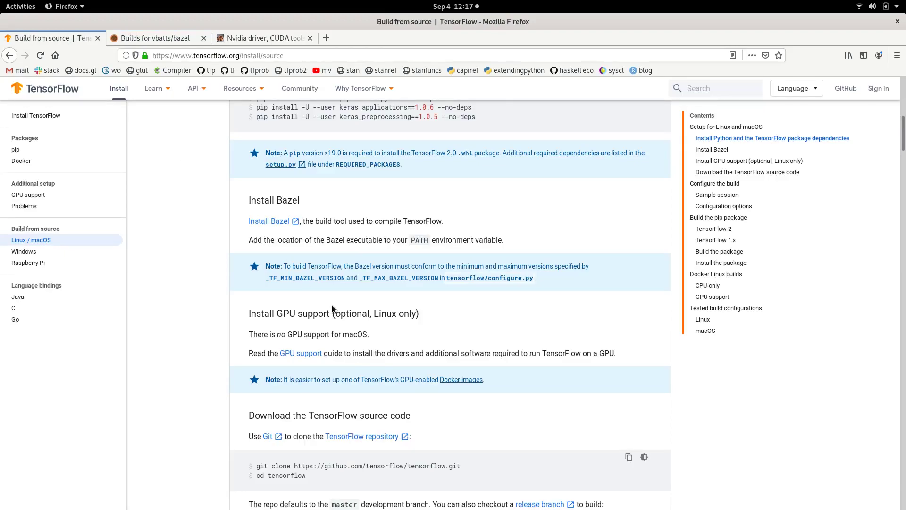
mouse_move(376, 261)
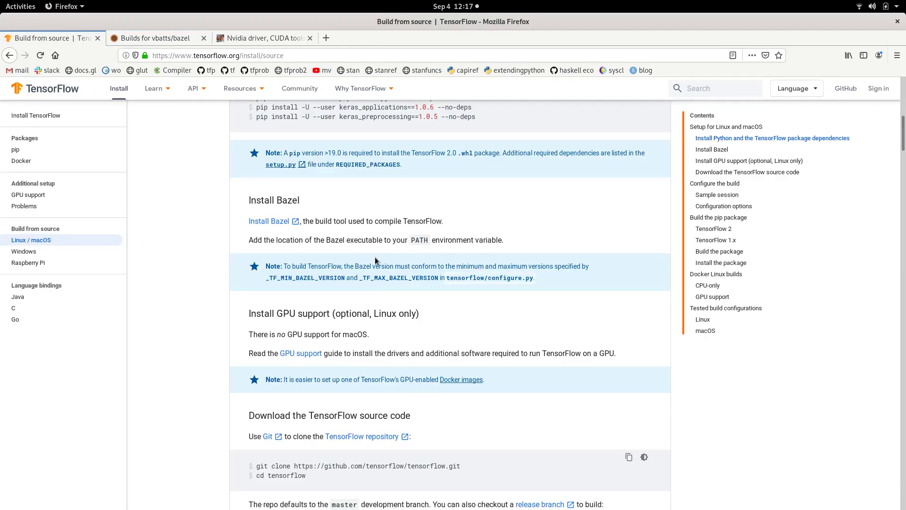
mouse_move(488, 275)
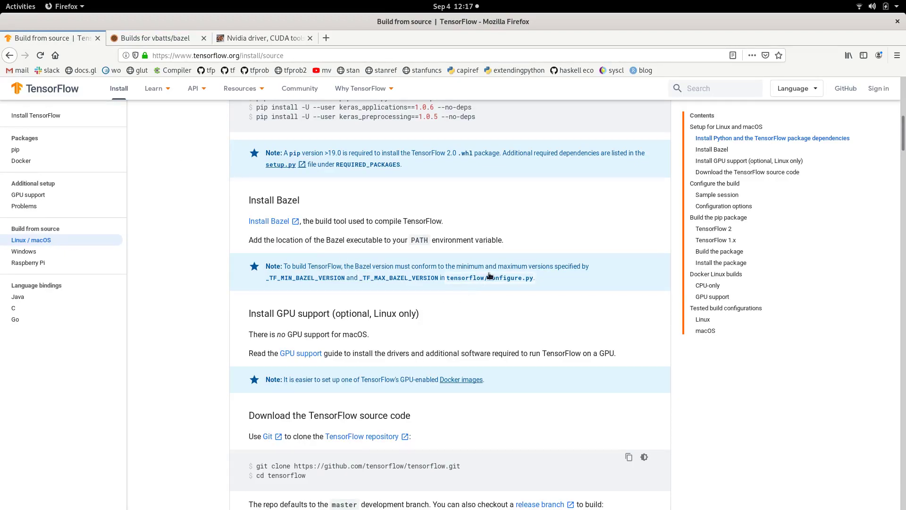
mouse_move(490, 278)
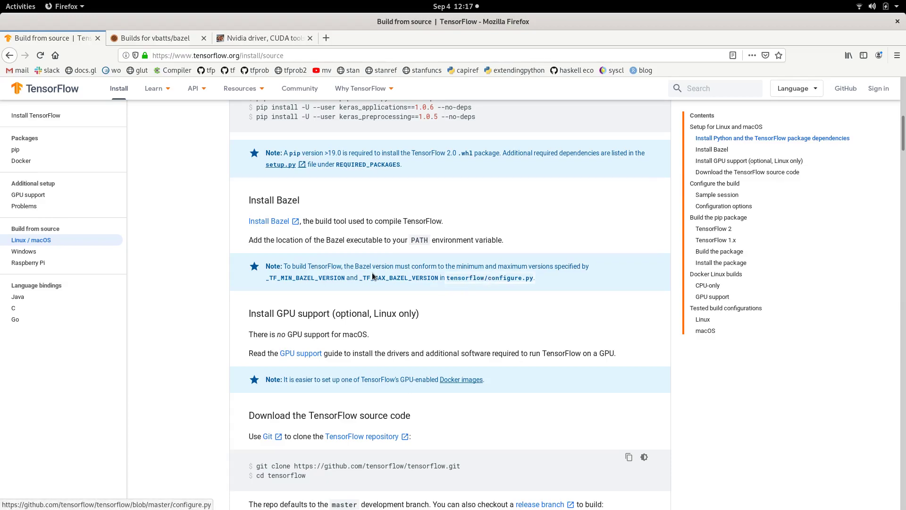
mouse_move(474, 283)
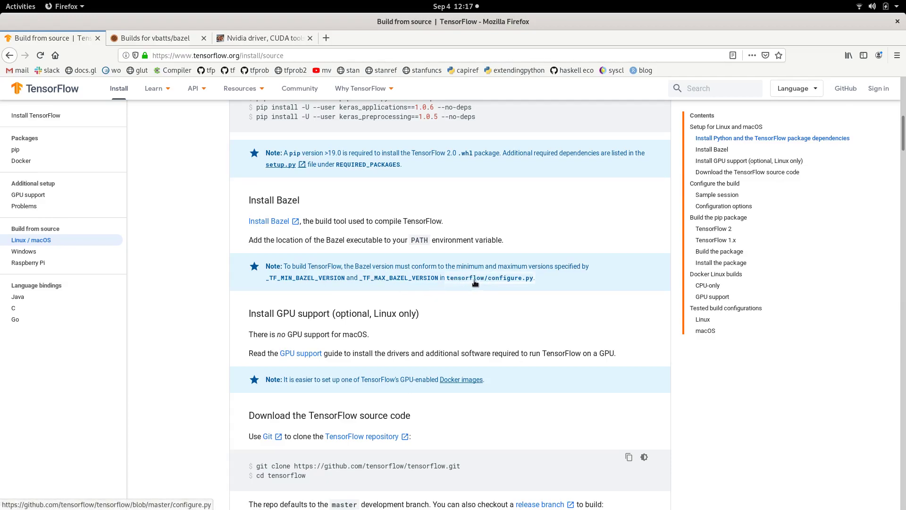
right_click(490, 278)
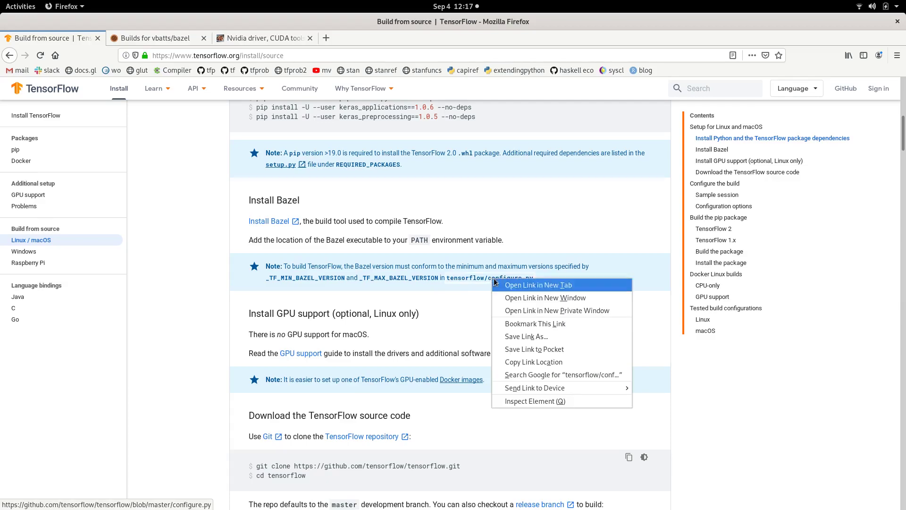
click(537, 284)
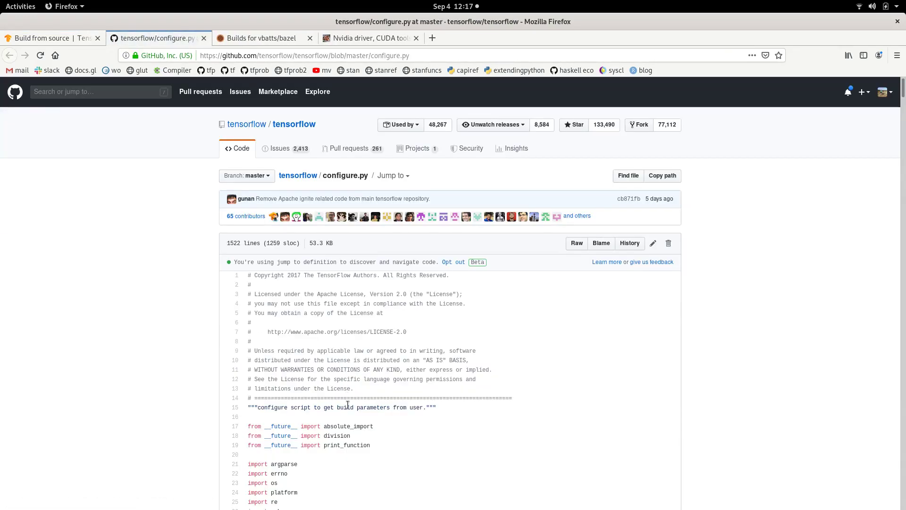
scroll(down, 3)
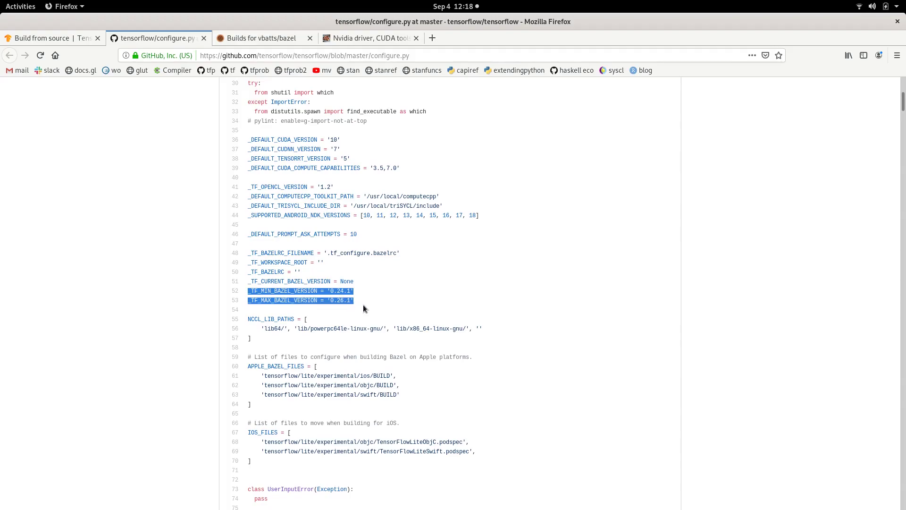
click(364, 313)
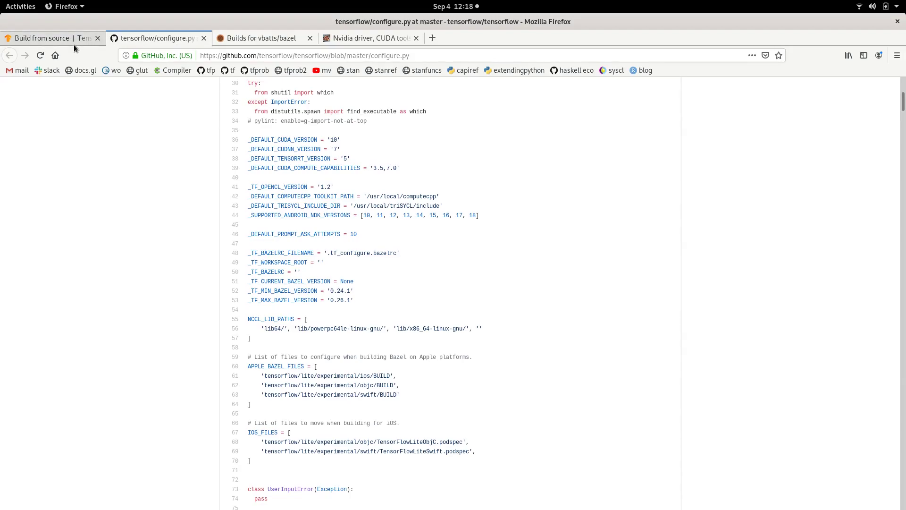
- Return to the TensorFlow build guide and view the Install Bazel and GPU support sections
click(42, 38)
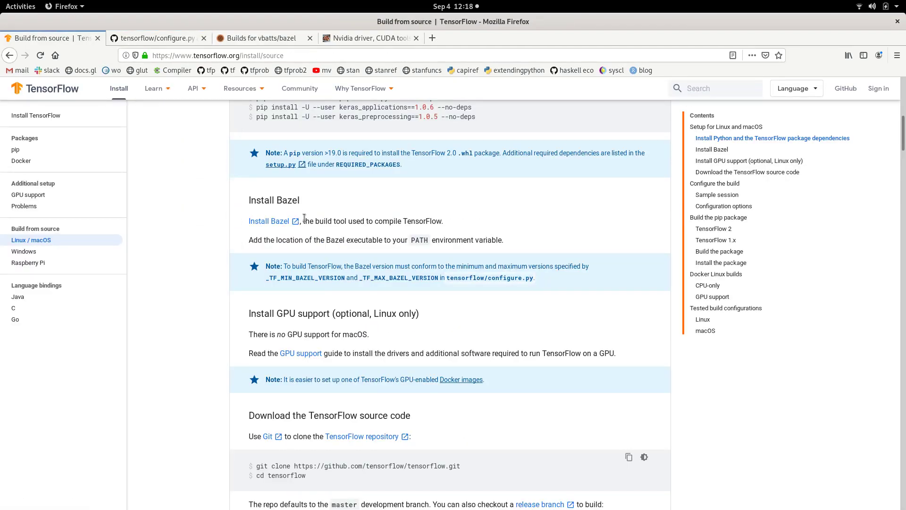
mouse_move(346, 297)
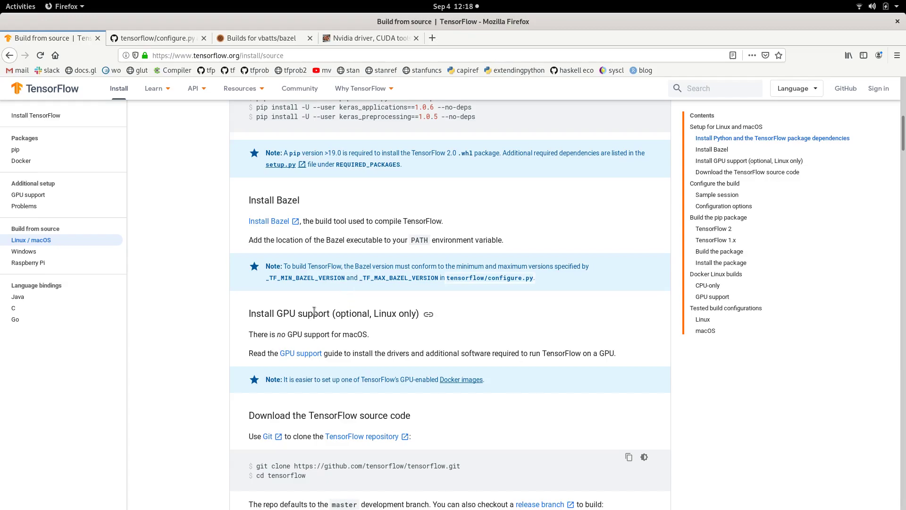
mouse_move(333, 323)
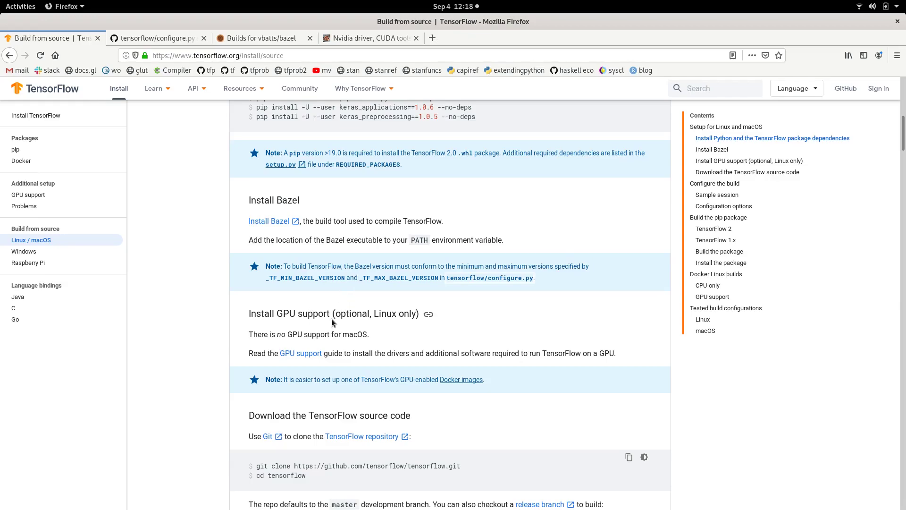
scroll(down, 3)
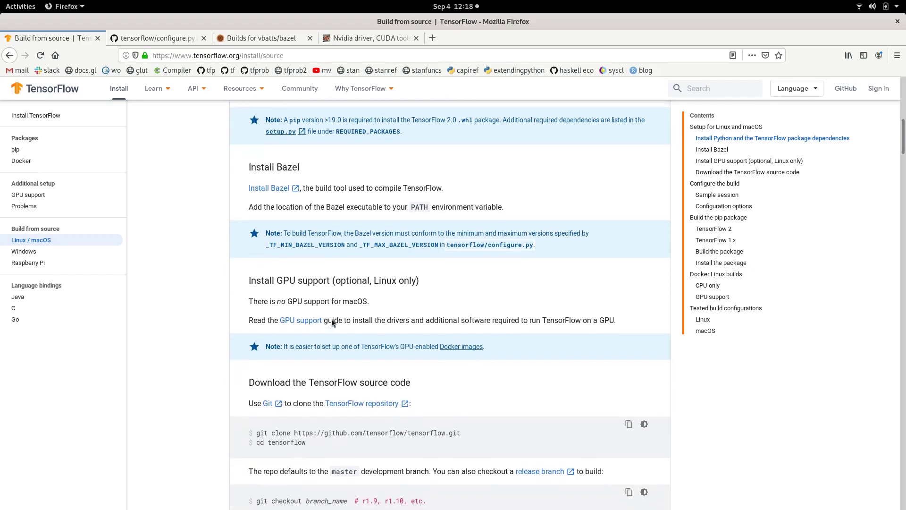
scroll(down, 3)
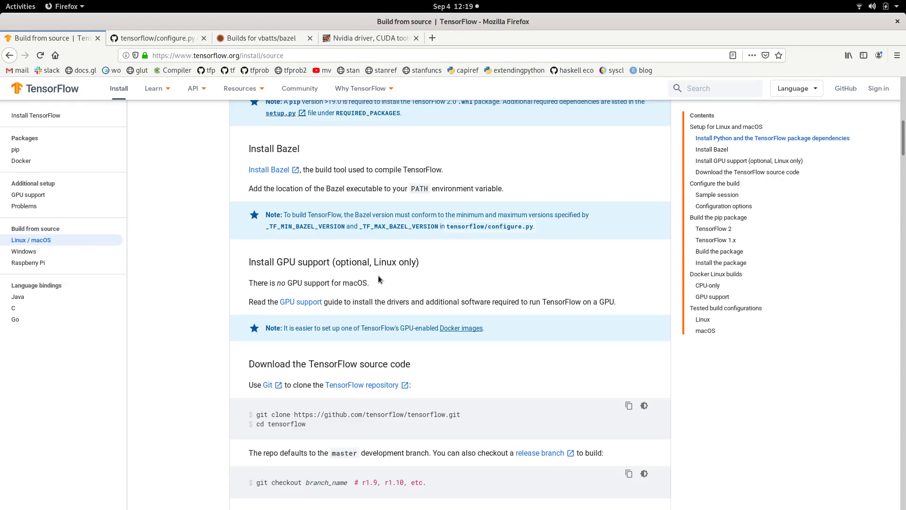
mouse_move(375, 272)
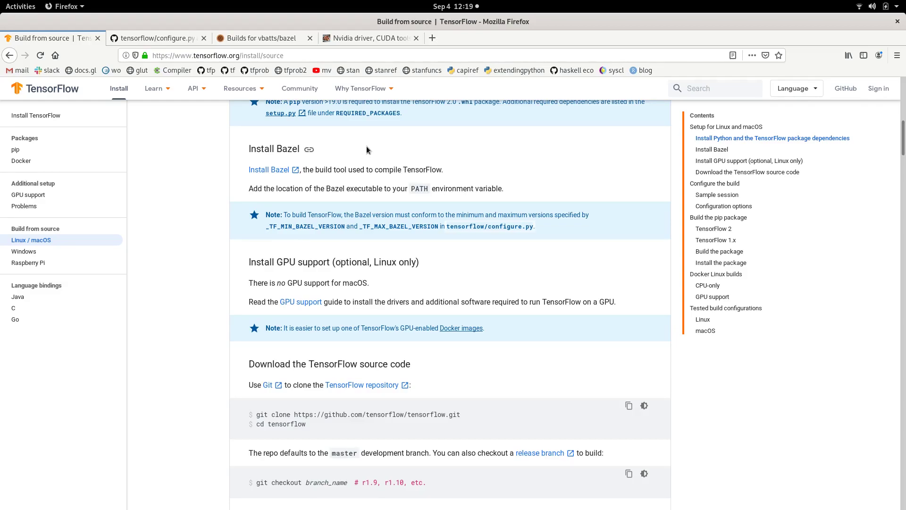
click(360, 89)
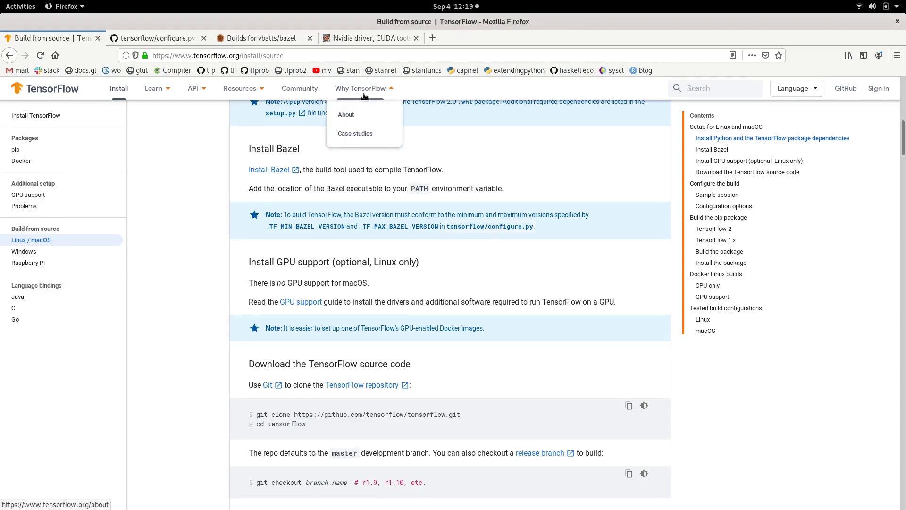
- Bring the negativo17.org Nvidia driver and CUDA tools article tab to the front
click(370, 38)
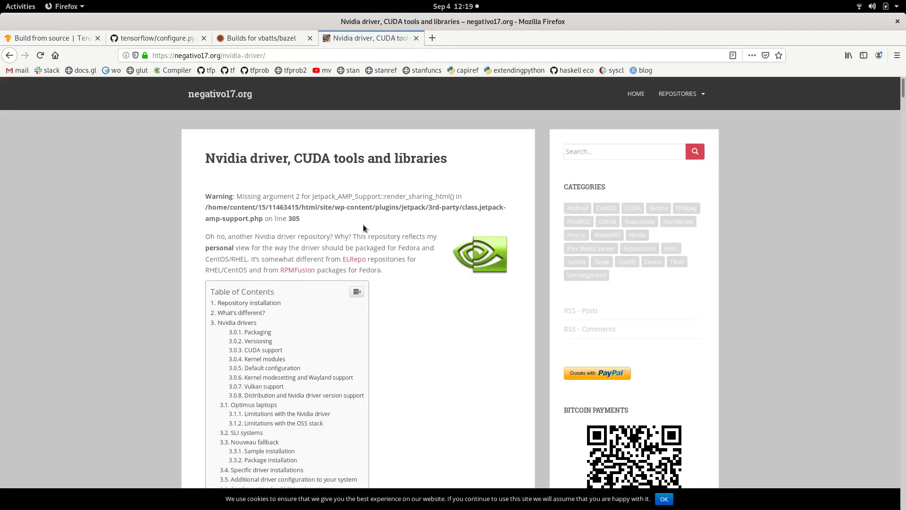
mouse_move(210, 108)
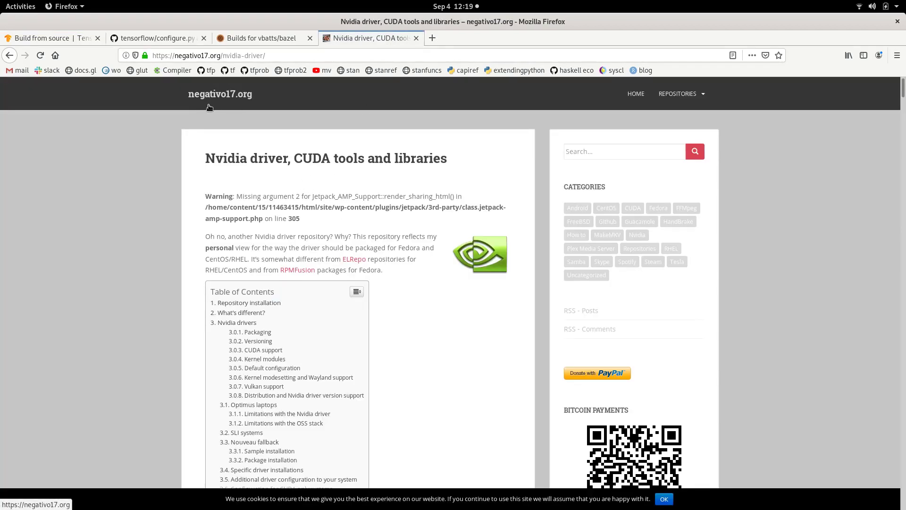
mouse_move(312, 128)
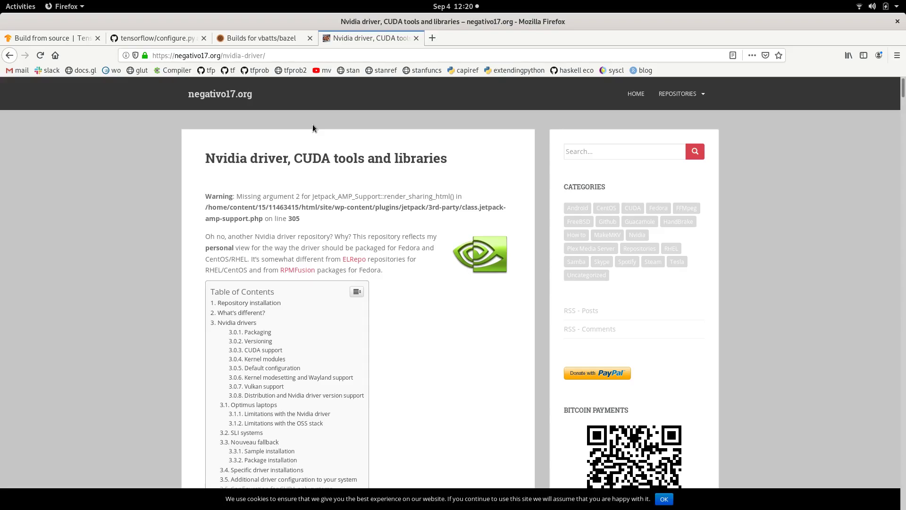
mouse_move(454, 305)
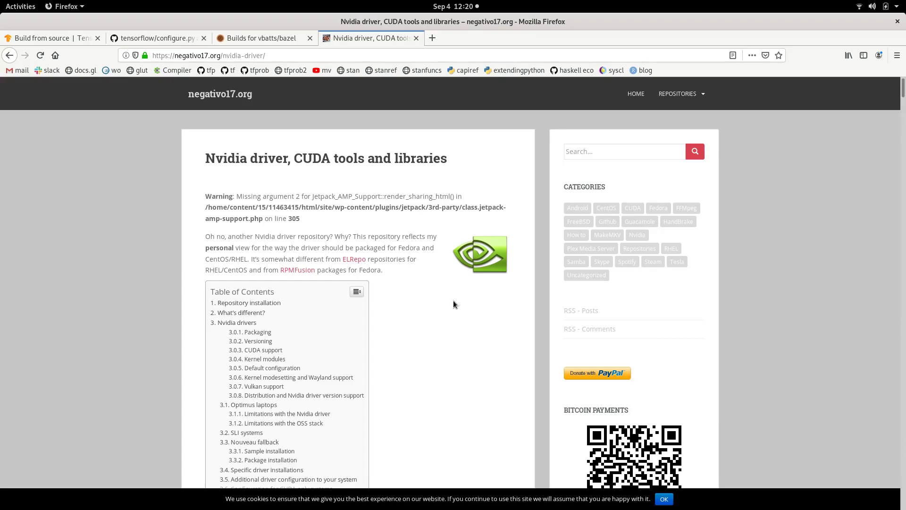
mouse_move(268, 174)
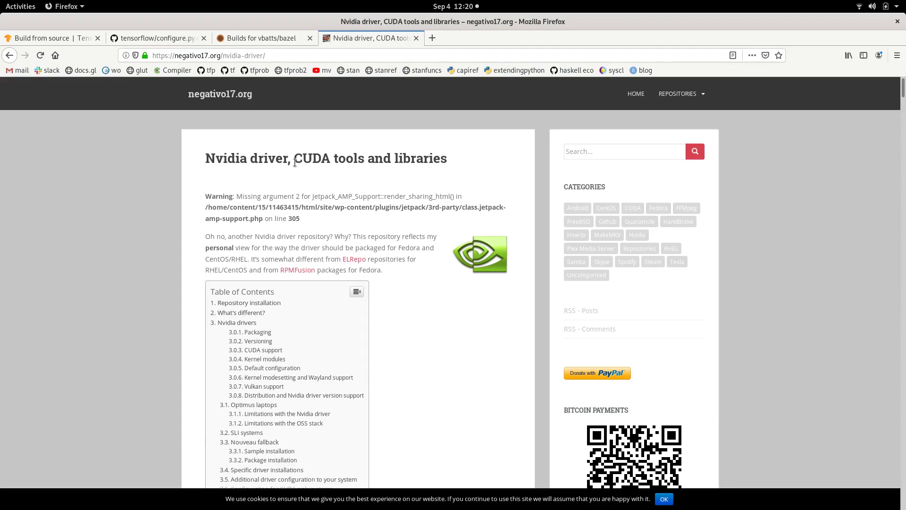
mouse_move(299, 167)
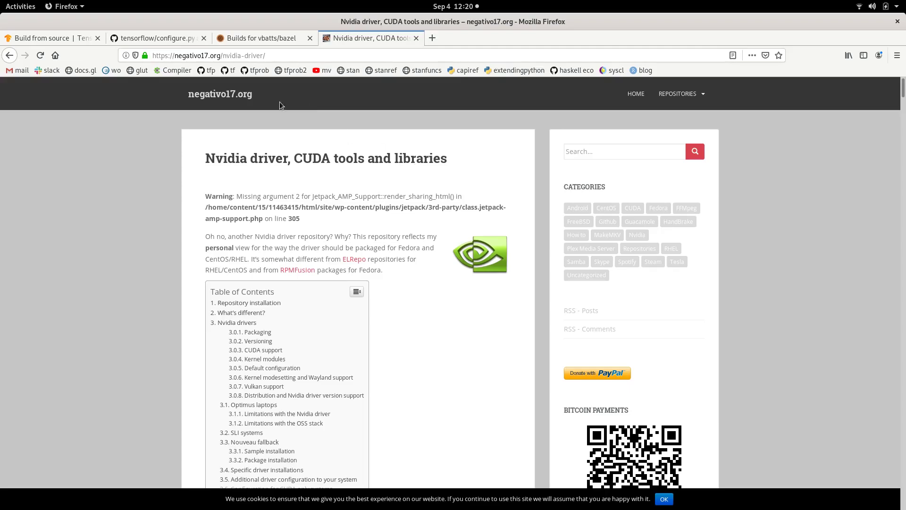
mouse_move(318, 228)
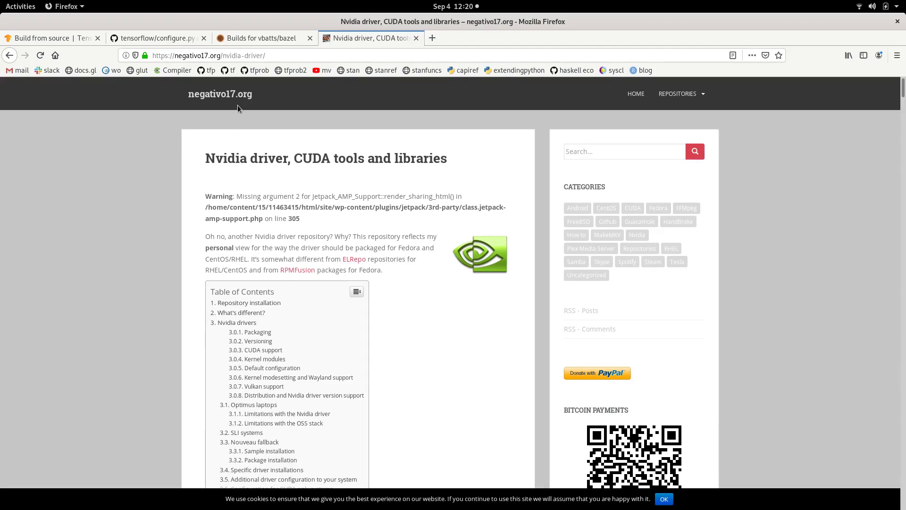
- Return to the TensorFlow build guide and view the Configuration options and preconfigured build configs
click(46, 37)
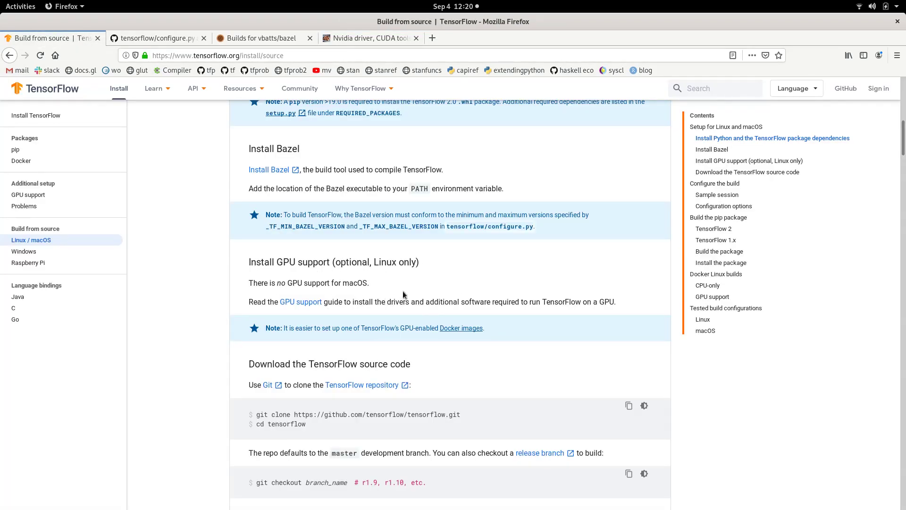
mouse_move(417, 295)
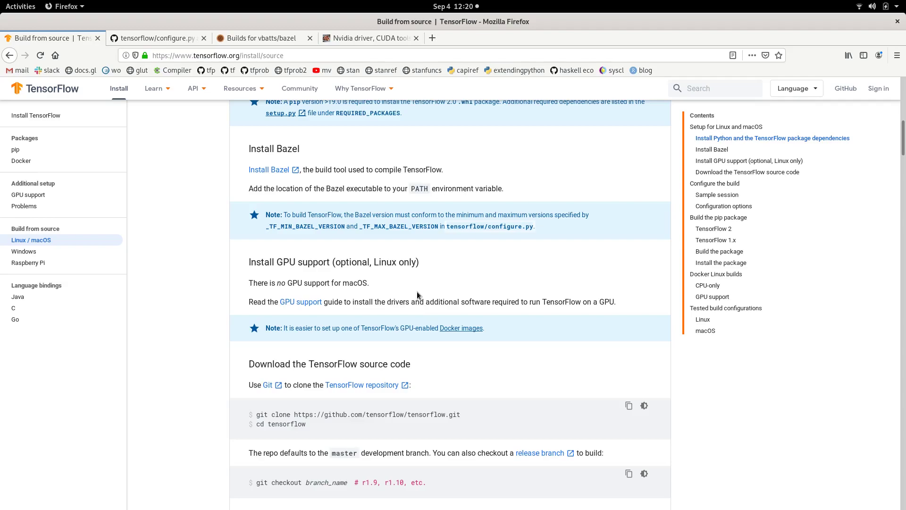
scroll(down, 3)
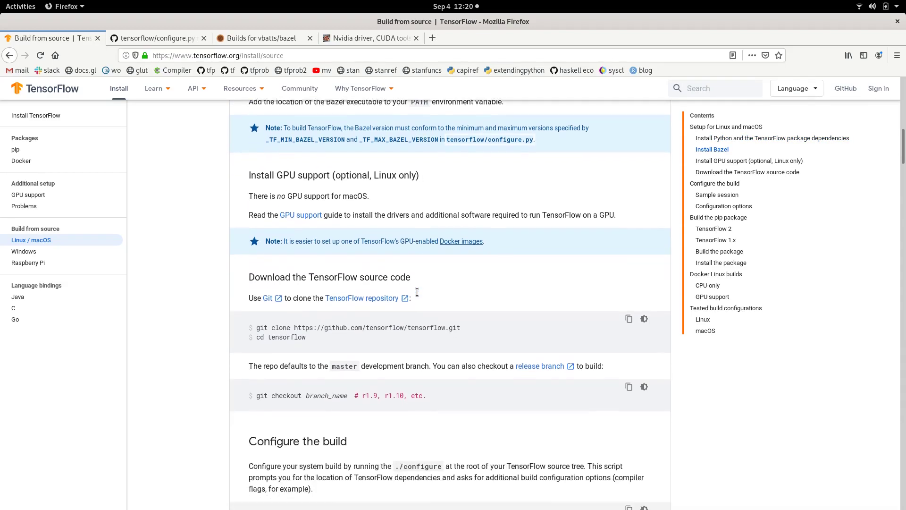
scroll(down, 3)
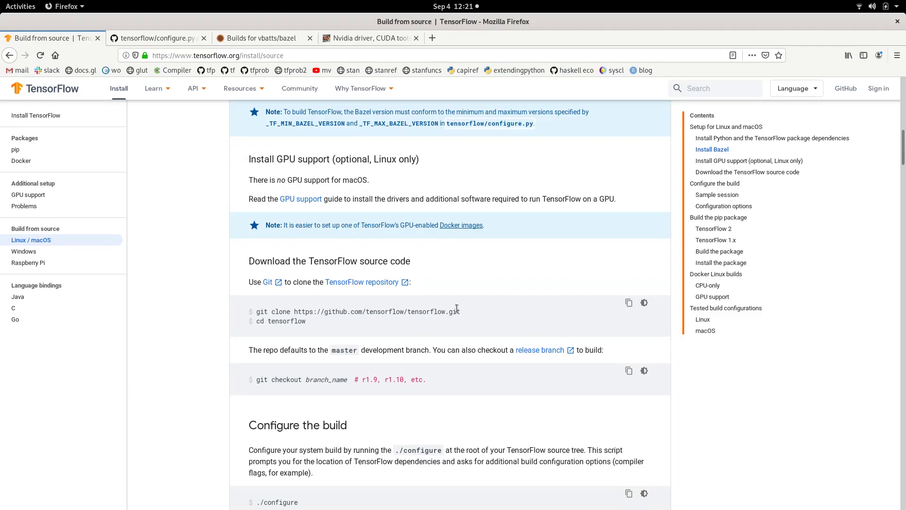
scroll(down, 3)
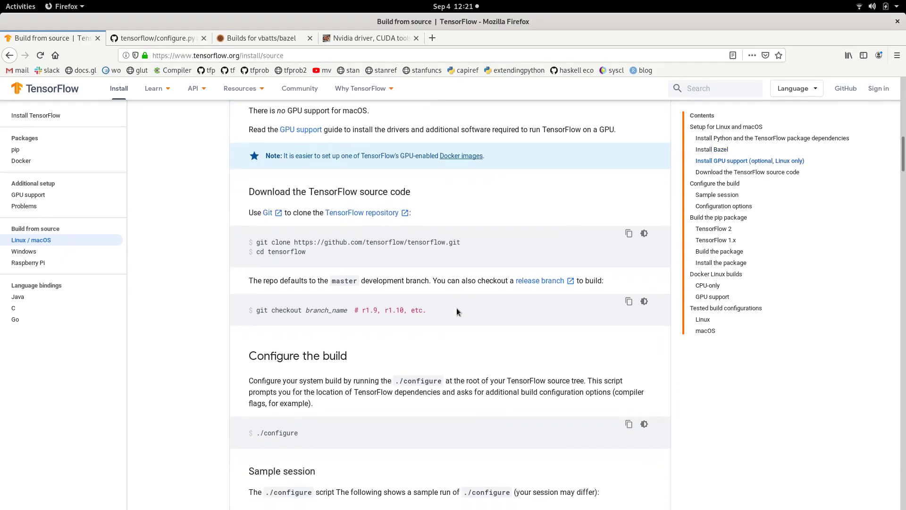
scroll(down, 3)
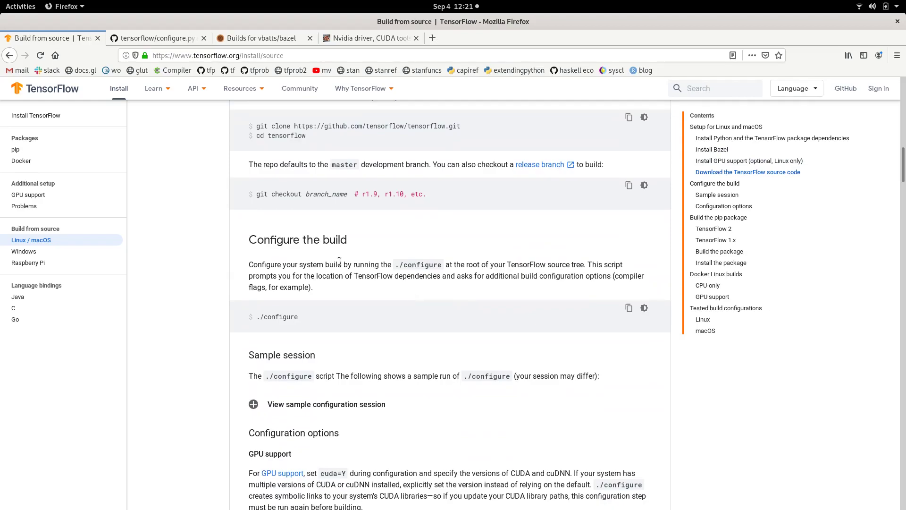
mouse_move(421, 328)
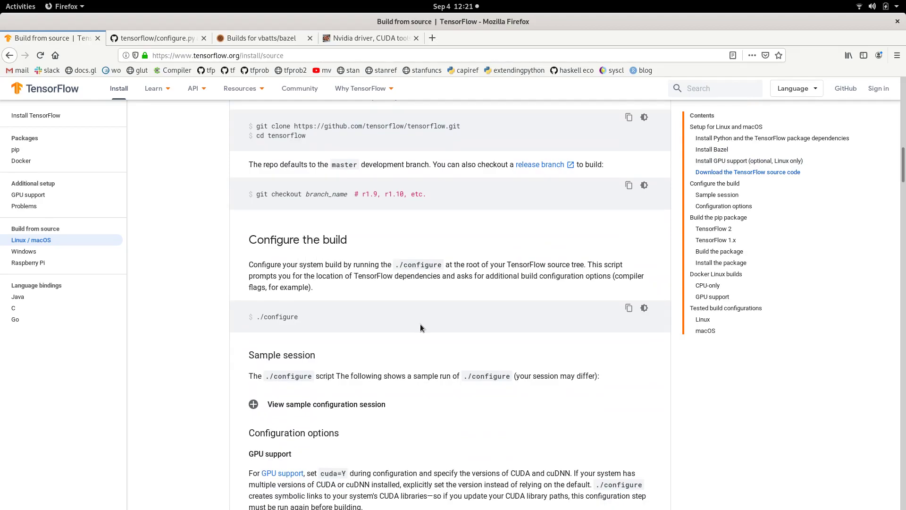
scroll(down, 3)
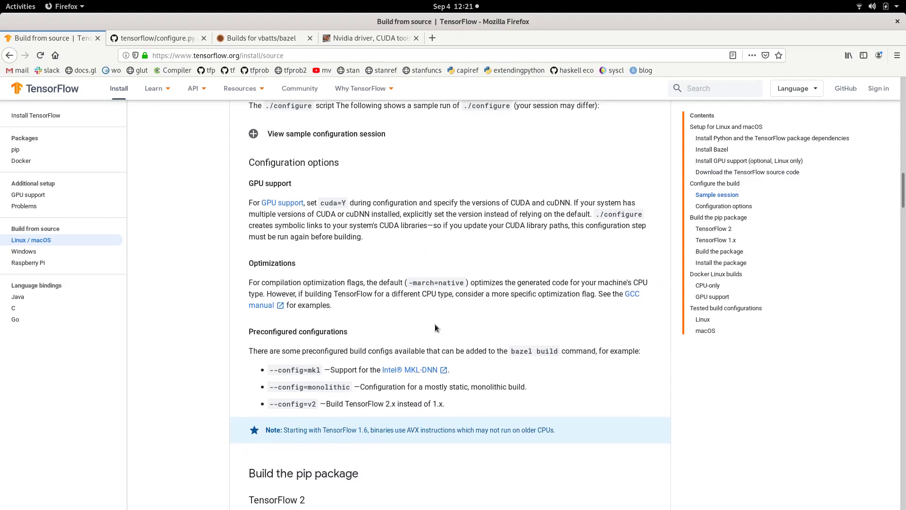
mouse_move(445, 321)
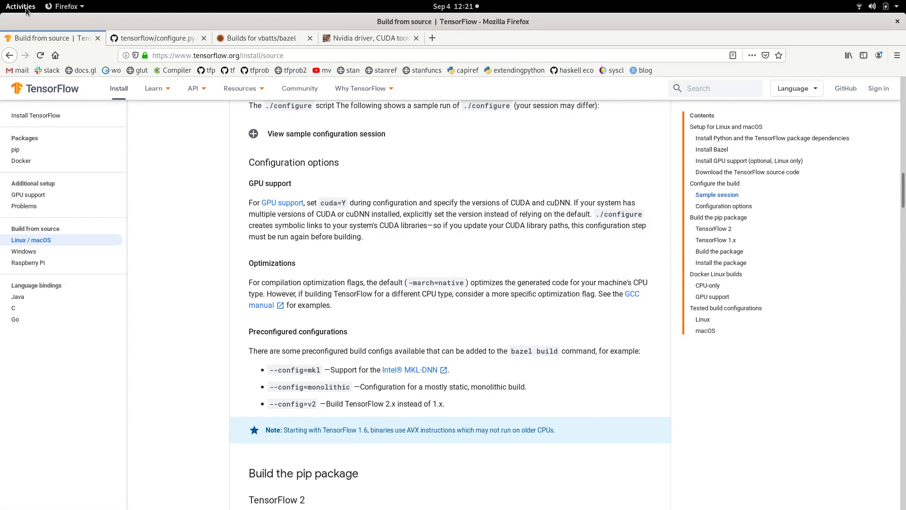
- In the terminal run 'conda create -n tf2 python=3.7' and confirm with y
click(20, 6)
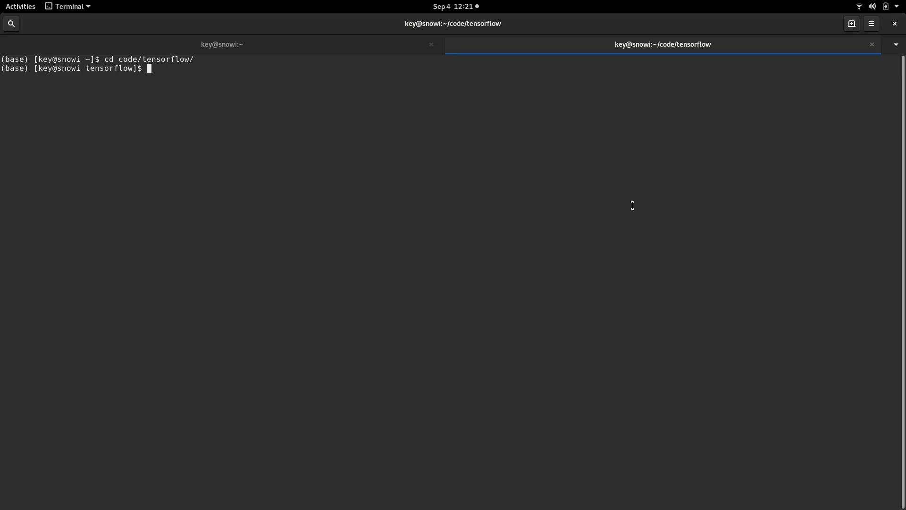
text(conda create -)
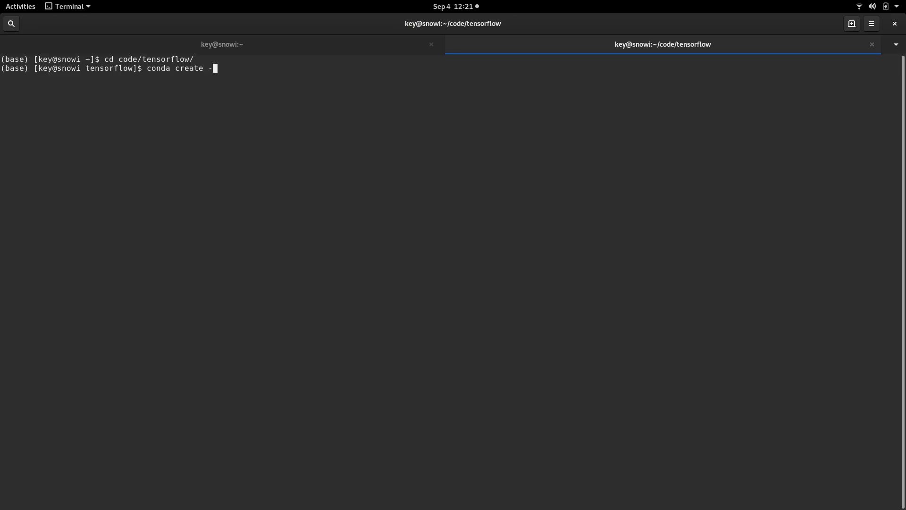
text(n tf2)
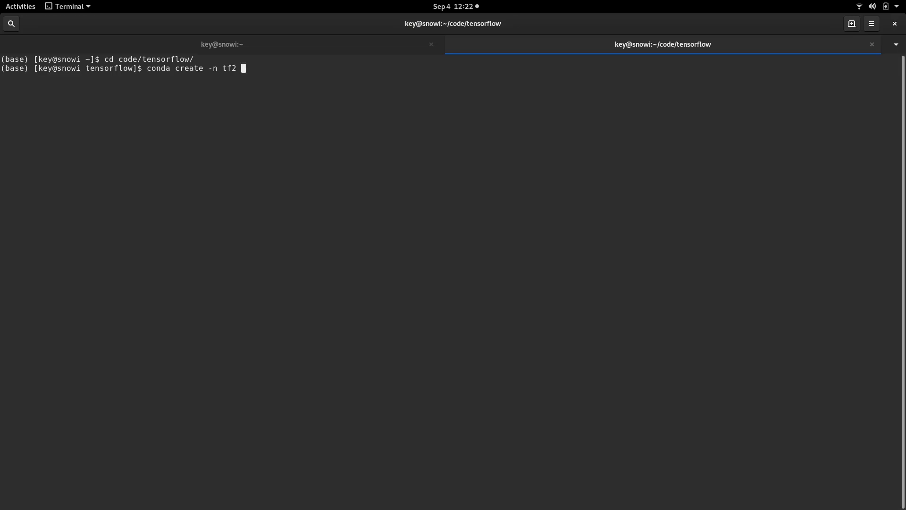
text(python)
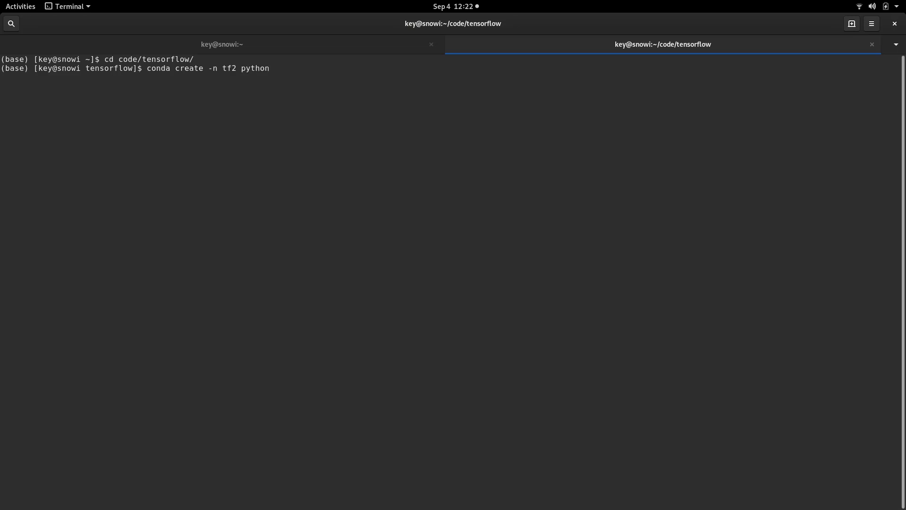
text(=3.7)
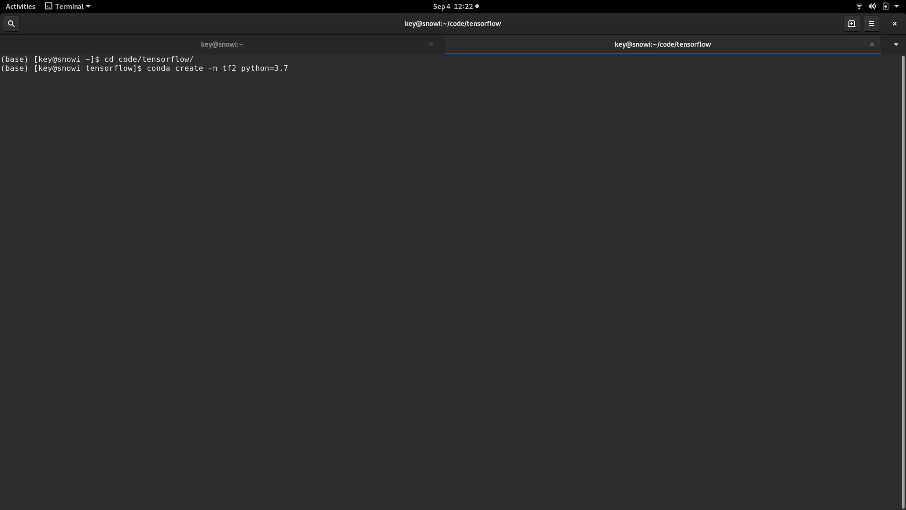
key(Return)
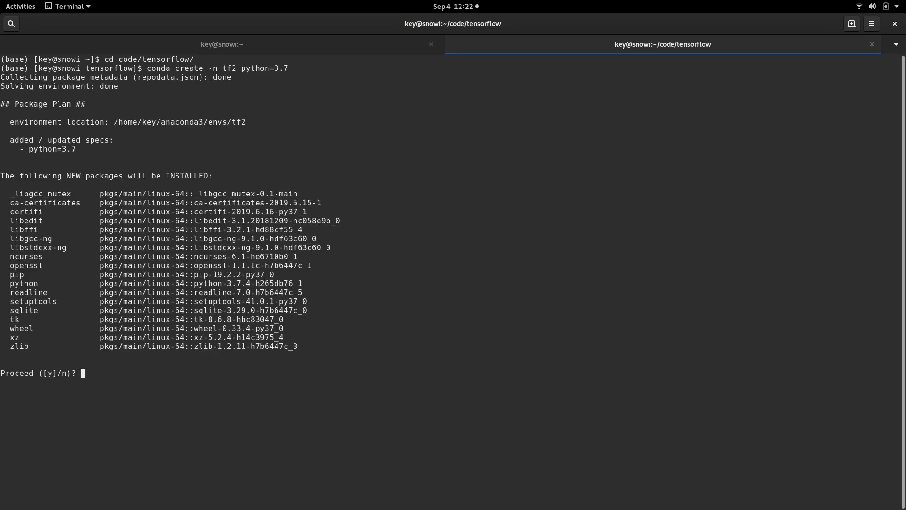
text(y)
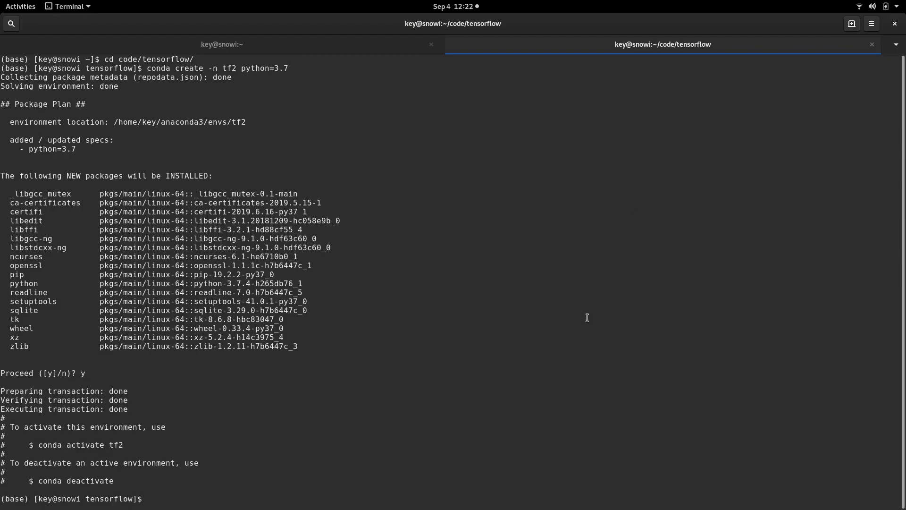
- Activate tf2 and start the 'pip install pip six numpy wheel mock setuptools' command
text(conda)
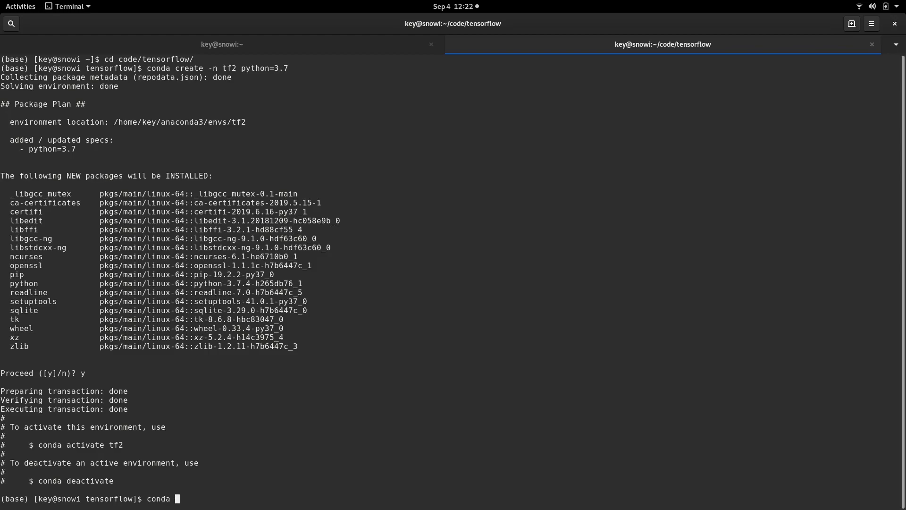
text(activate tf2)
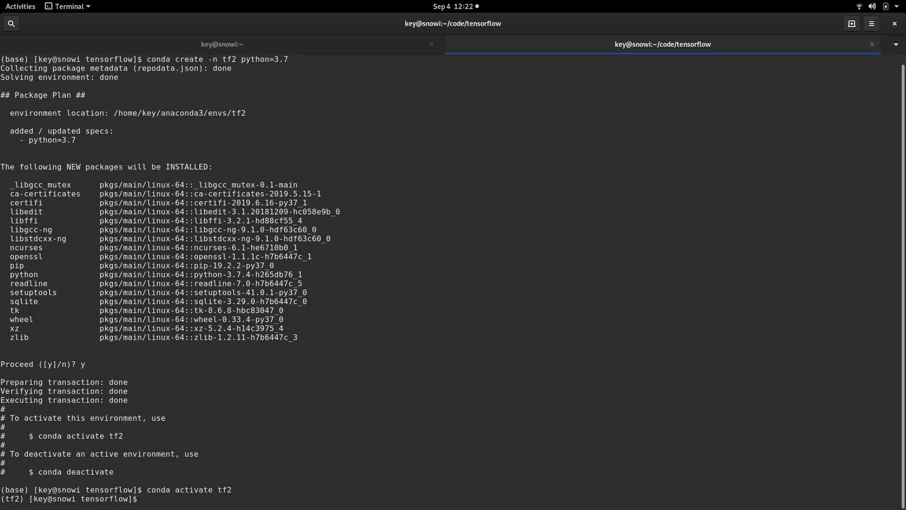
text(pip)
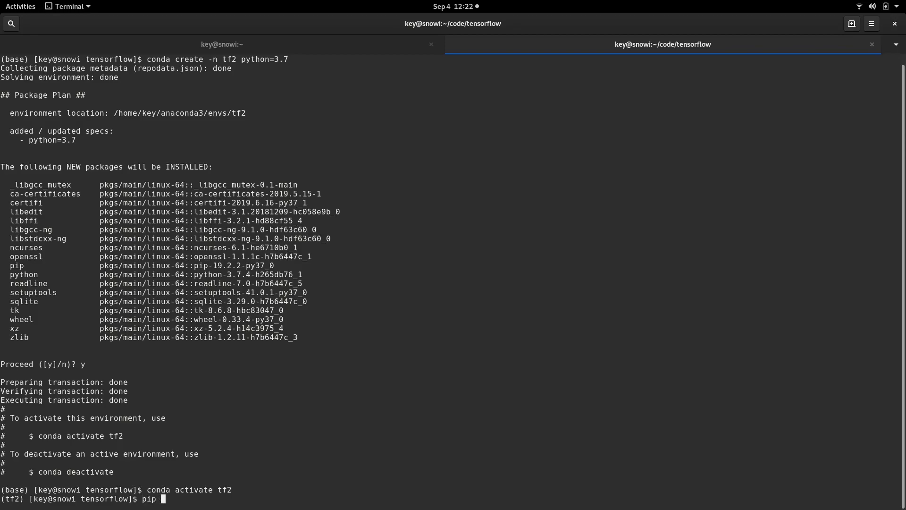
text(install)
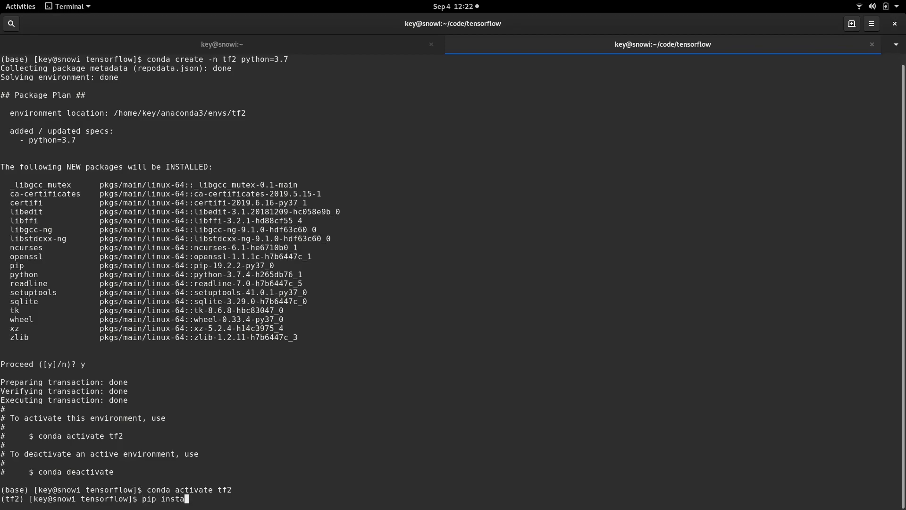
text(ll)
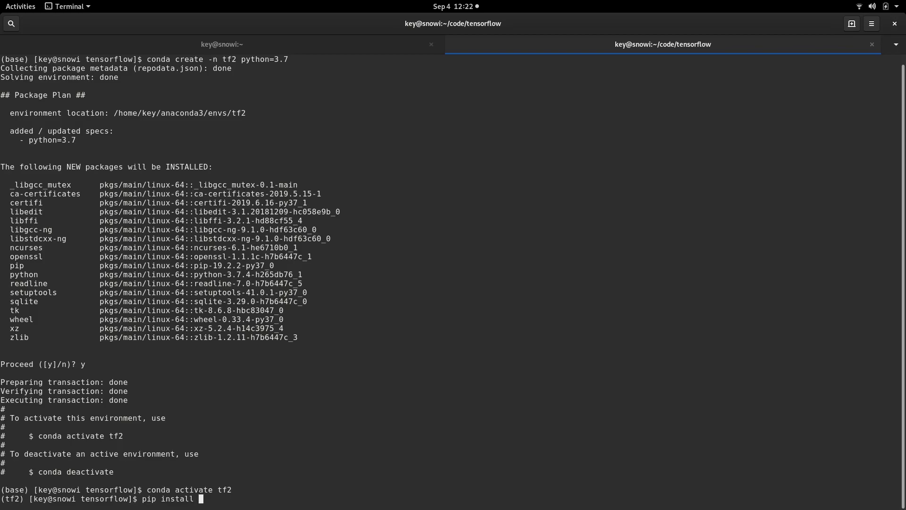
text(pip)
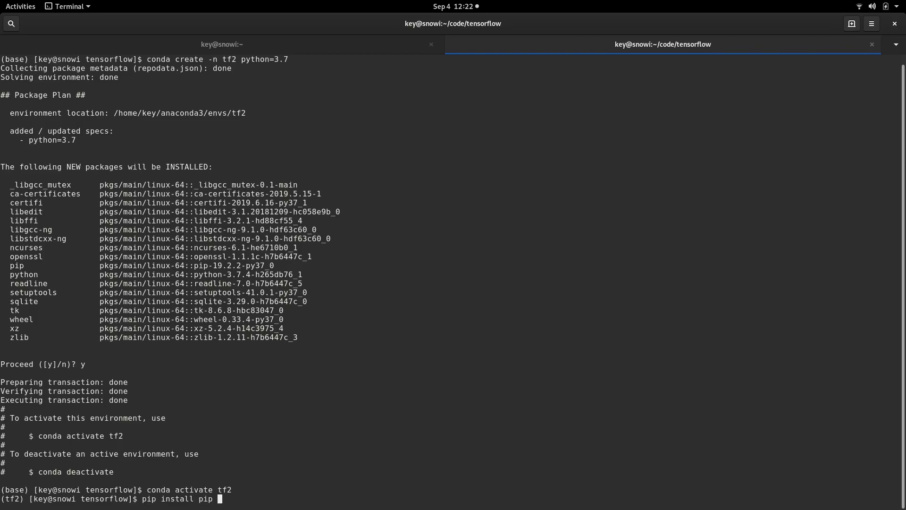
text(six)
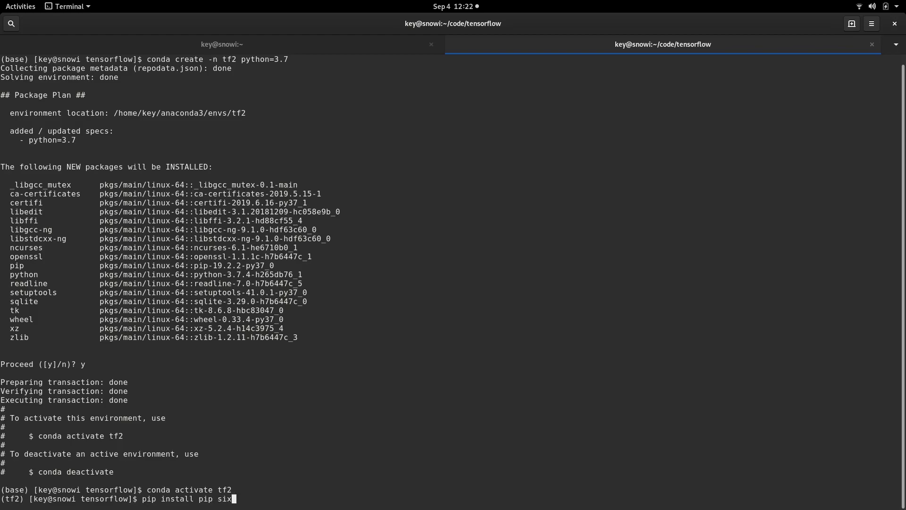
text(numpy wheel mock se)
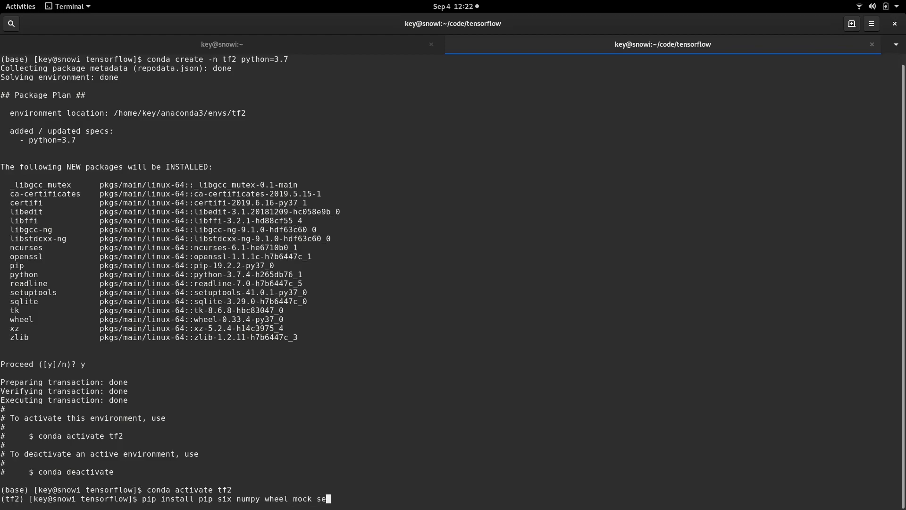
- Complete the pip command with setuptools and 'future>=0.17.1' to install the build dependencies
text(tupt)
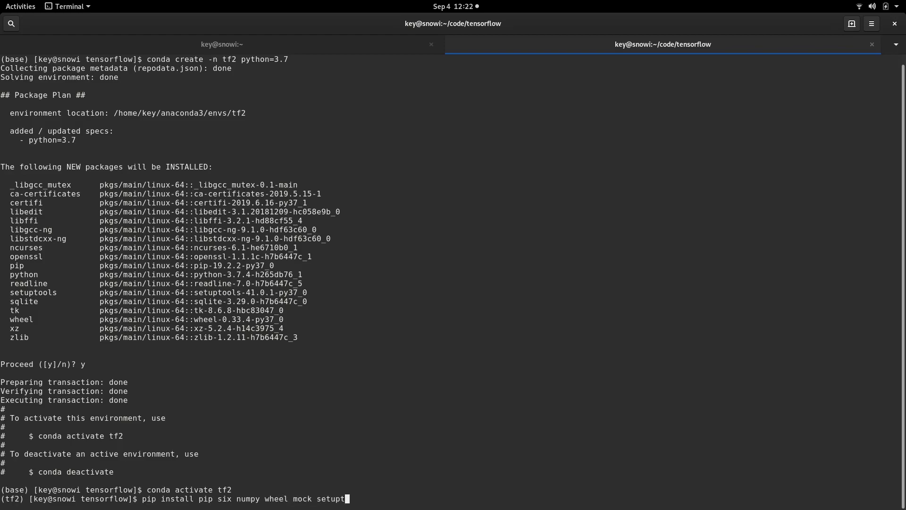
text(ools)
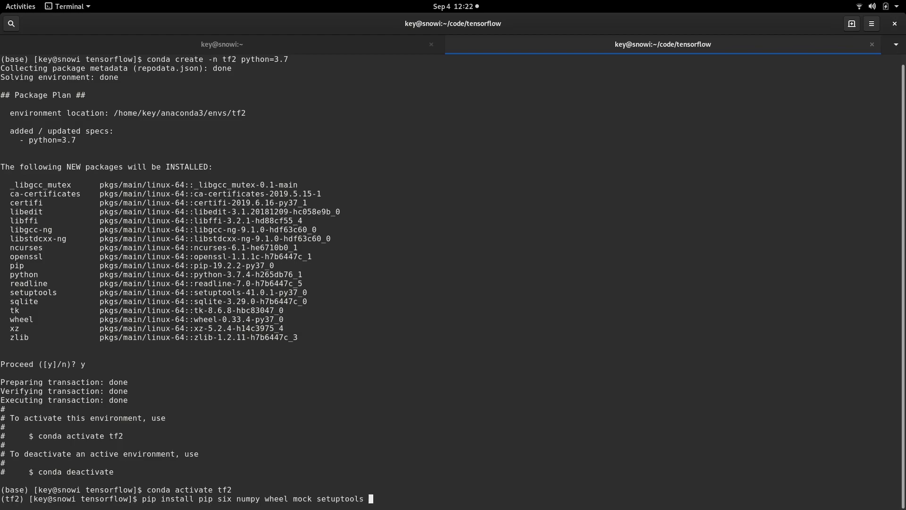
text('f)
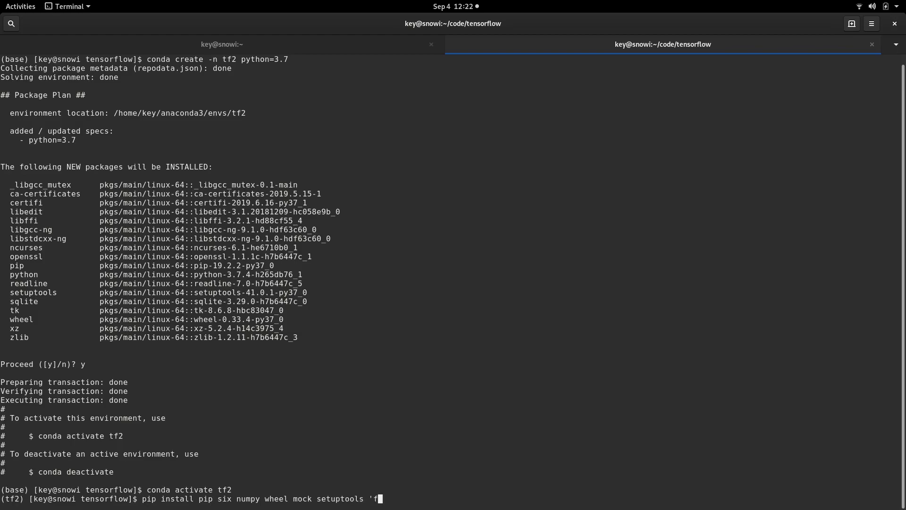
text(uture)
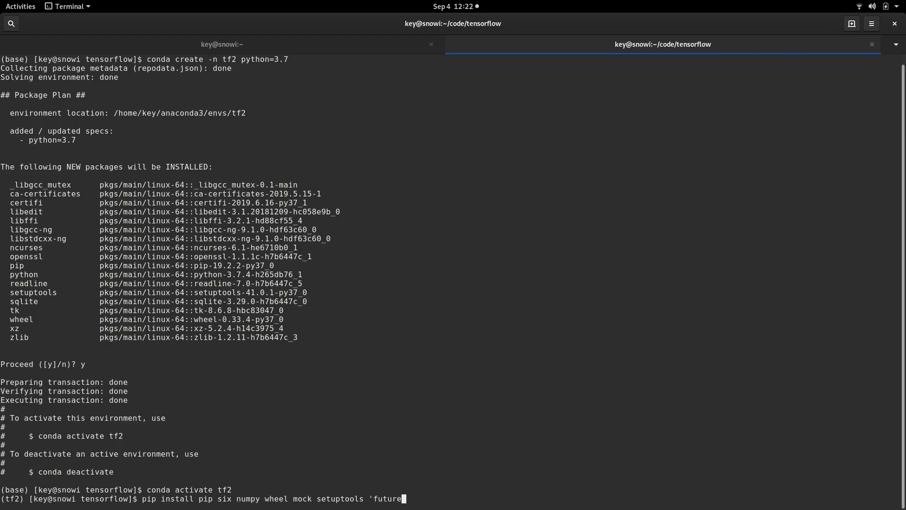
text(>=)
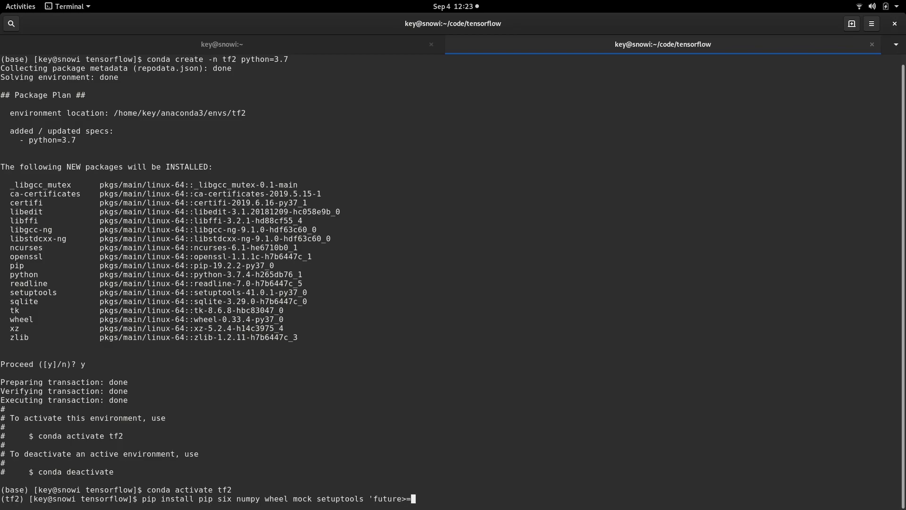
text(0.17.)
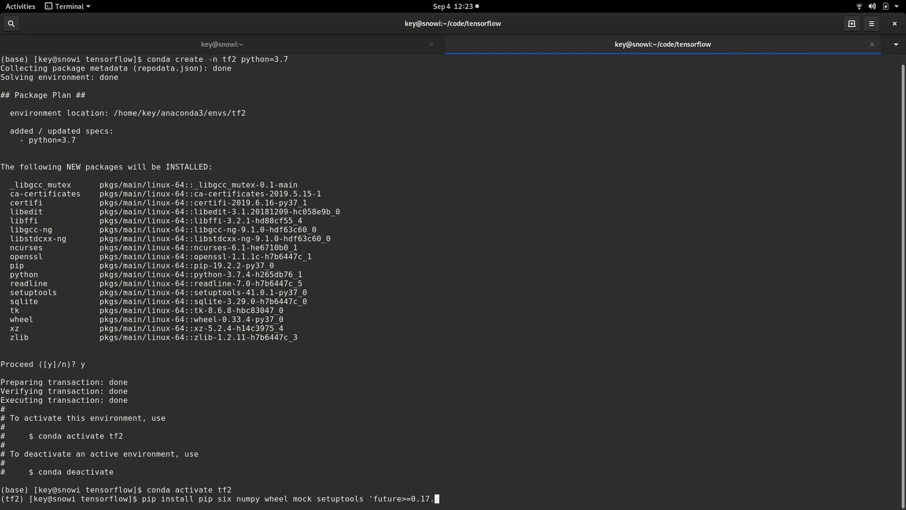
text(1')
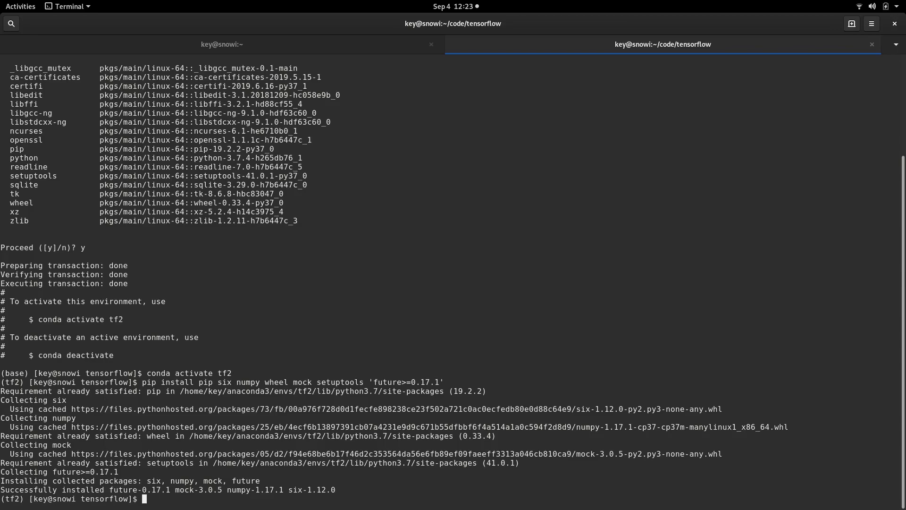
- Install keras_applications==1.0.6 with --no-deps via pip
text(pip)
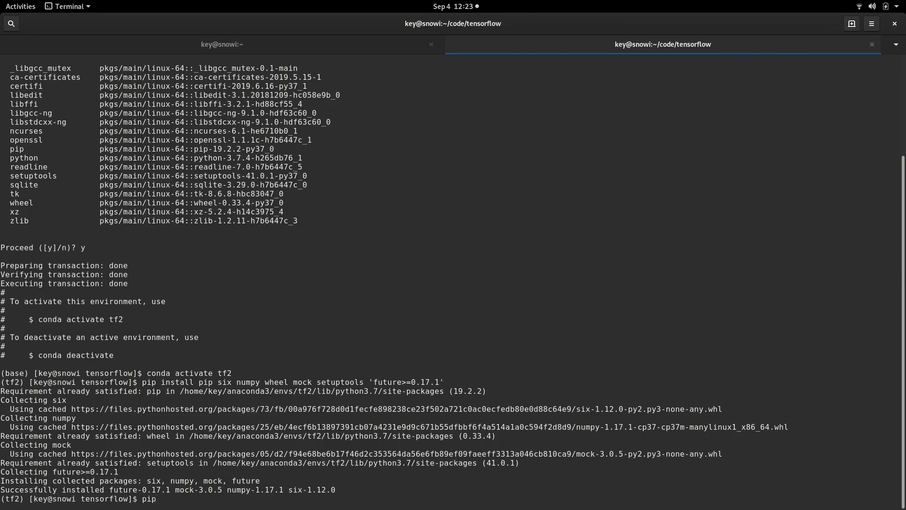
text(install)
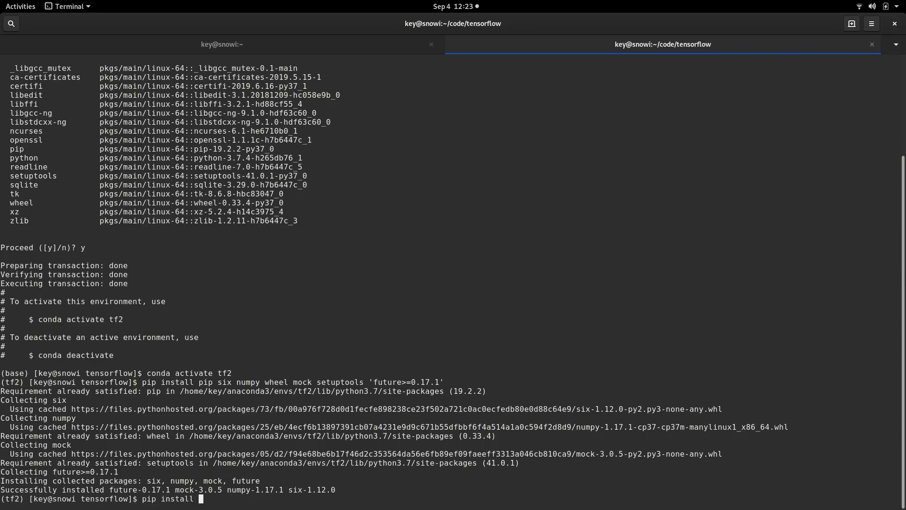
text(keras_ap)
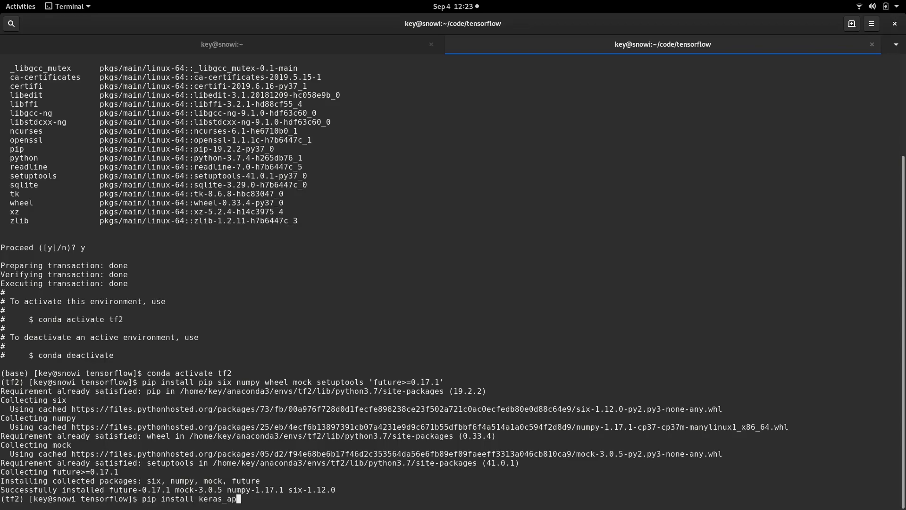
text(plications)
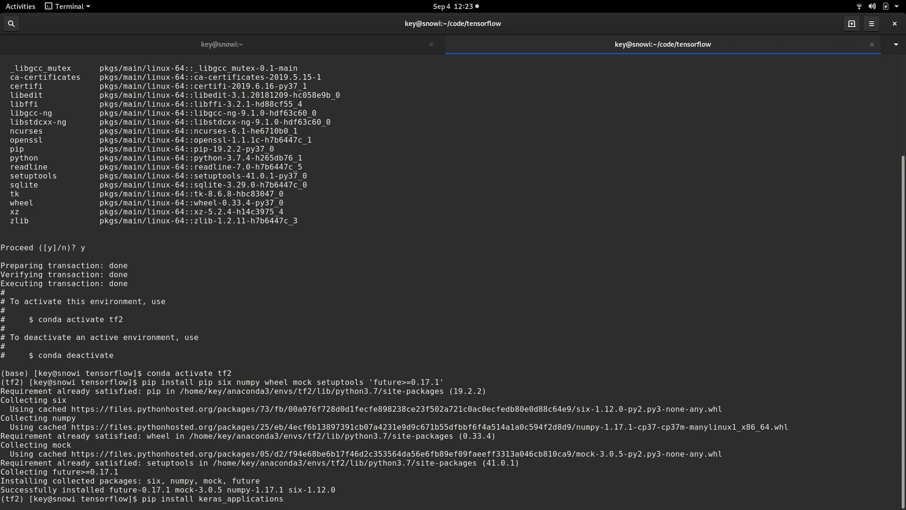
text(==1)
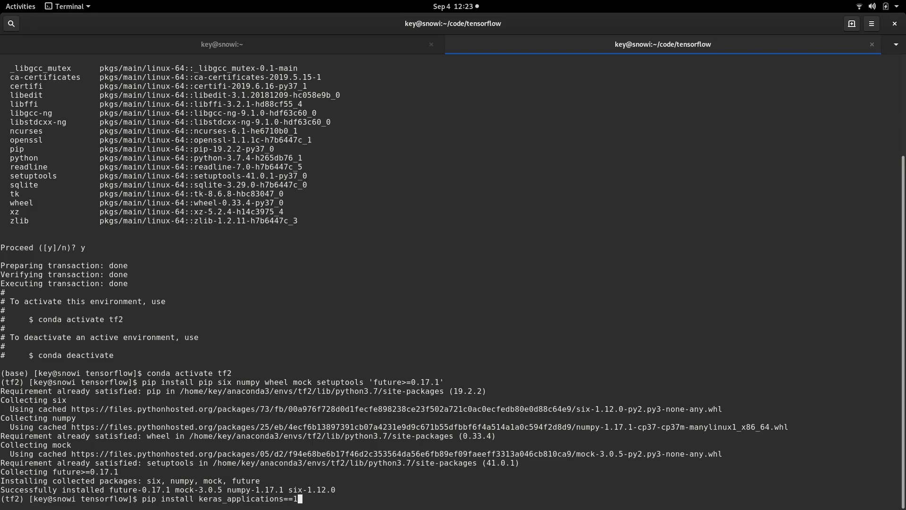
text(.0.6)
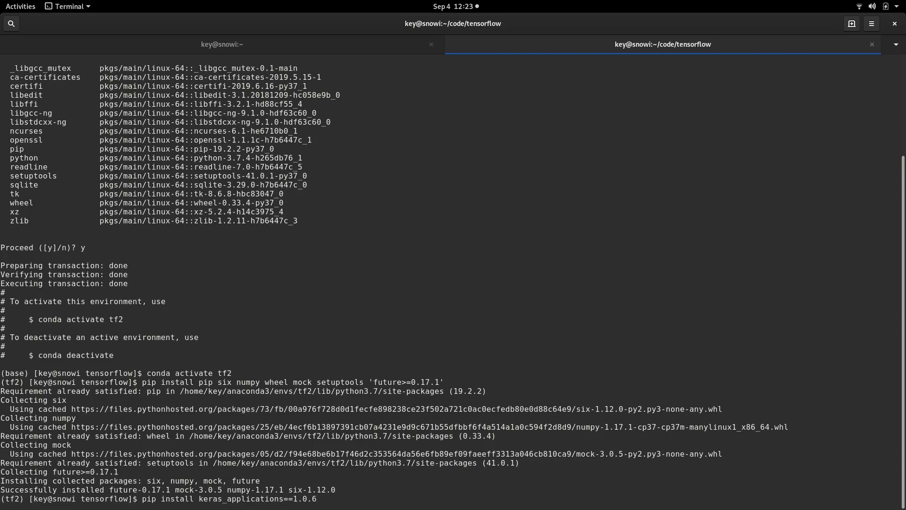
text(--no-deps)
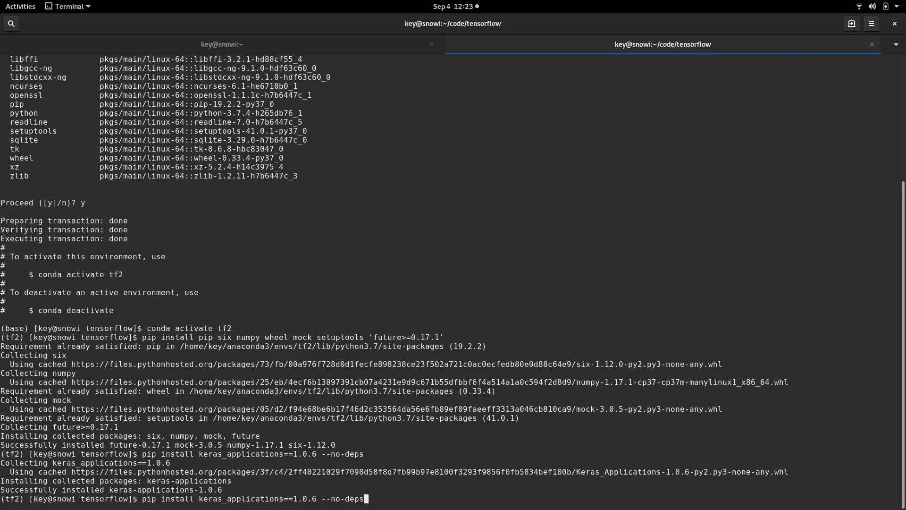
key(BackSpace)
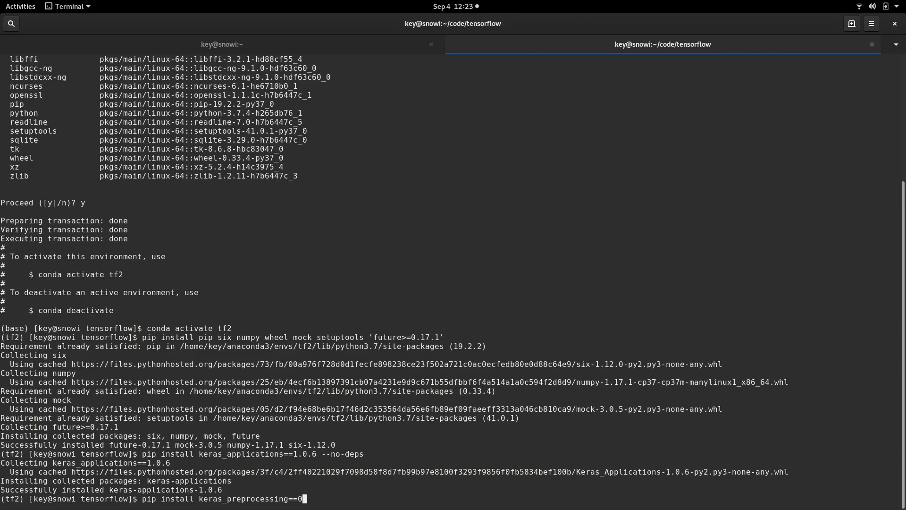
- Install keras_preprocessing==1.0.5 with --no-deps via pip
text(.0.5 -)
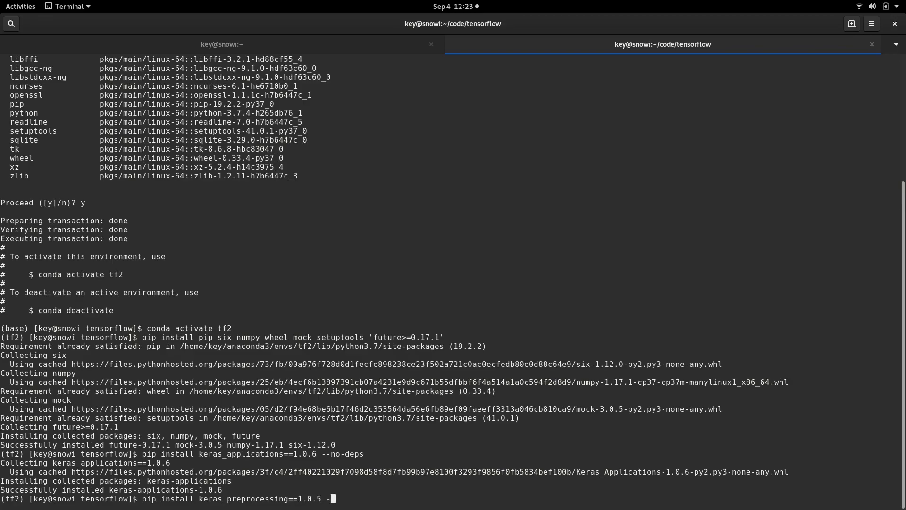
text(no-deps)
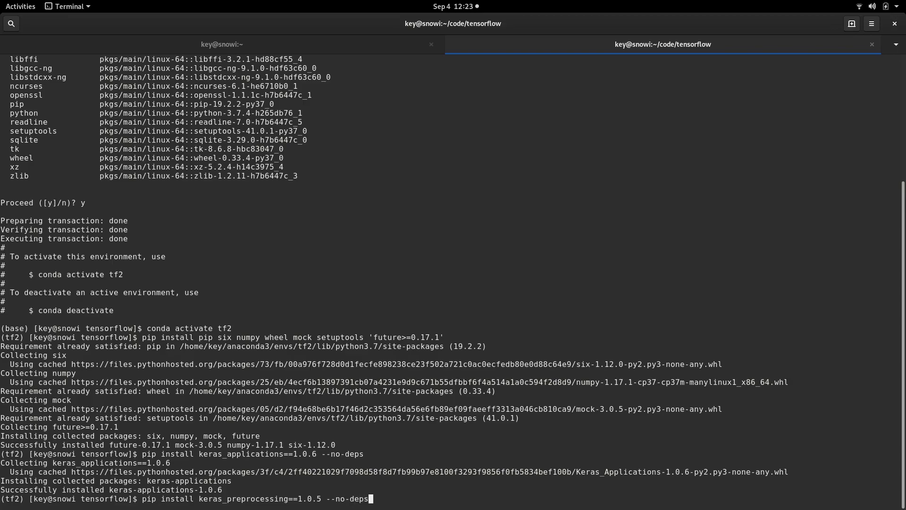
key(Return)
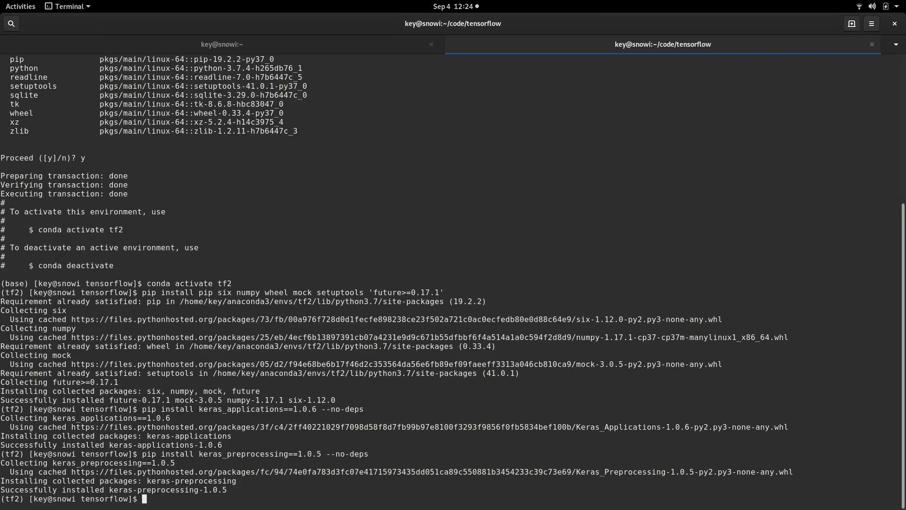
- Run 'git pull' and './configure', accept default Python paths and answer Y for XLA JIT support
text(git)
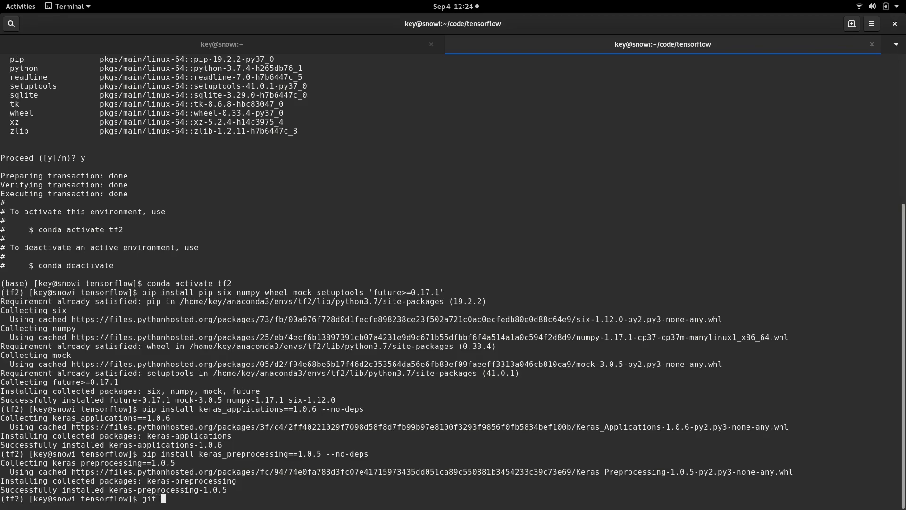
text(pull)
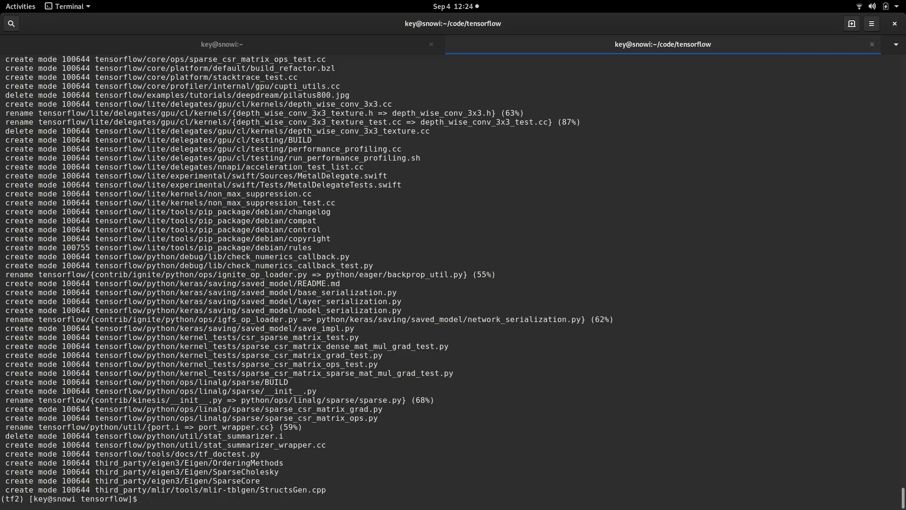
text(./)
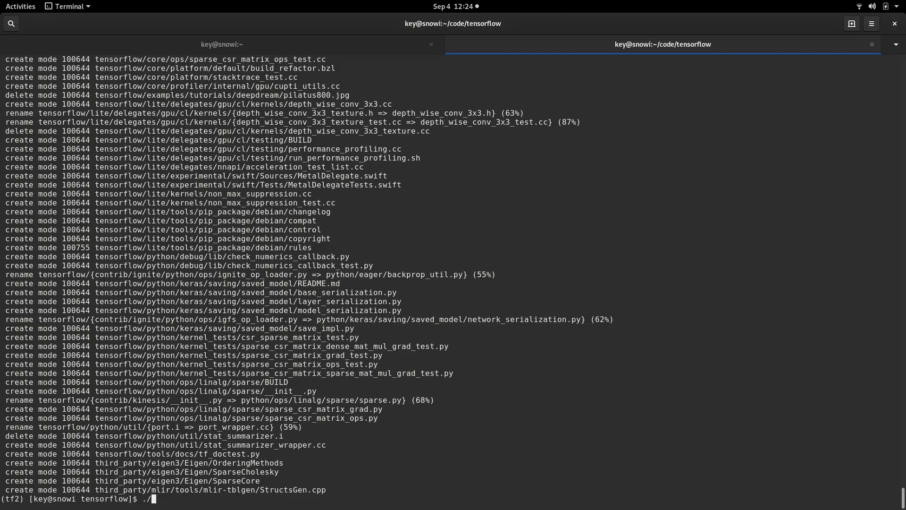
text(configure)
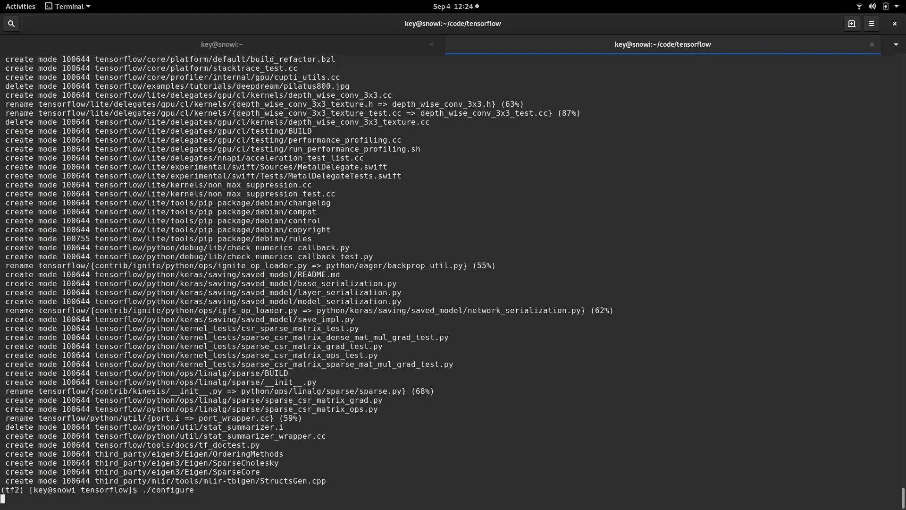
key(Return)
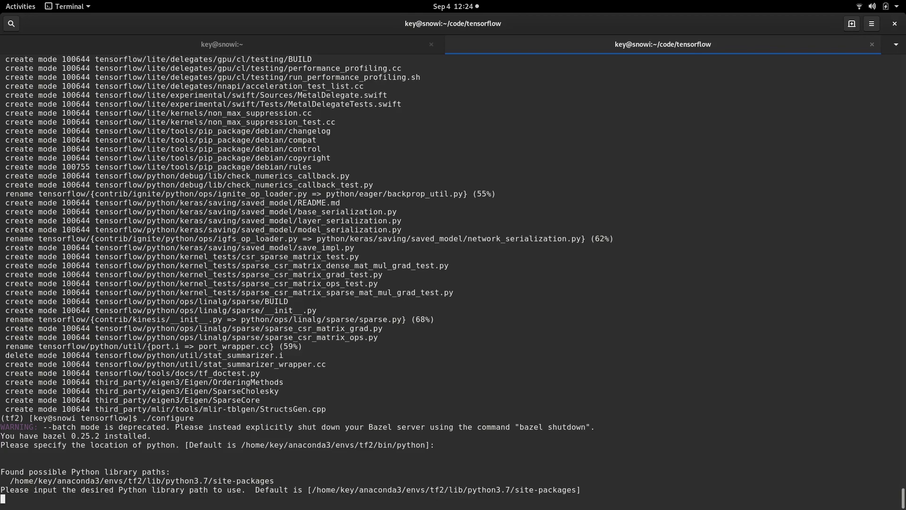
key(Return)
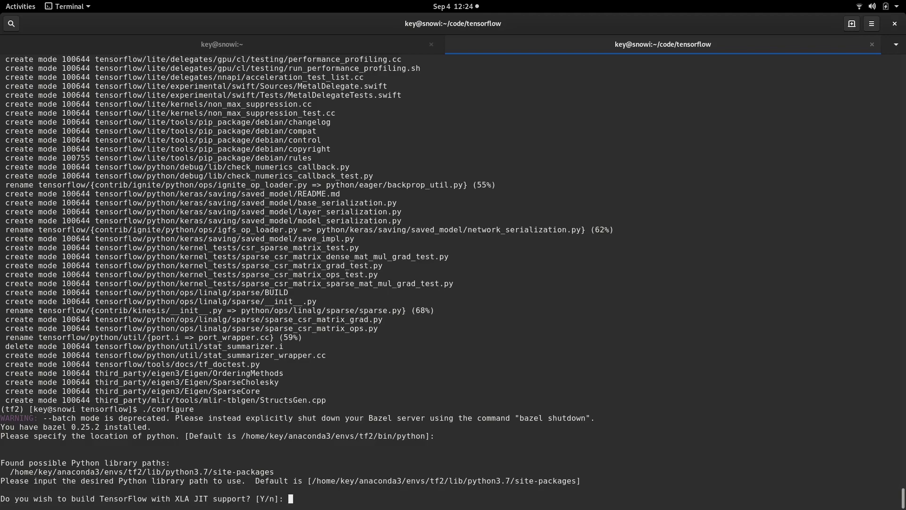
text(Y)
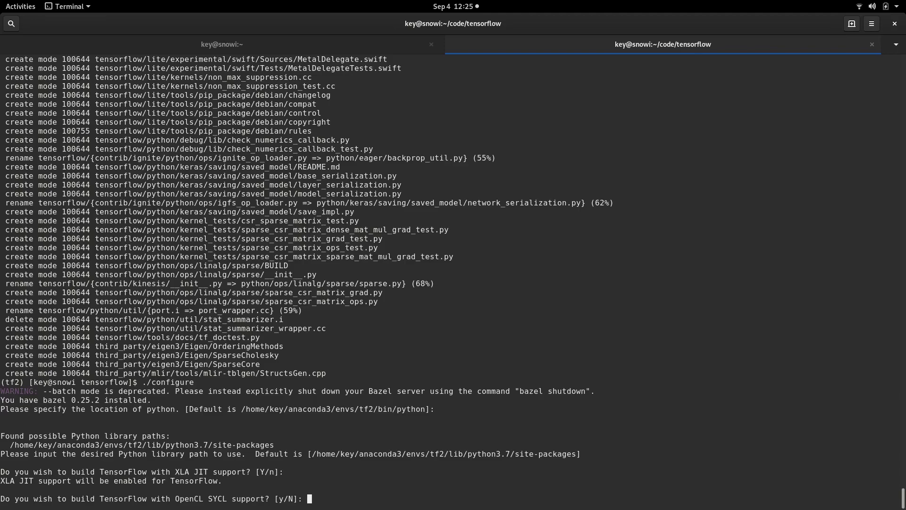
- Decline OpenCL SYCL and ROCm (N) and enable CUDA support (y) in the configure script
key(Return)
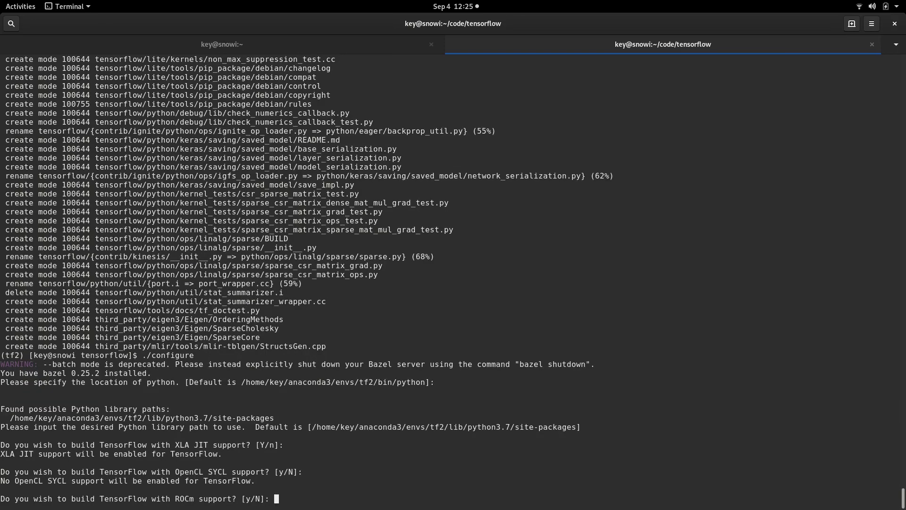
text(N)
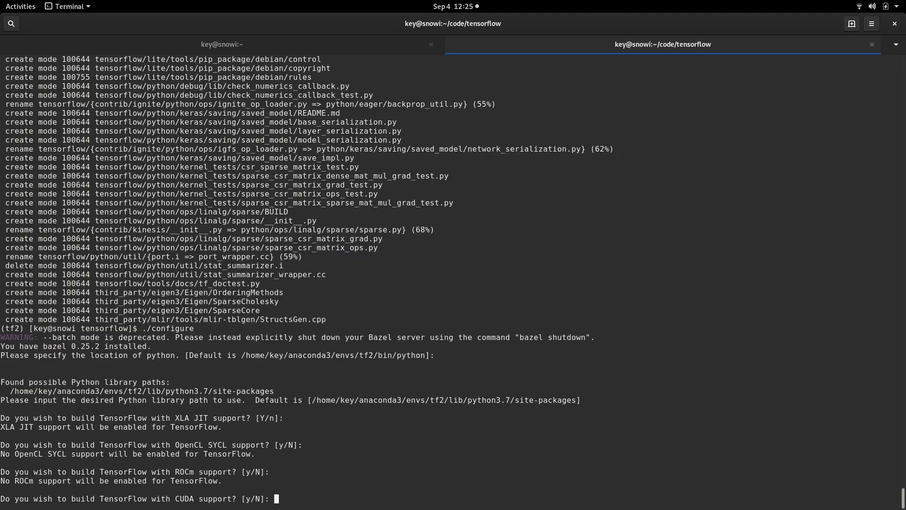
text(y)
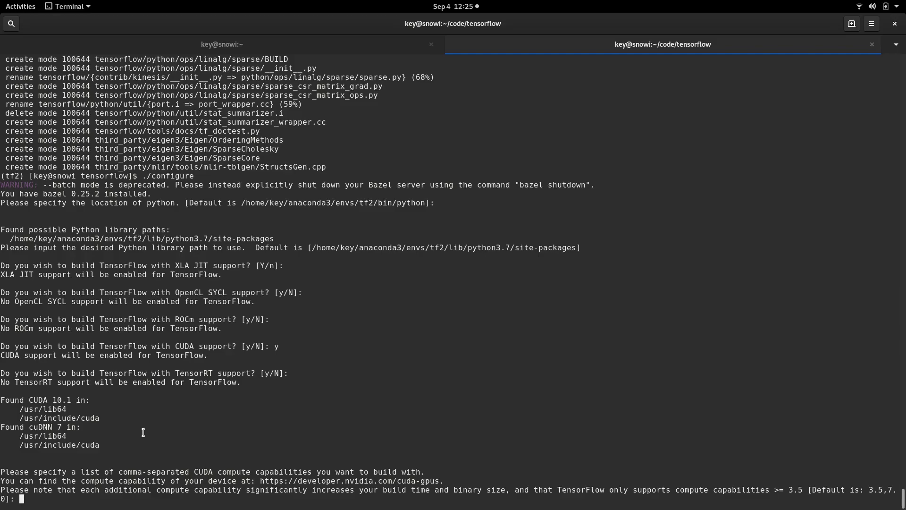
mouse_move(61, 405)
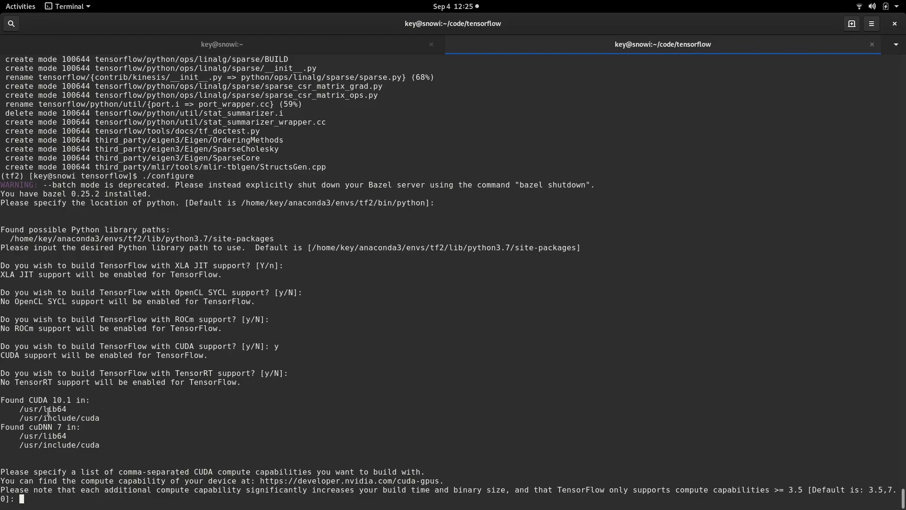
mouse_move(76, 415)
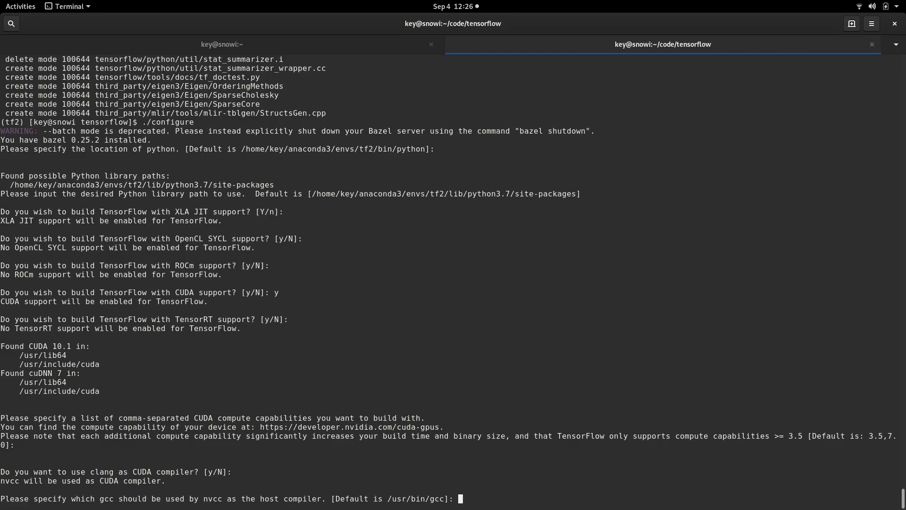
- Answer the host-compiler prompt with /home/key/MYBUILDS/GCC74/bin/gcc and finish configure without an Android workspace
text(/)
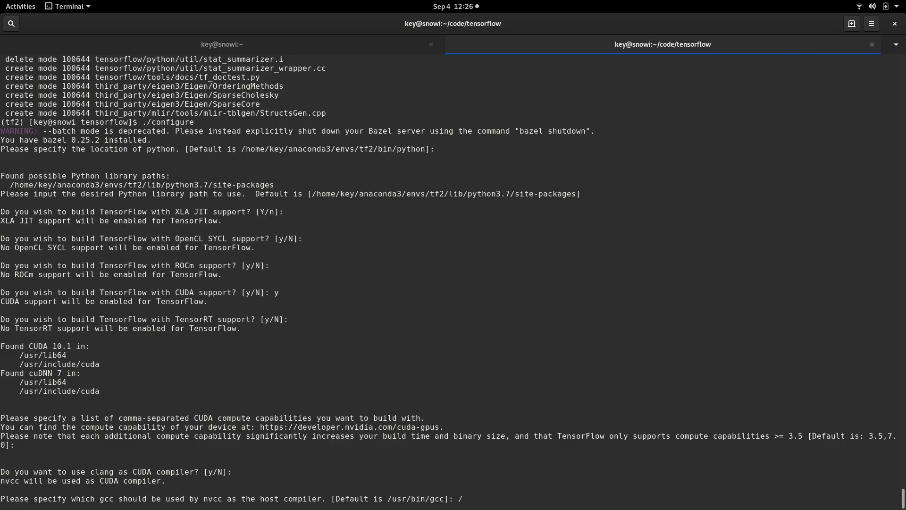
text(home/key)
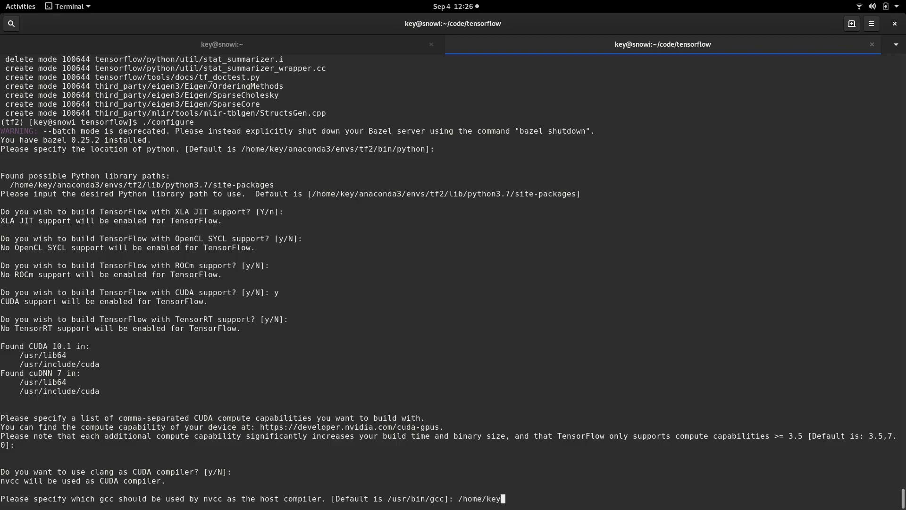
text(/)
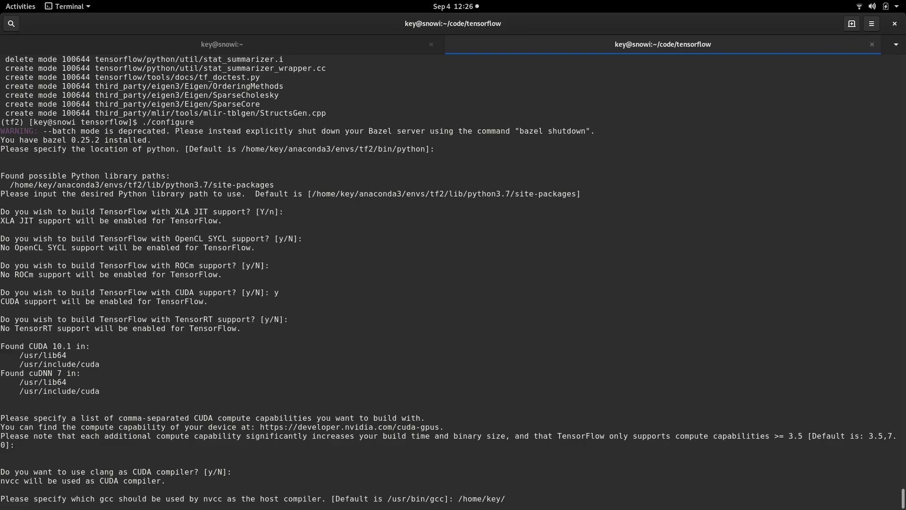
text(MY)
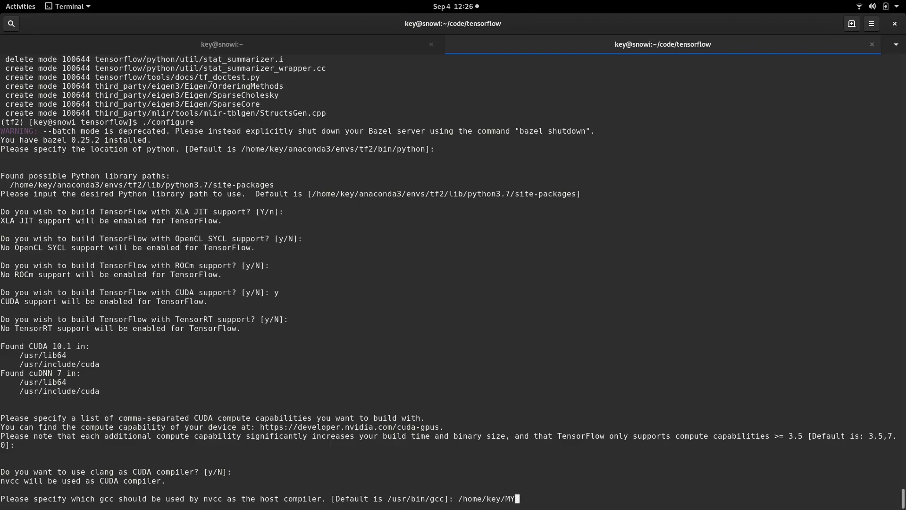
text(BUILDS)
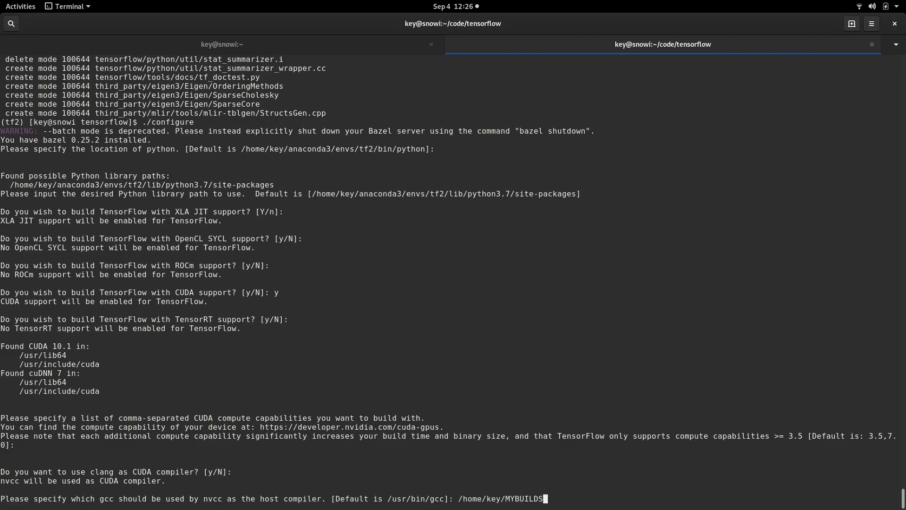
text(/)
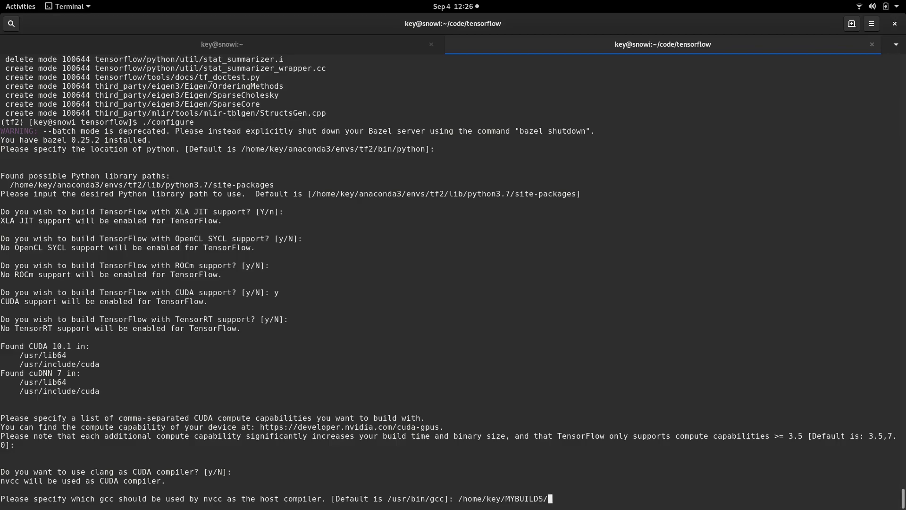
text(GCC74)
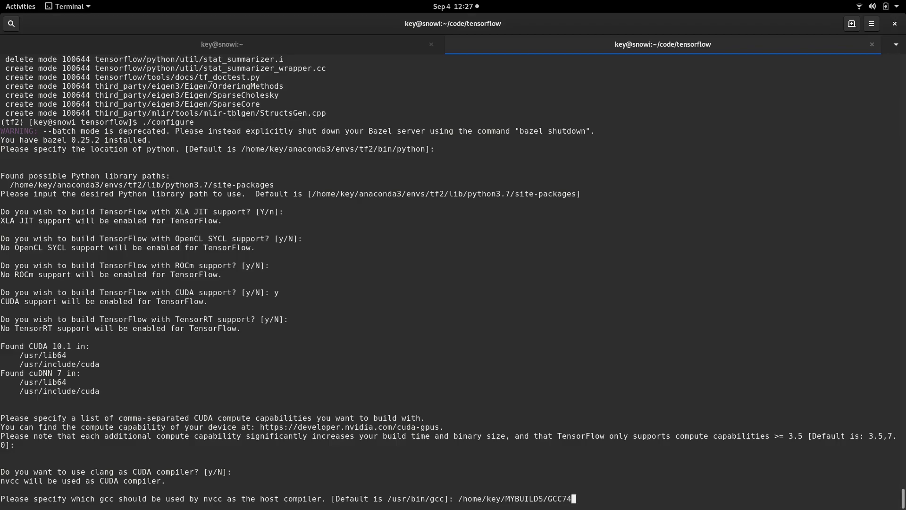
text(/bin)
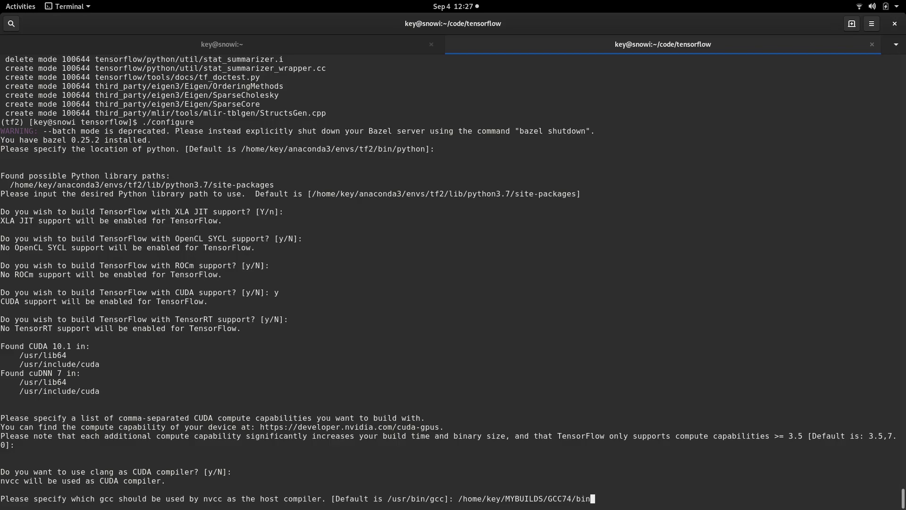
text(gcc)
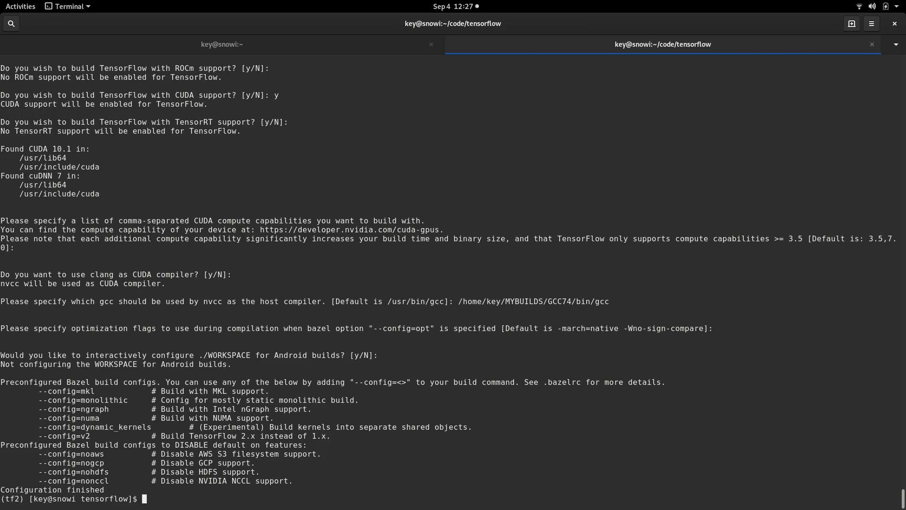
- Begin a cat ~/ command at the tensorflow prompt to view a saved file
text(cat)
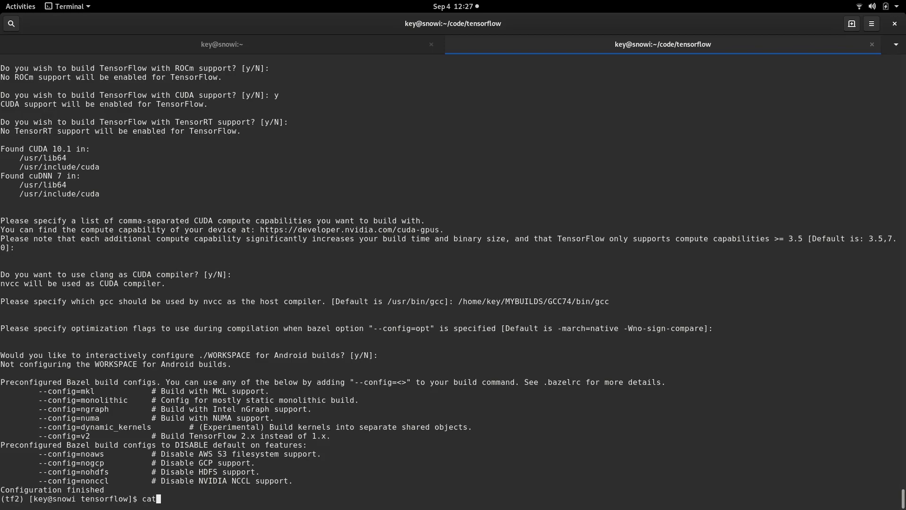
text(" ")
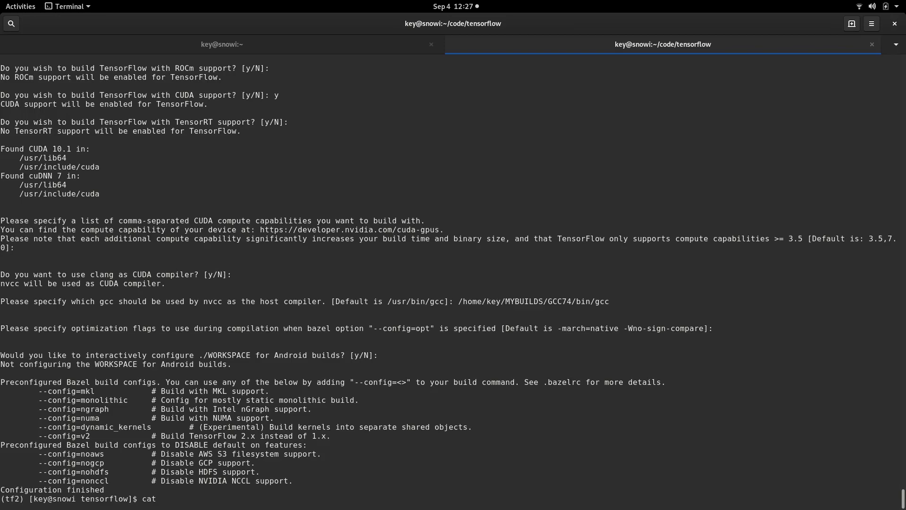
text(~/build_)
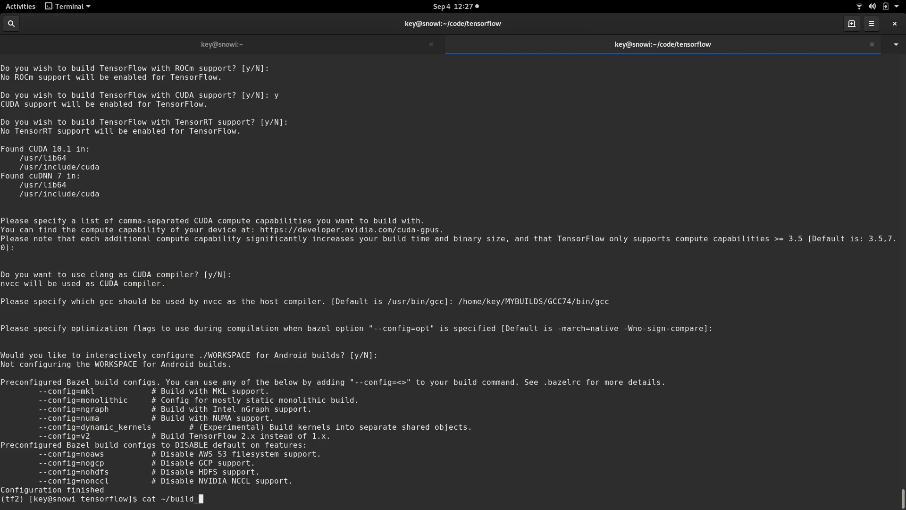
- Print ~/build_problem_1.txt, showing the Cuda Configuration Error about /usr/lib64/stubs/libcuda.so, then begin a less command
text(p)
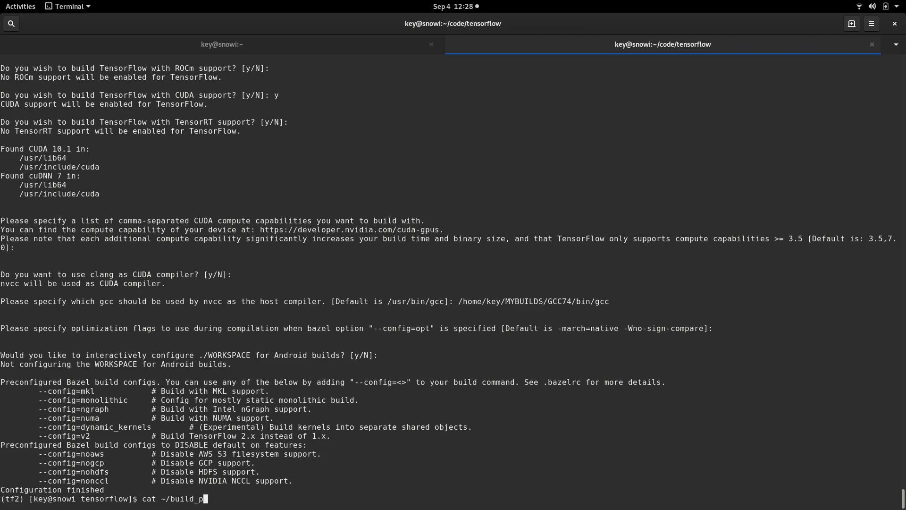
text(roblem_1)
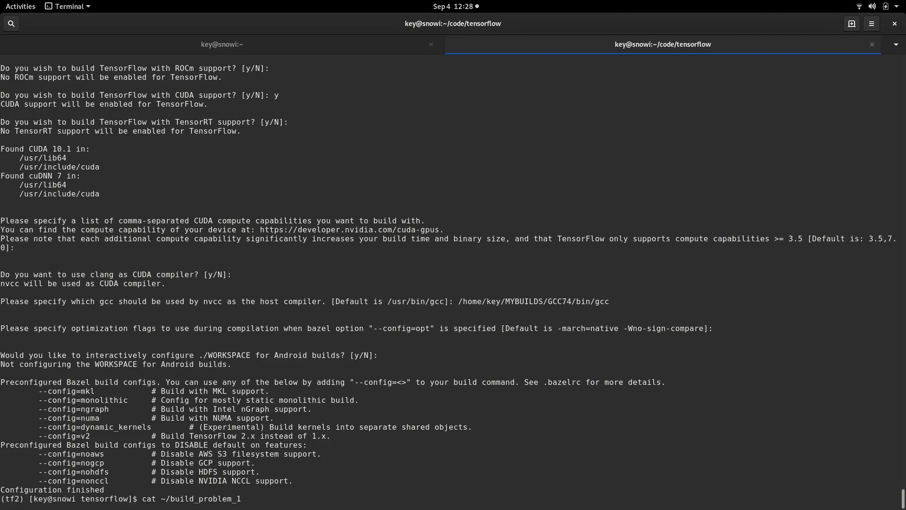
text(.txt)
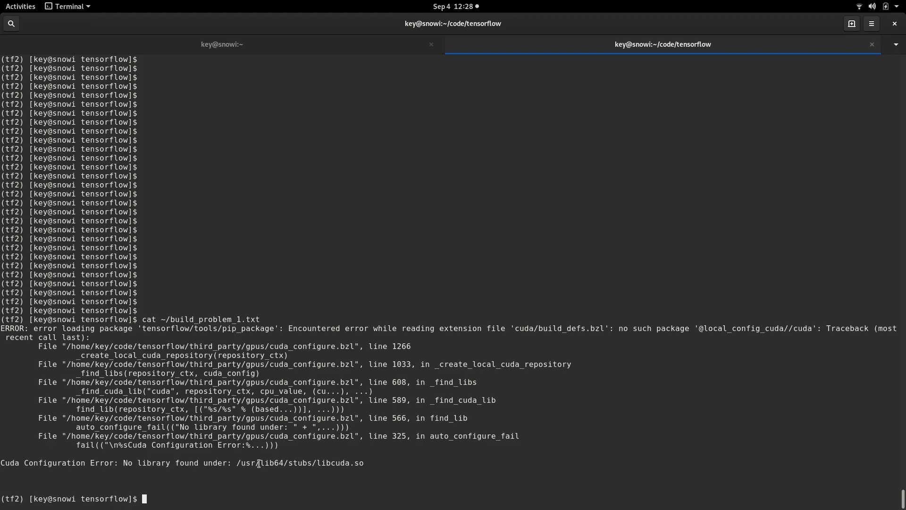
text(less)
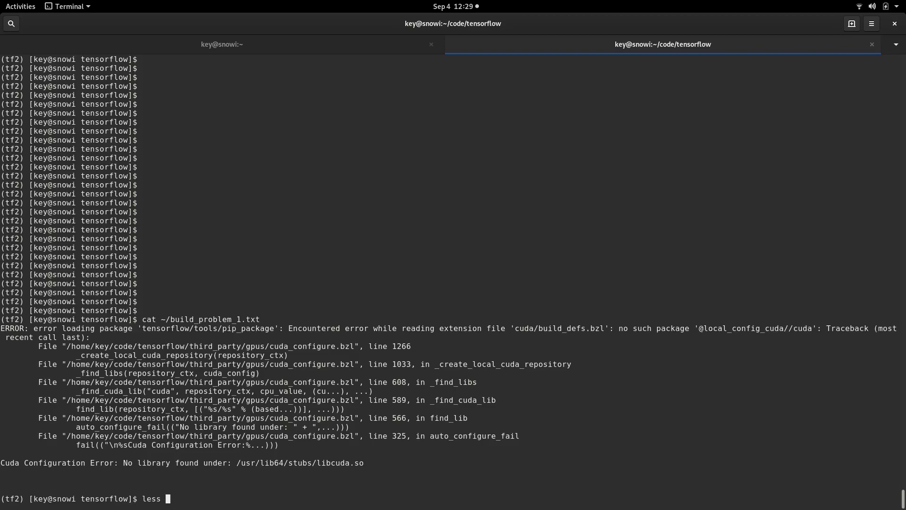
- View third_party/gpus/cuda_configure.bzl in less, showing its CUDA autoconfiguration header
text(t)
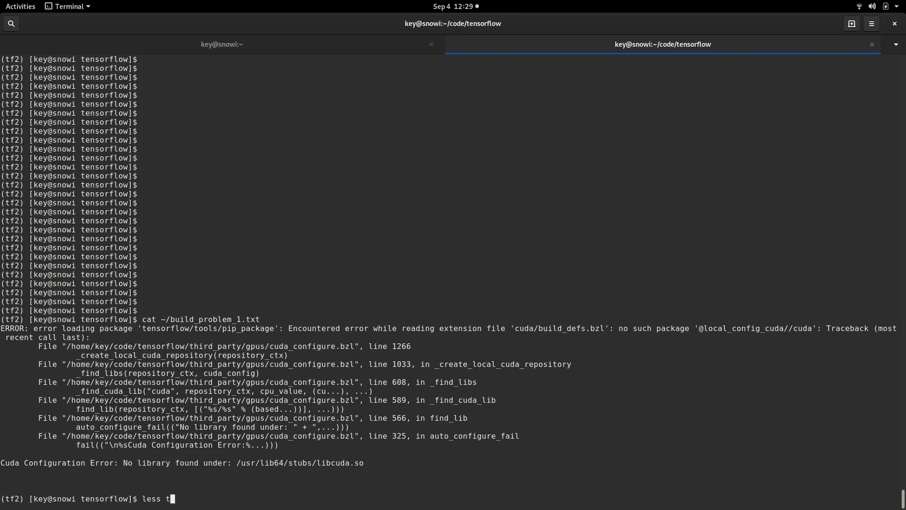
text(hir)
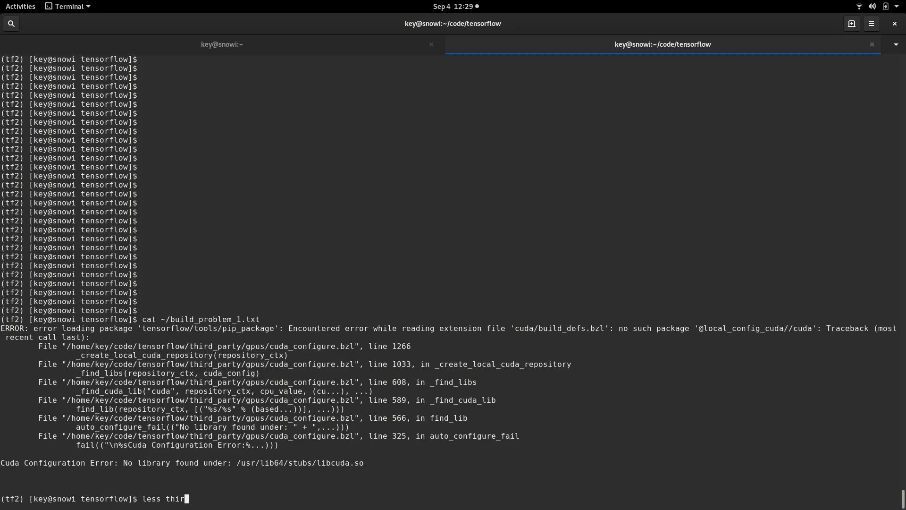
text(d_party/gpus/)
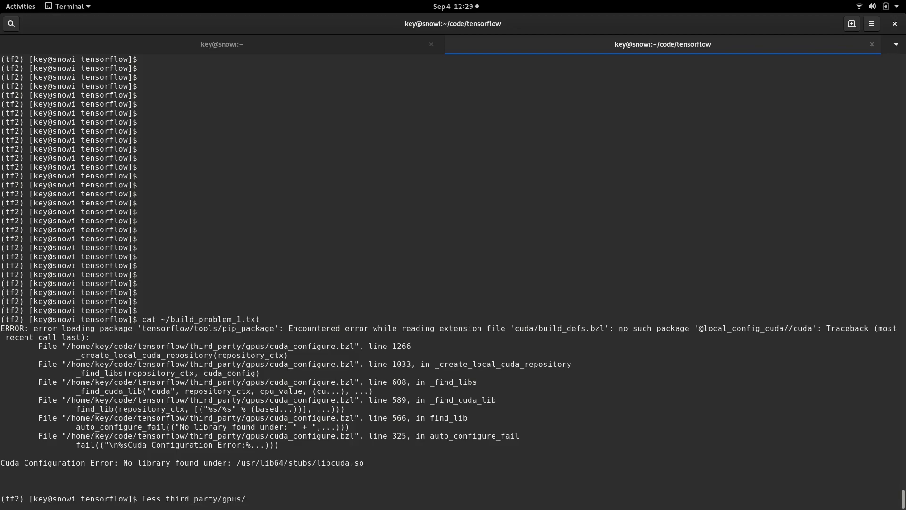
text(c)
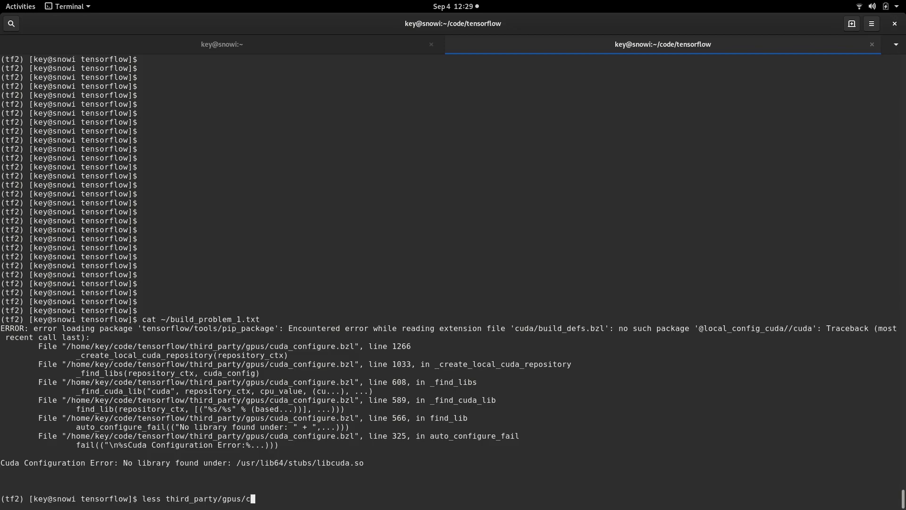
text(uda_)
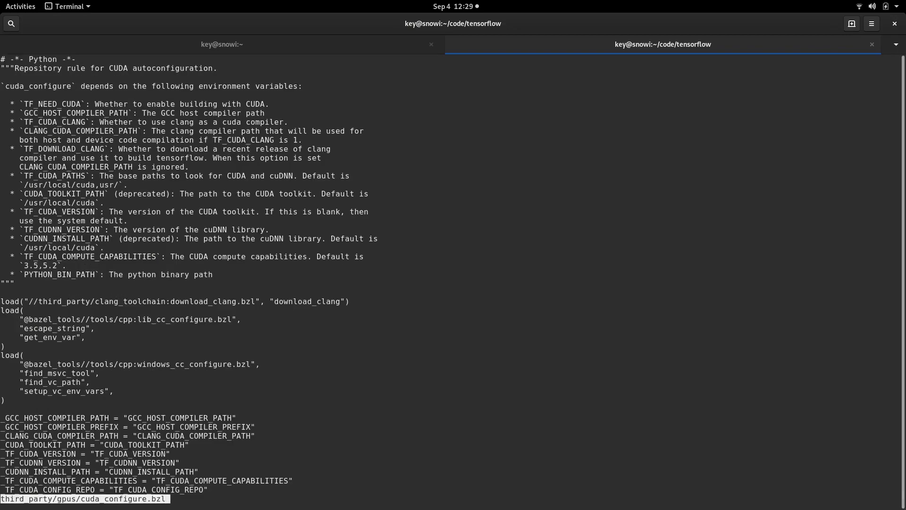
- Search cuda_configure.bzl for stub_d to read the stub directory handling, then quit the pager
text(/st)
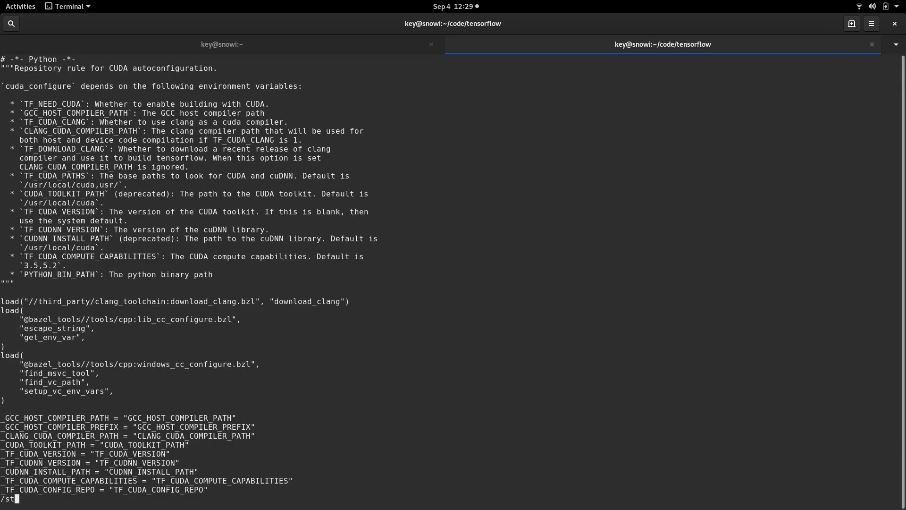
text(ub_d)
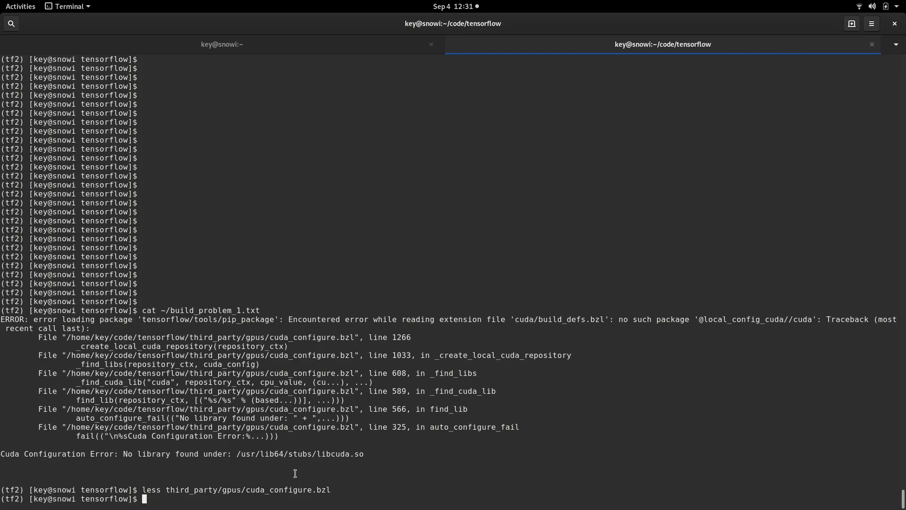
- Print the saved build-problem notes and read down to the _device_link rule from nccl/build_defs.bzl.tpl
text(cat ~/build_problem_1.txt)
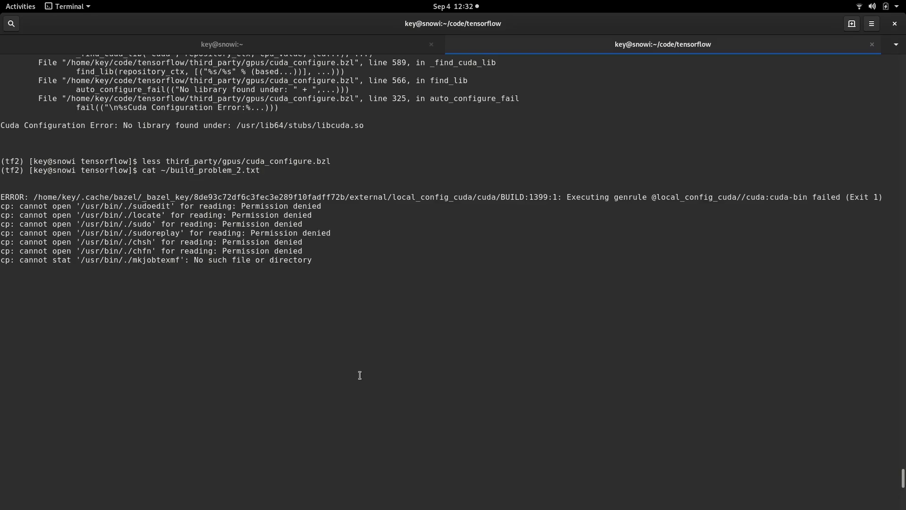
mouse_move(318, 264)
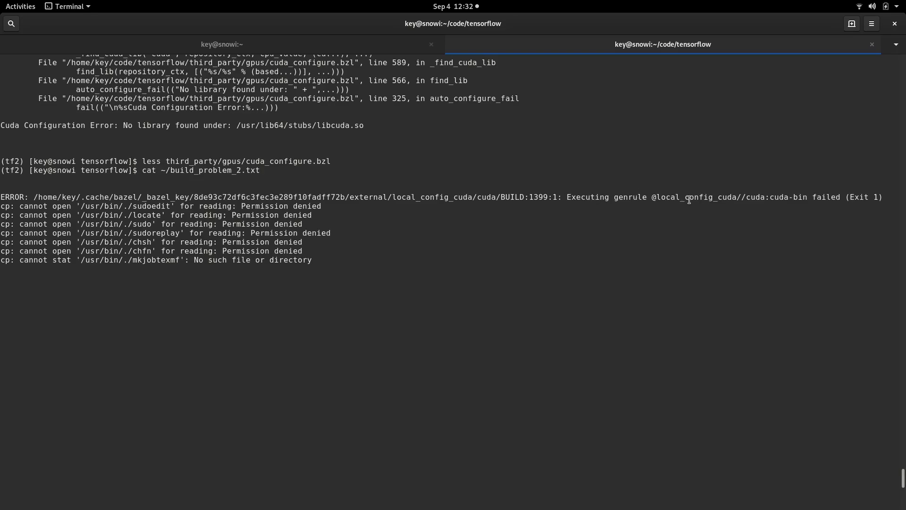
mouse_move(803, 200)
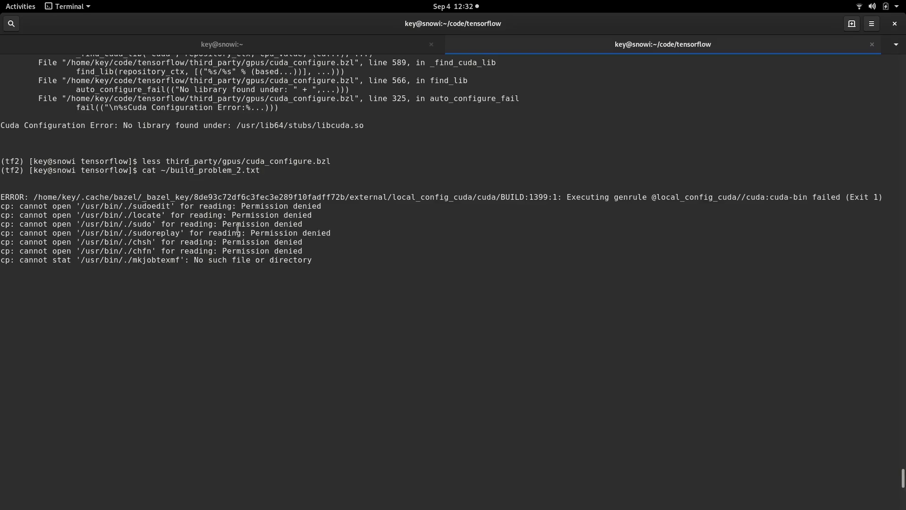
mouse_move(226, 213)
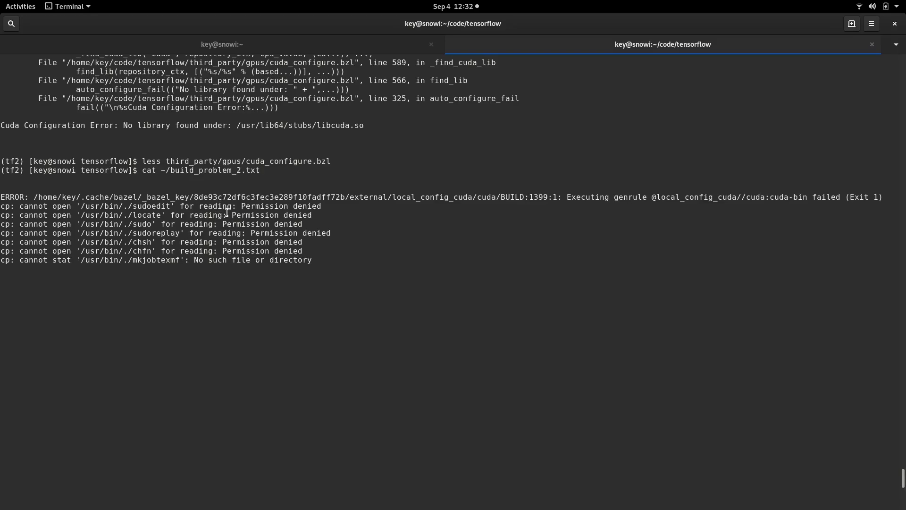
mouse_move(325, 183)
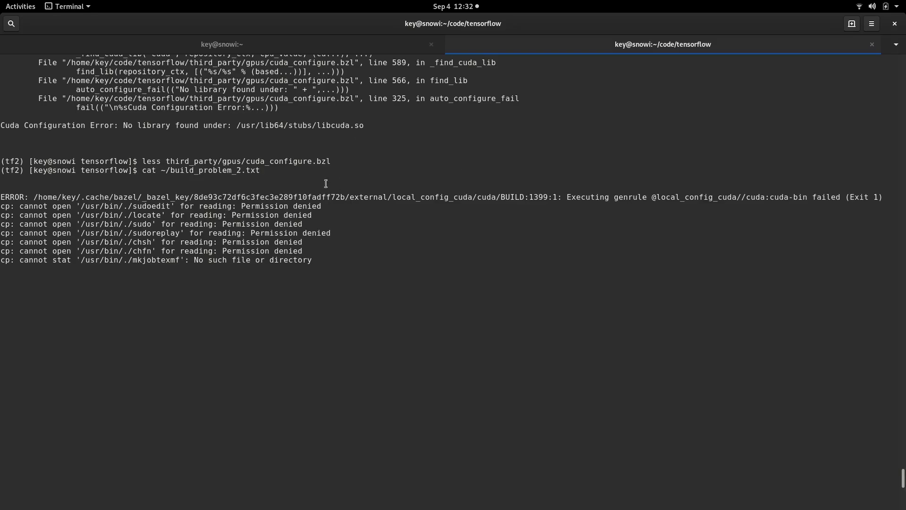
mouse_move(225, 229)
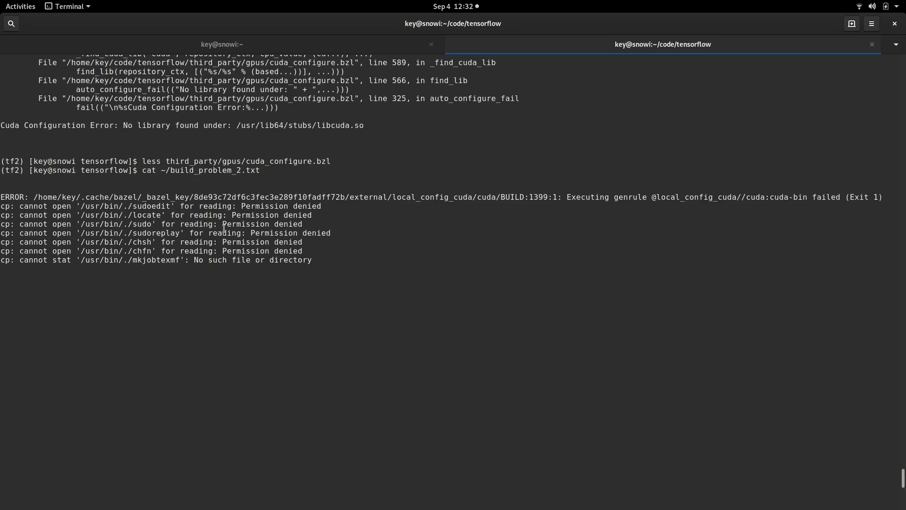
mouse_move(160, 221)
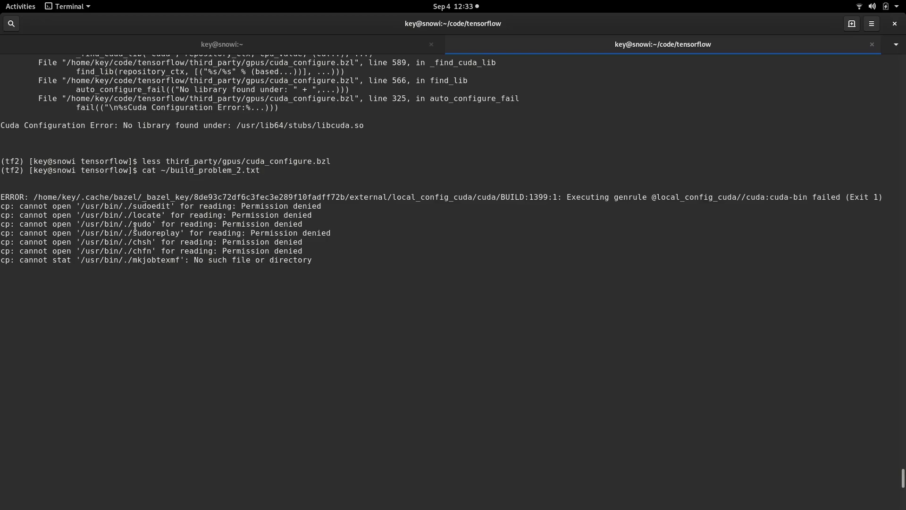
mouse_move(176, 230)
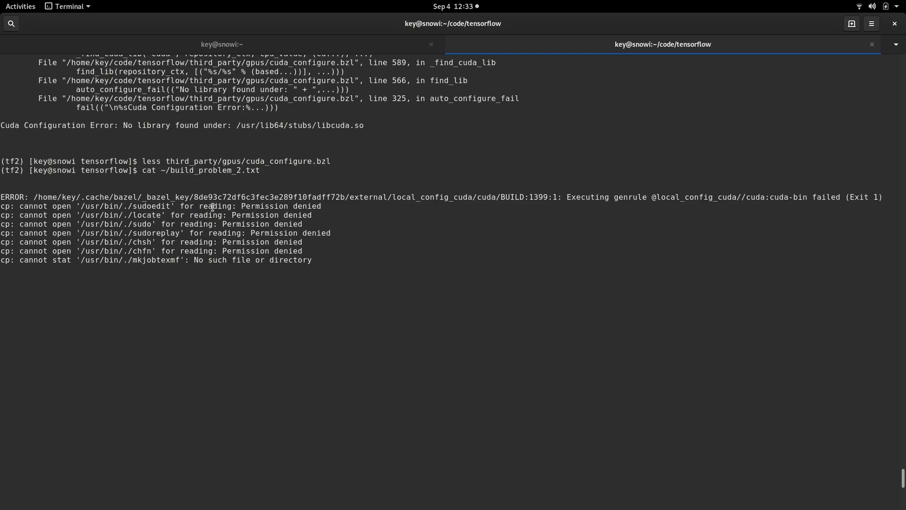
double_click(212, 207)
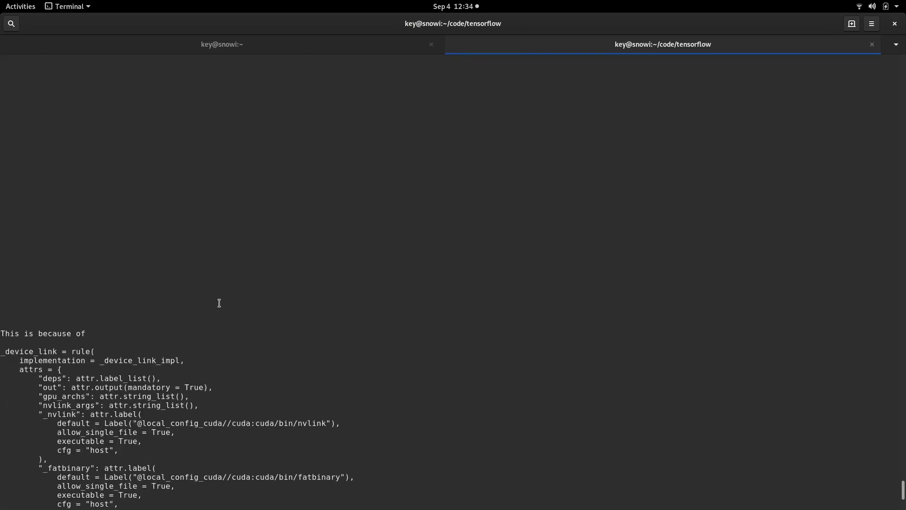
scroll(down, 3)
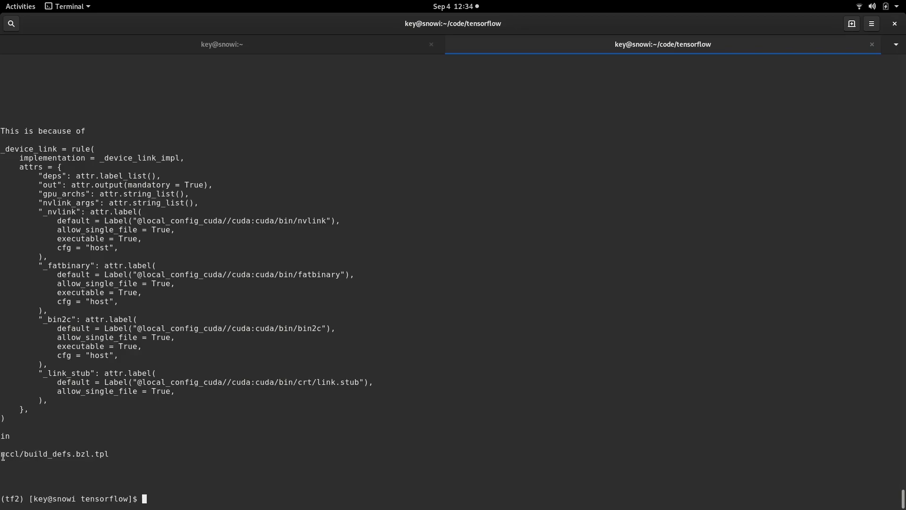
mouse_move(84, 480)
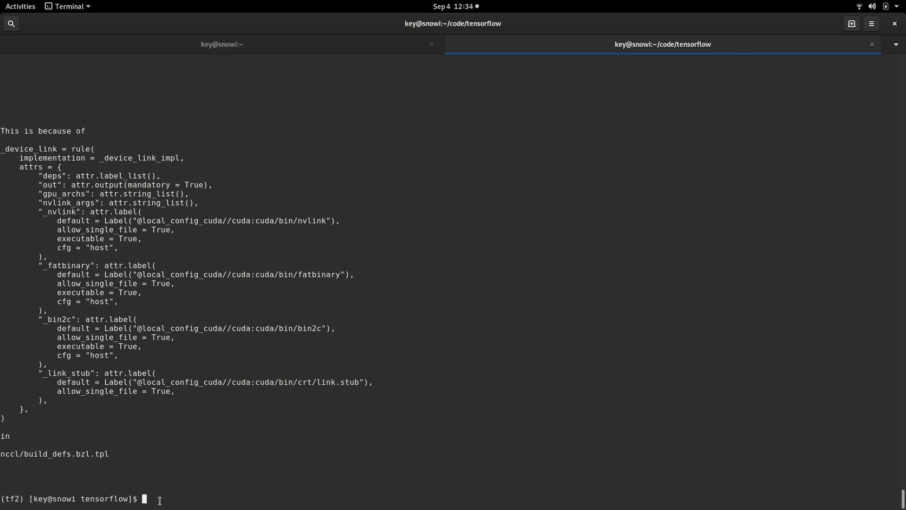
text(cat ~/build_problem_2.txt)
text(less third_party/n)
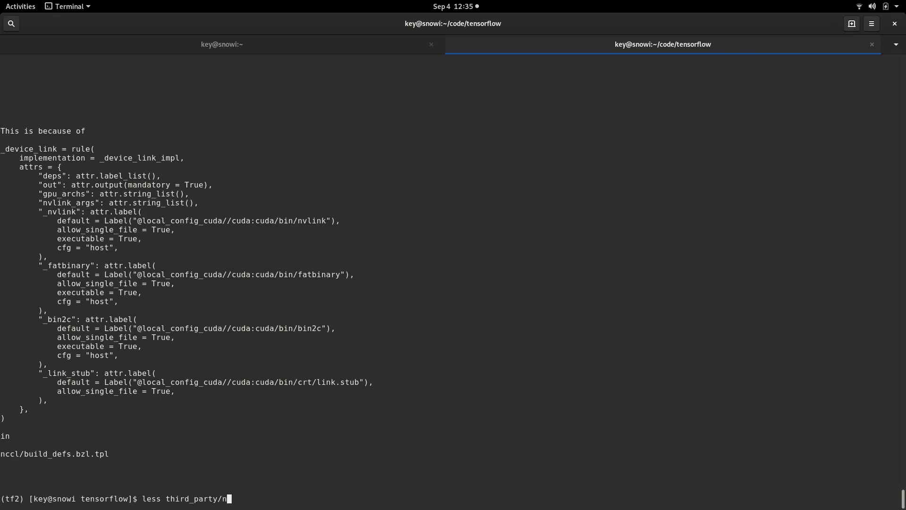
text(ccl/)
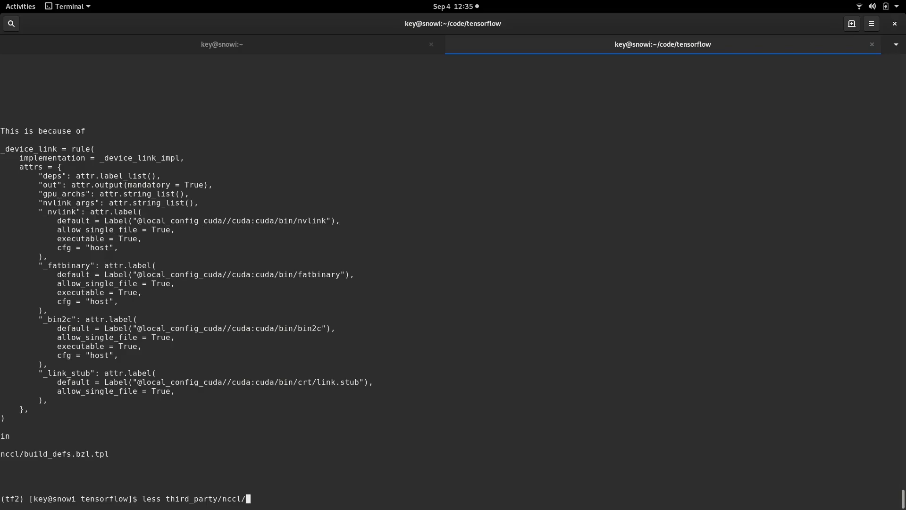
text(build_defs.bzl.tpl)
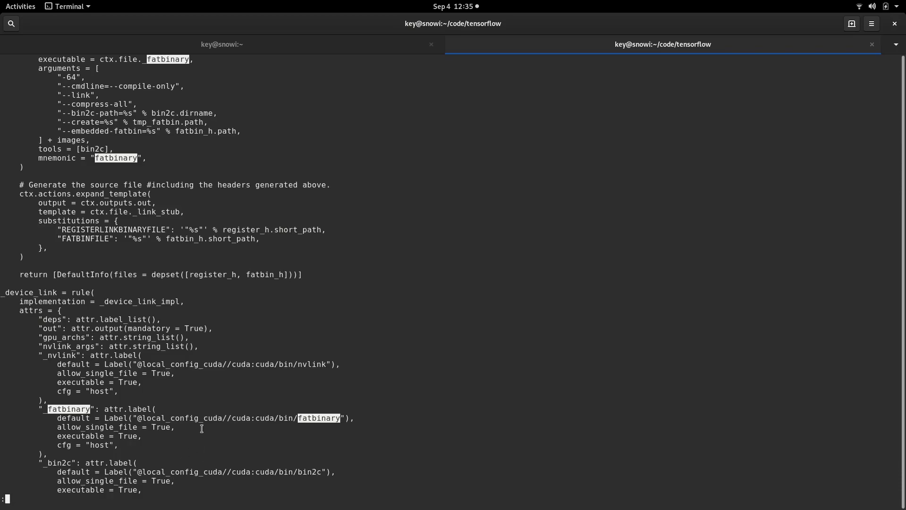
scroll(down, 3)
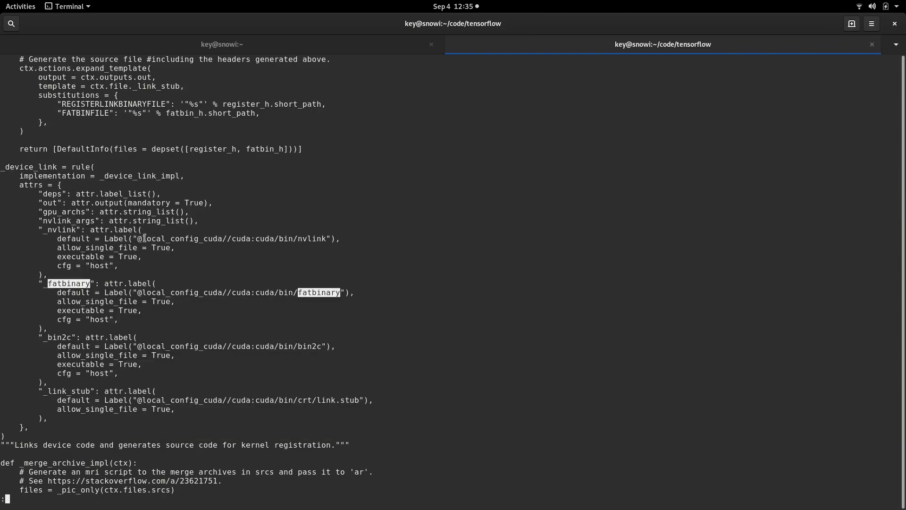
mouse_move(315, 238)
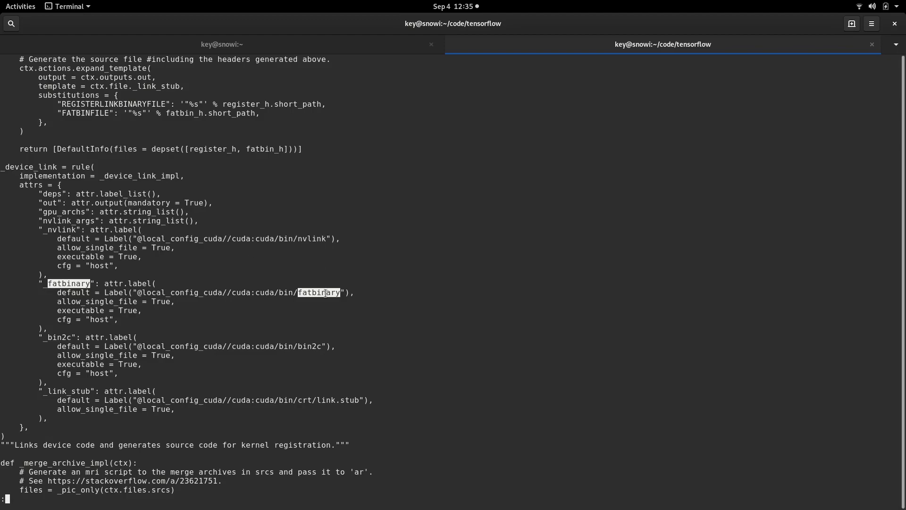
mouse_move(310, 399)
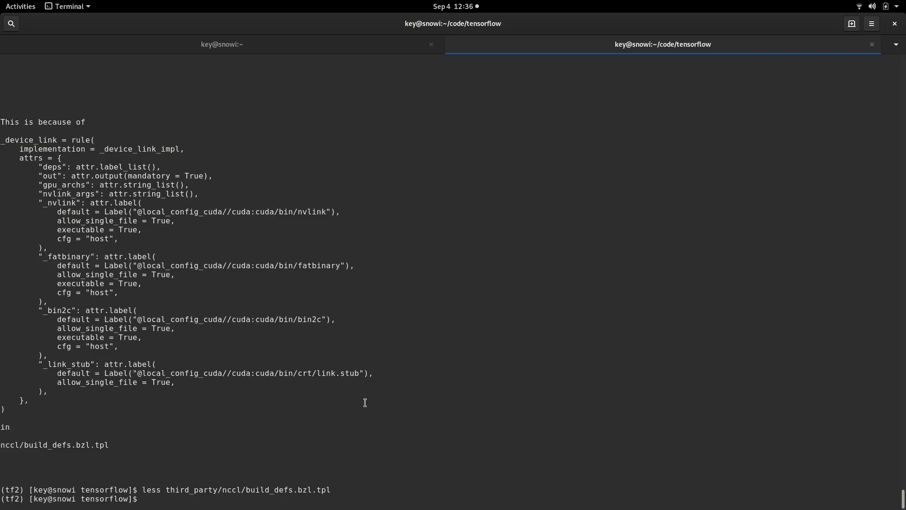
- Reopen cuda_configure.bzl in less, search fatbinary, and inspect the cuda-bin copy rule and its outs
text(less third_party/gpus/cuda_configure.bzl)
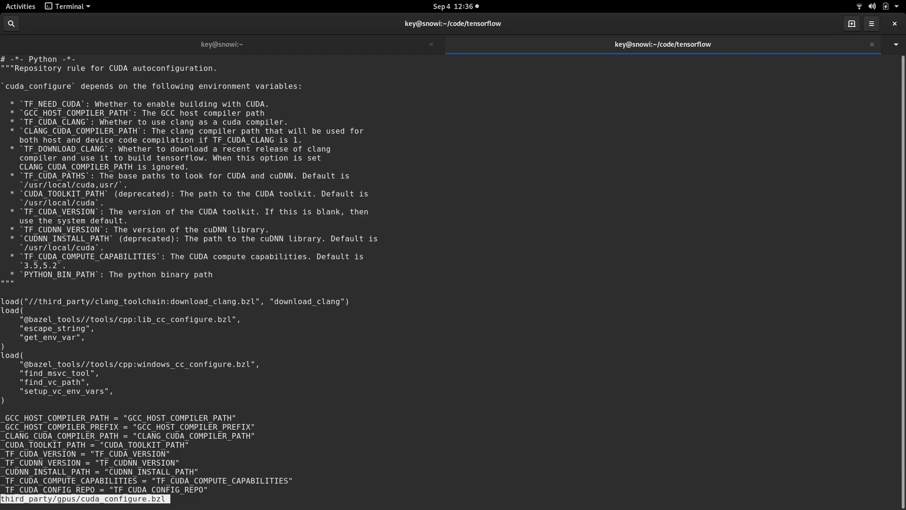
text(/fatbinar)
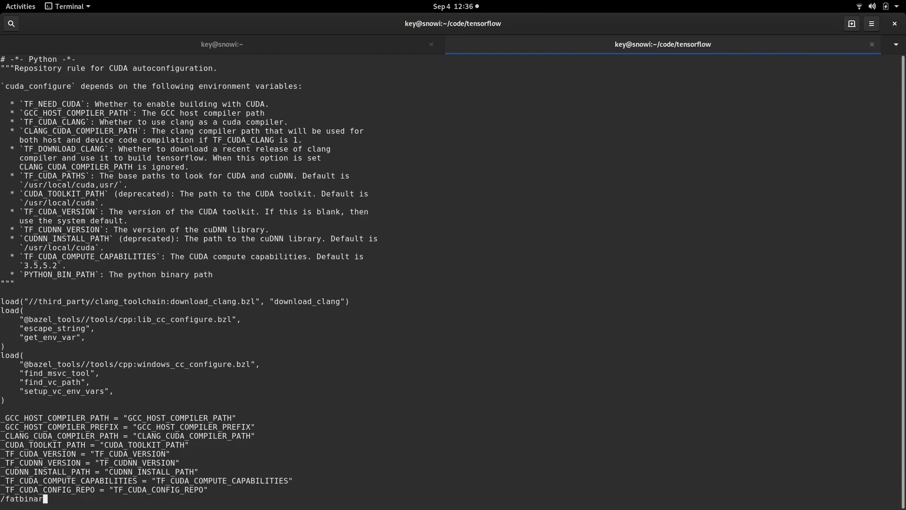
key(Return)
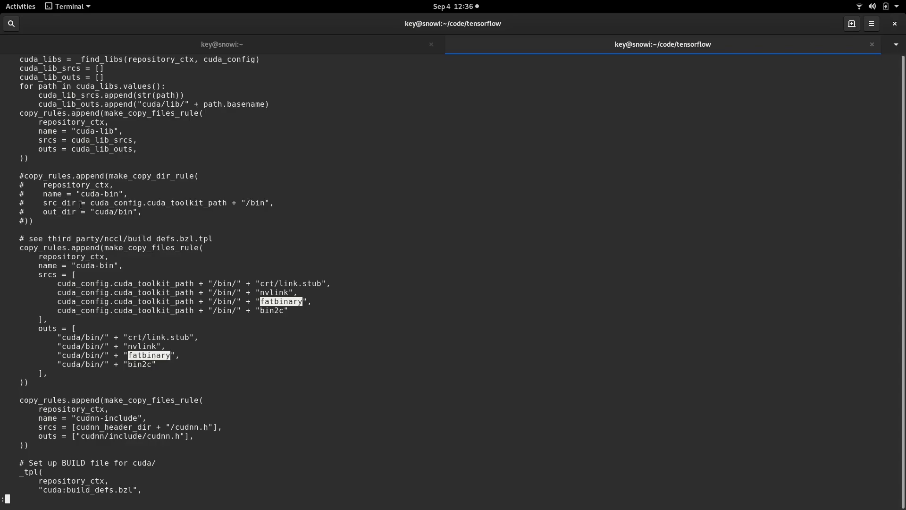
double_click(100, 193)
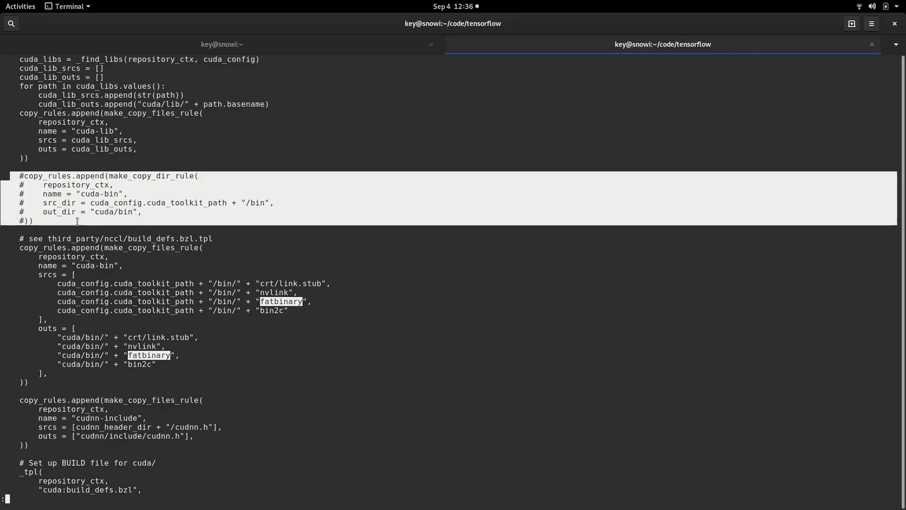
mouse_move(123, 277)
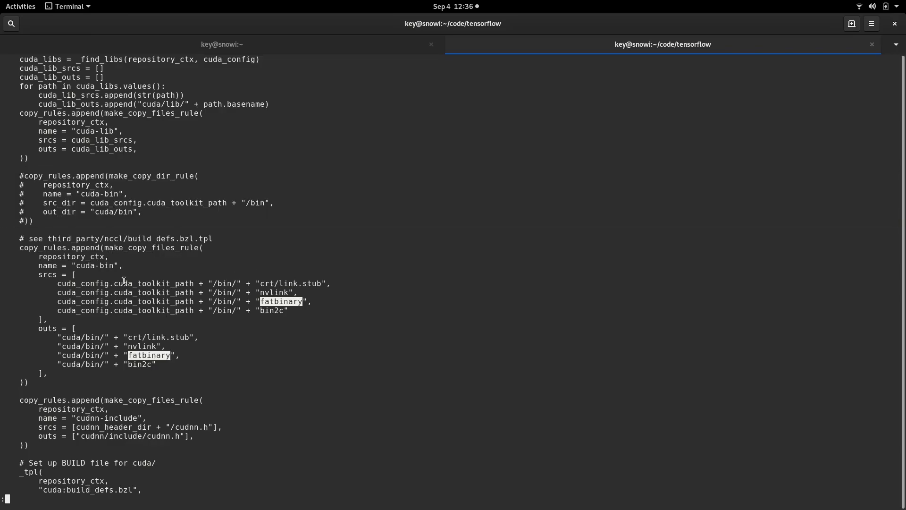
mouse_move(292, 312)
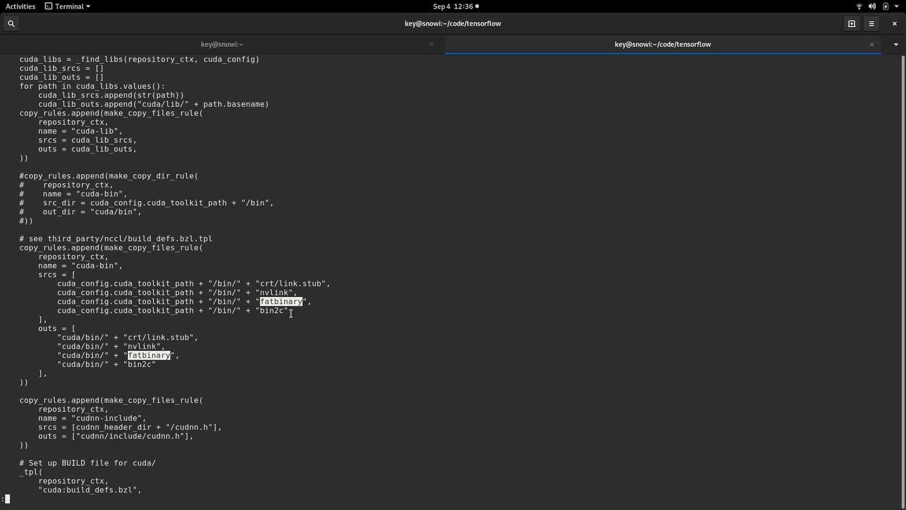
mouse_move(138, 267)
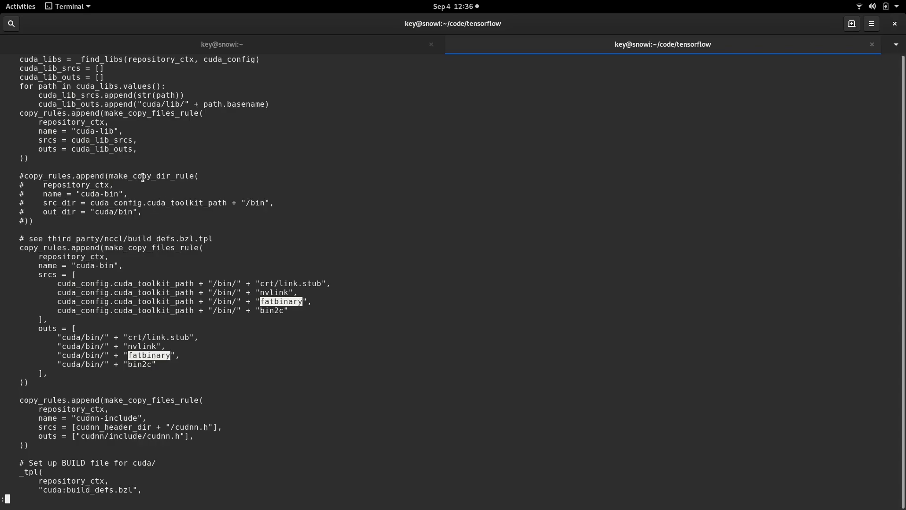
mouse_move(119, 176)
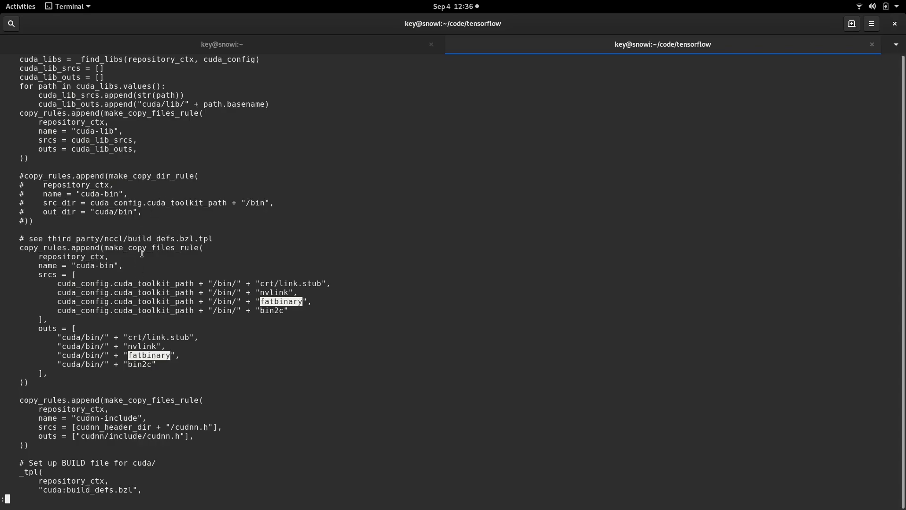
double_click(147, 248)
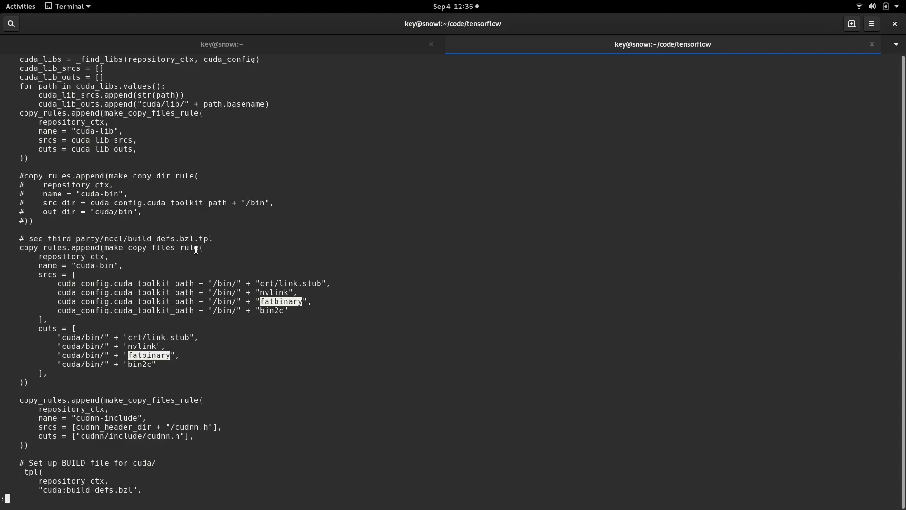
mouse_move(146, 278)
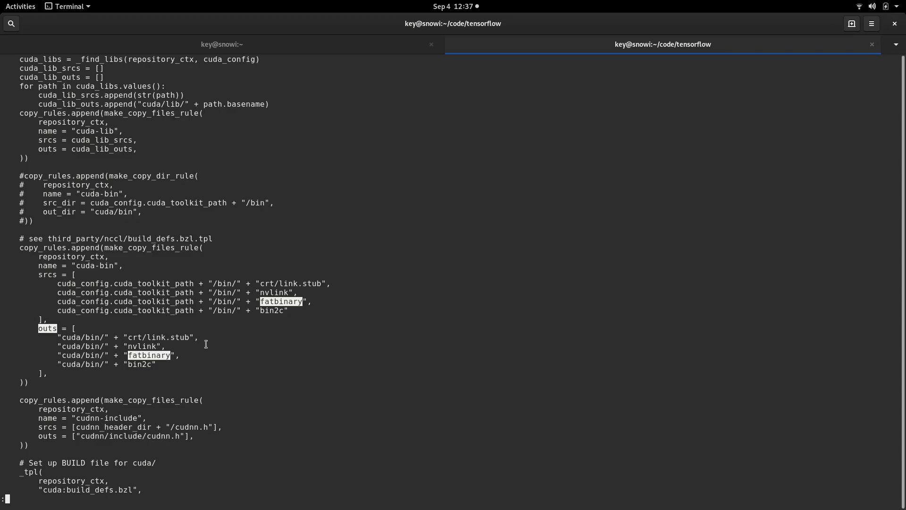
mouse_move(300, 296)
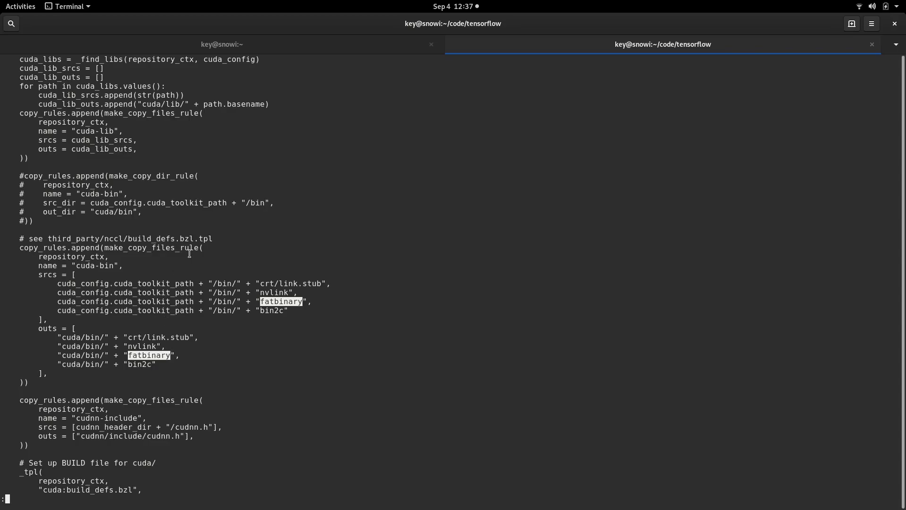
mouse_move(180, 261)
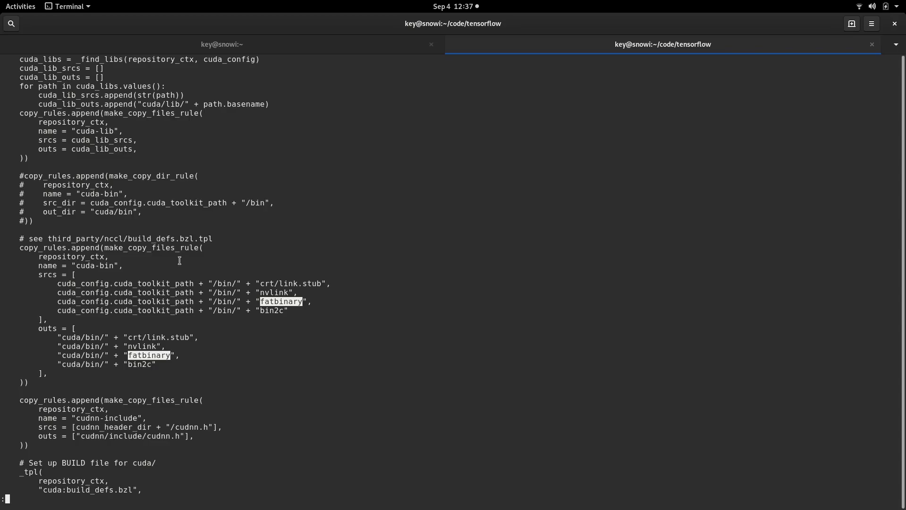
mouse_move(99, 243)
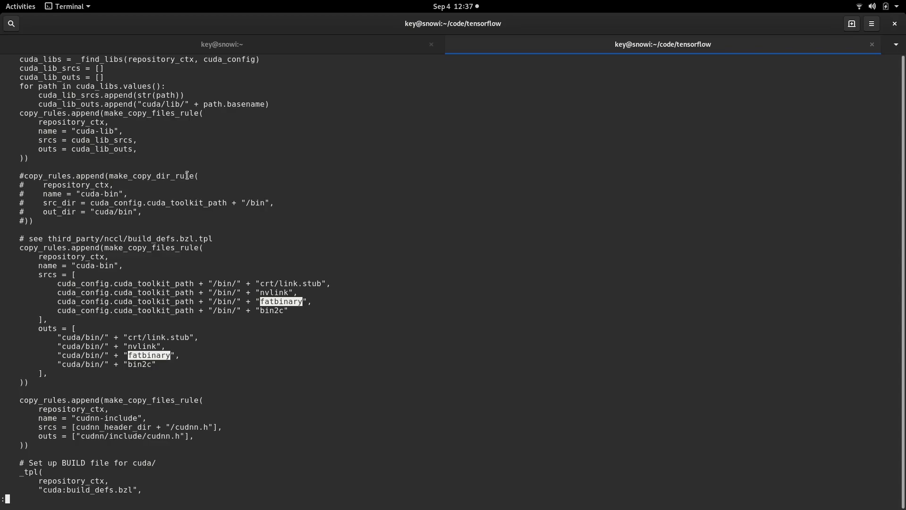
mouse_move(84, 267)
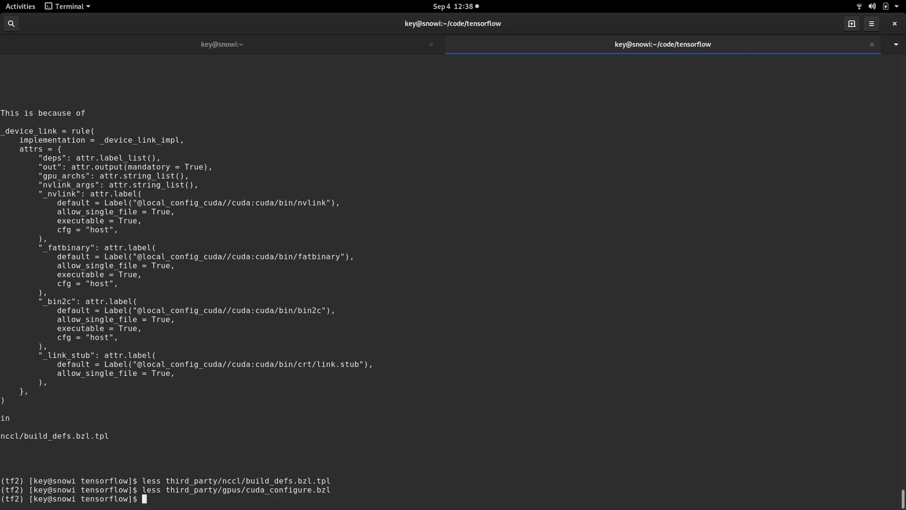
- Run vazel build --config=v2 //tensorflow/tools/pip_package:build_pip_package
text(vazel buil)
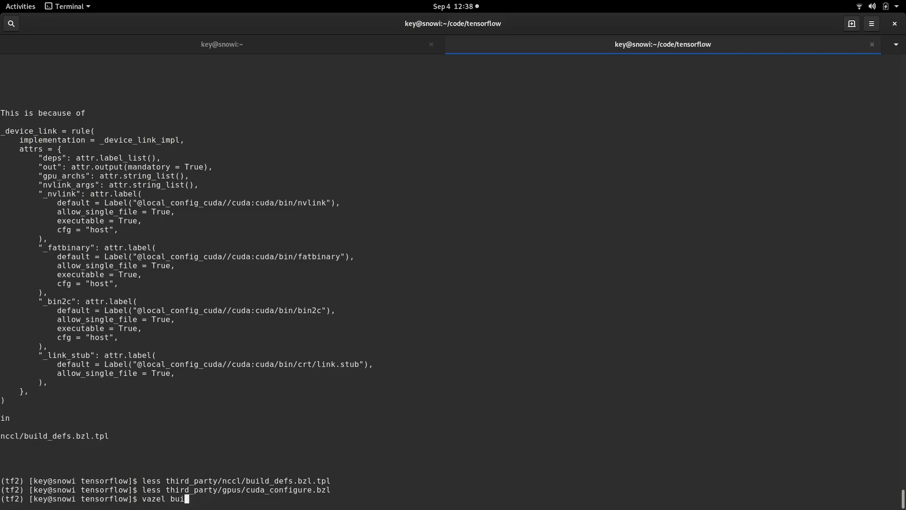
text(d)
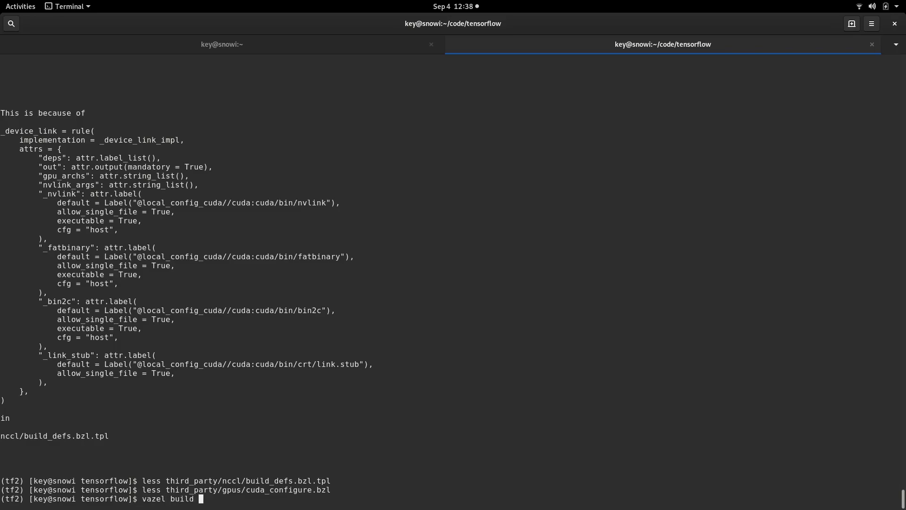
text(--config)
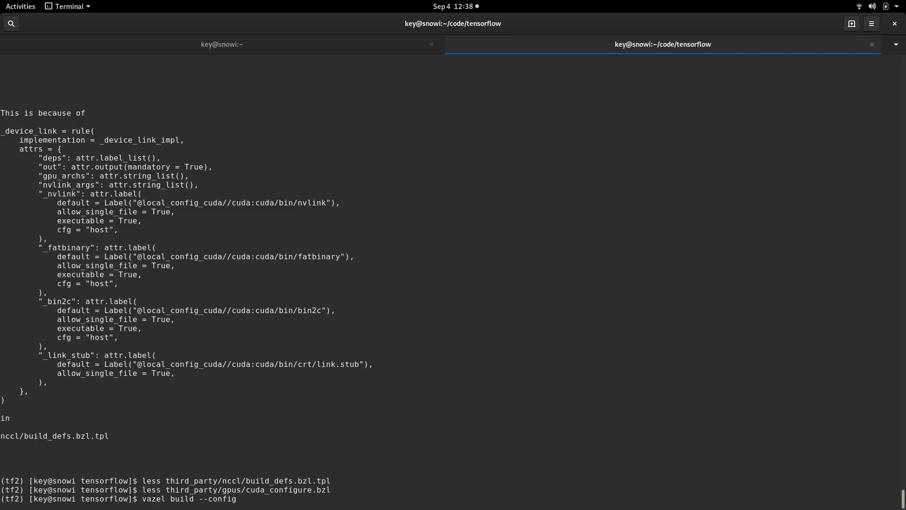
text(=v2)
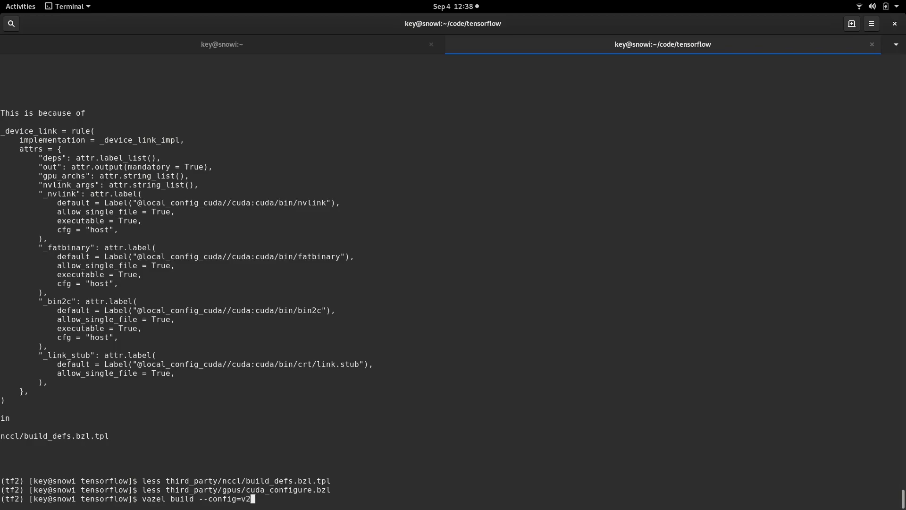
text(//)
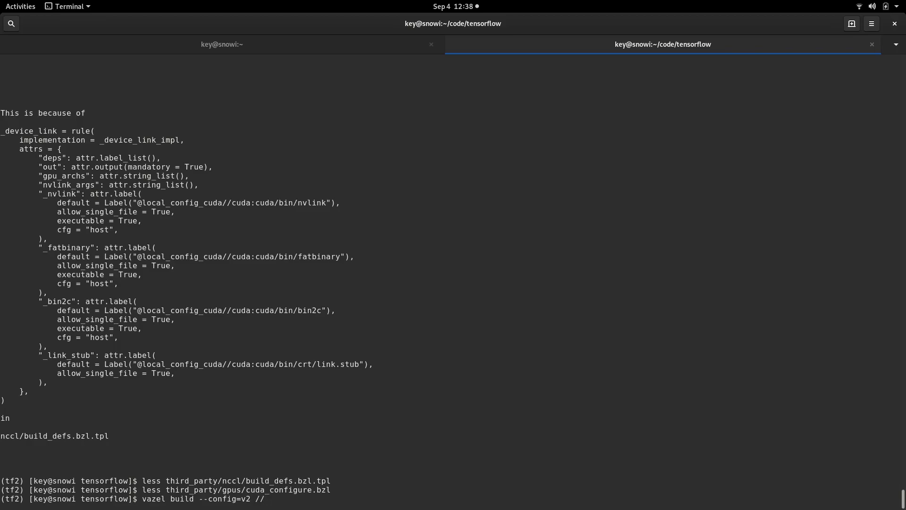
text(tensorflow)
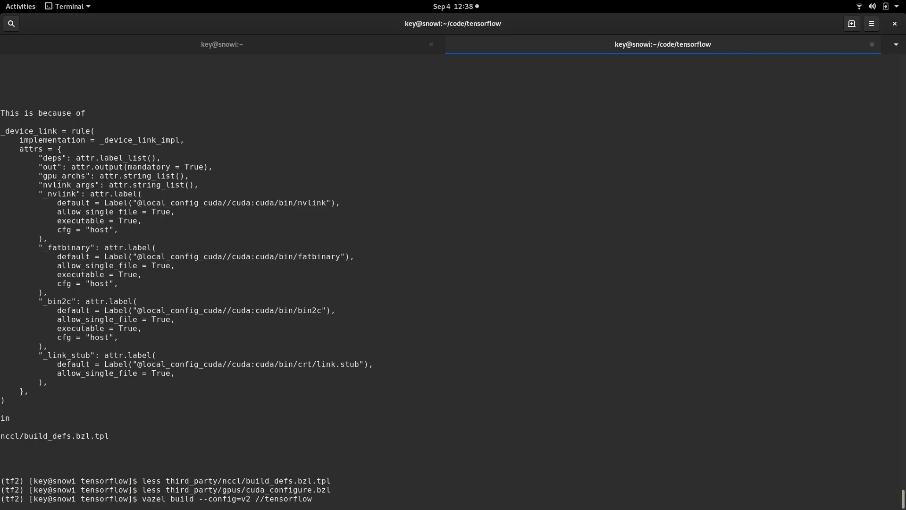
text(/to)
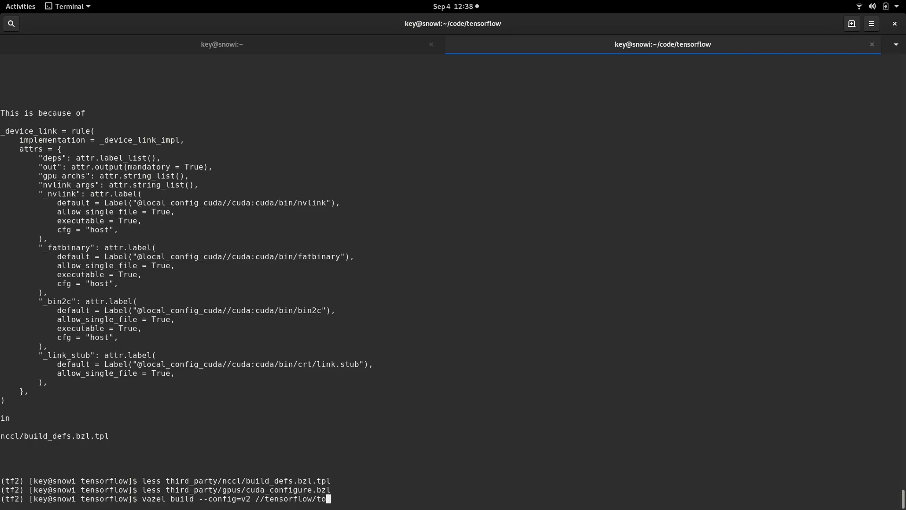
text(ols/)
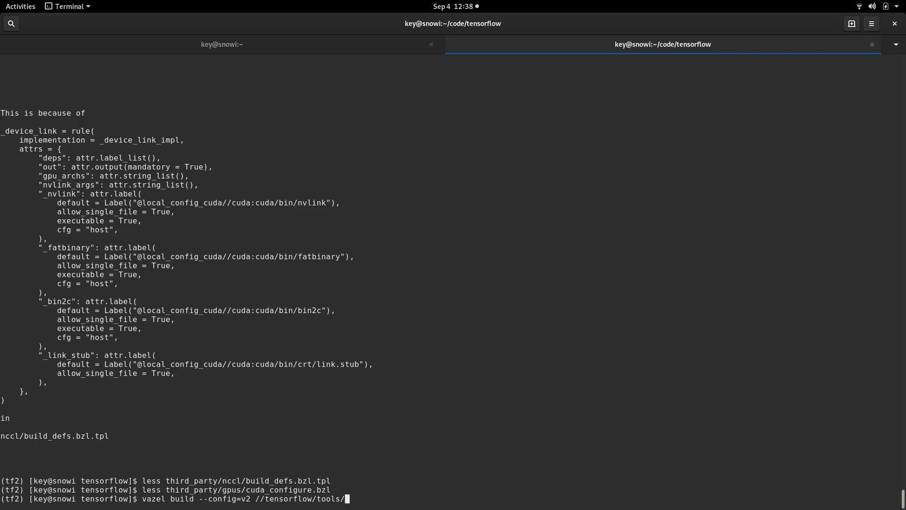
text(p)
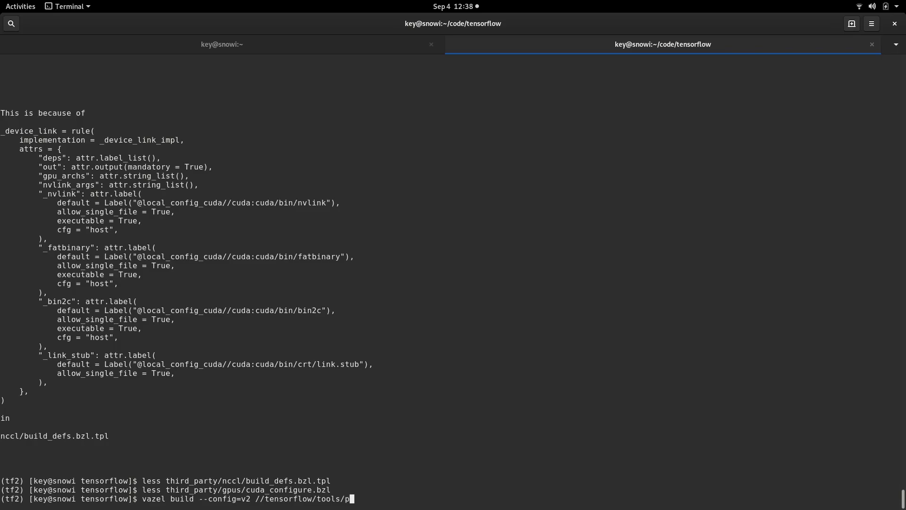
text(ip_)
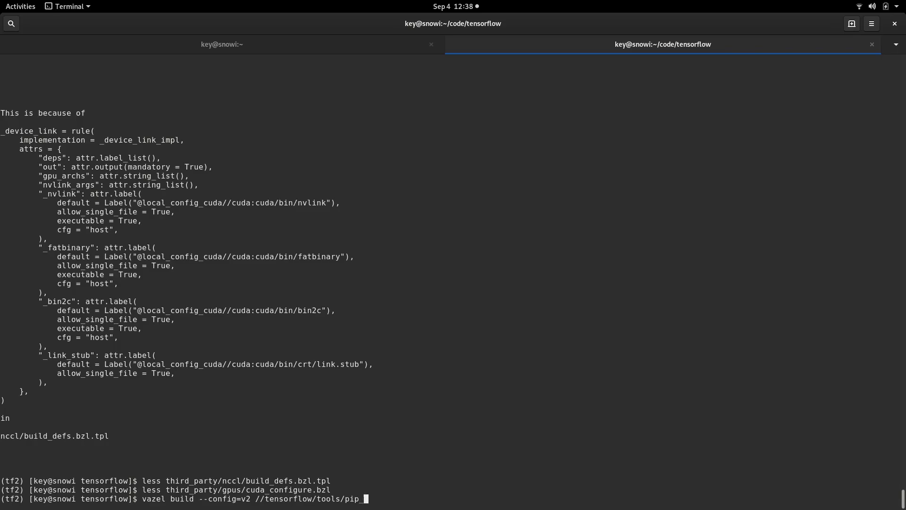
text(package)
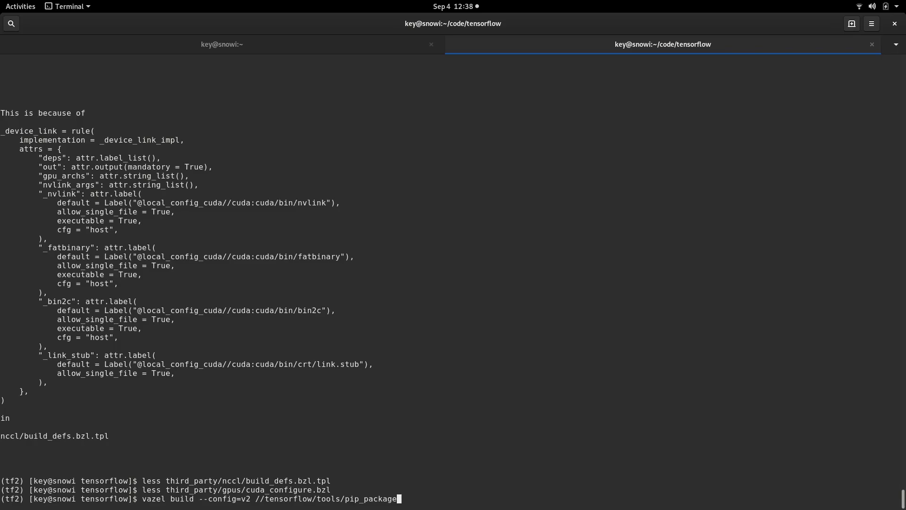
text(:build)
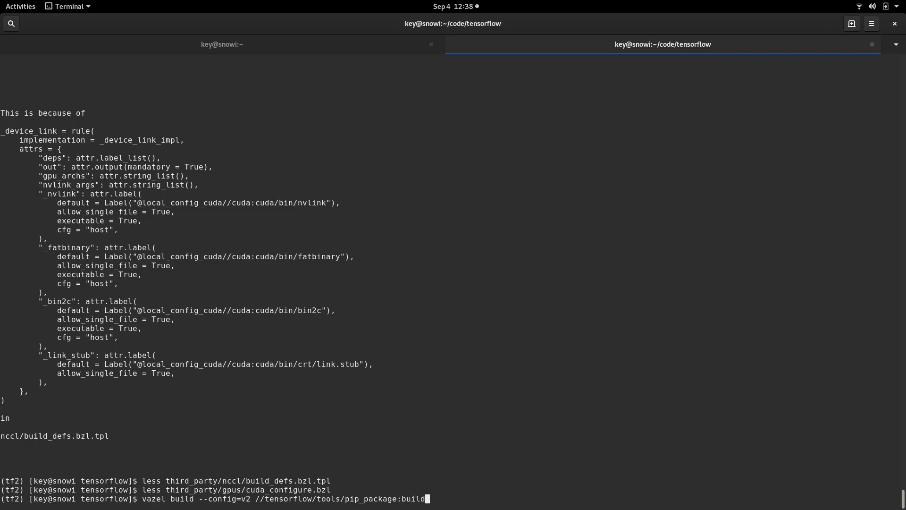
text(_pip_)
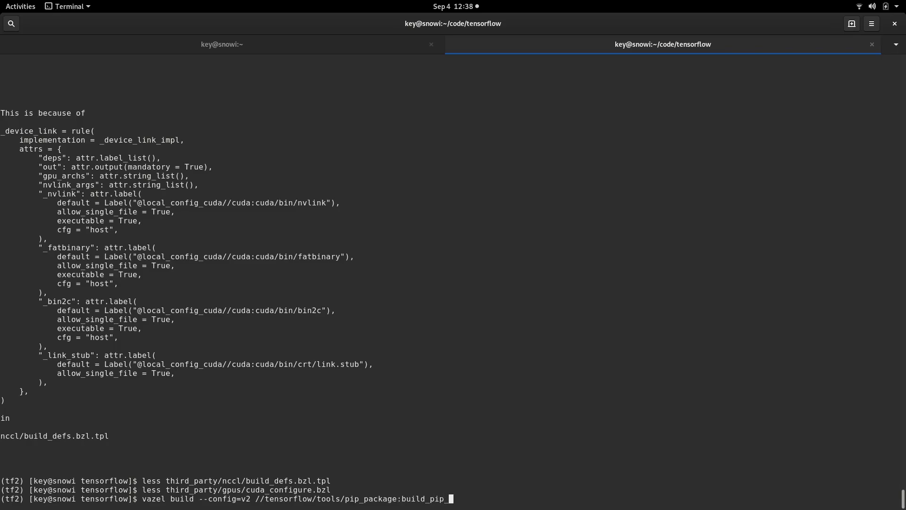
text(package)
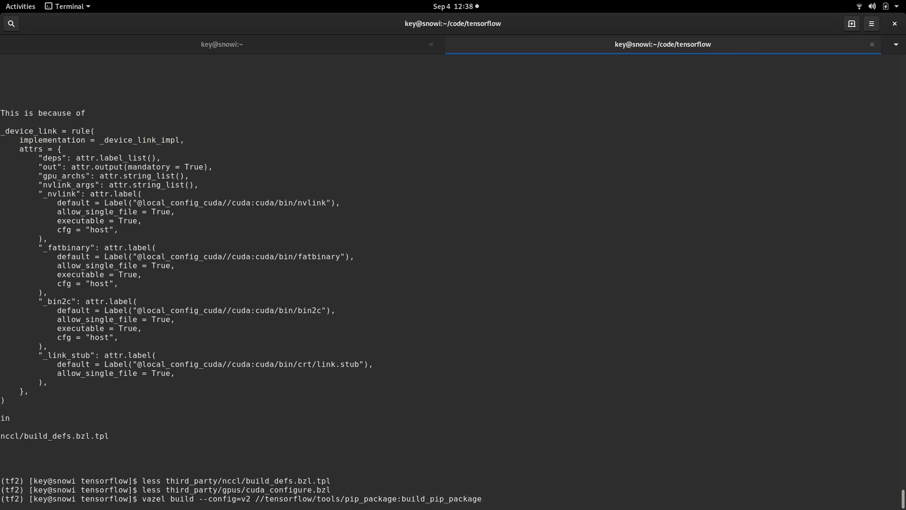
key(Return)
text(./)
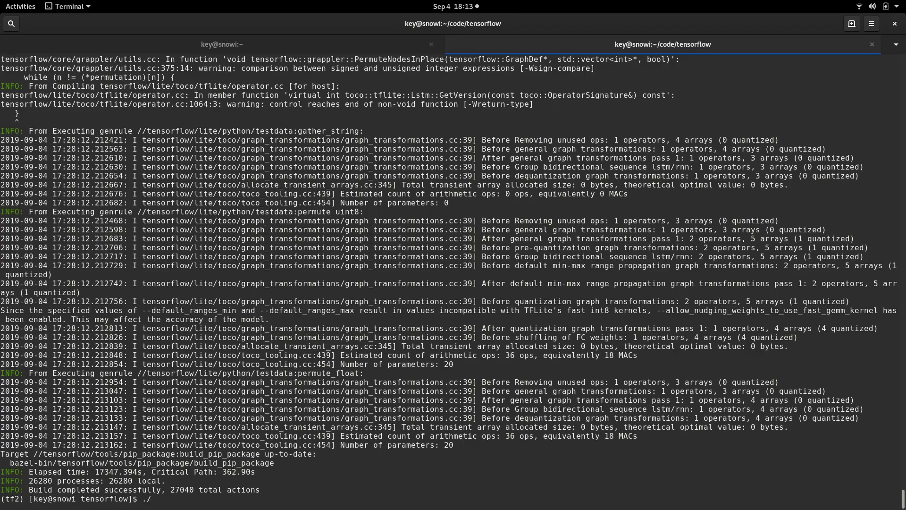
- Enter ./bazel-bin/tensorflow/tools/pip_package/build_pip_package --nightly_flag /tmp/tensorflow_pkg at the prompt
text(bazel-)
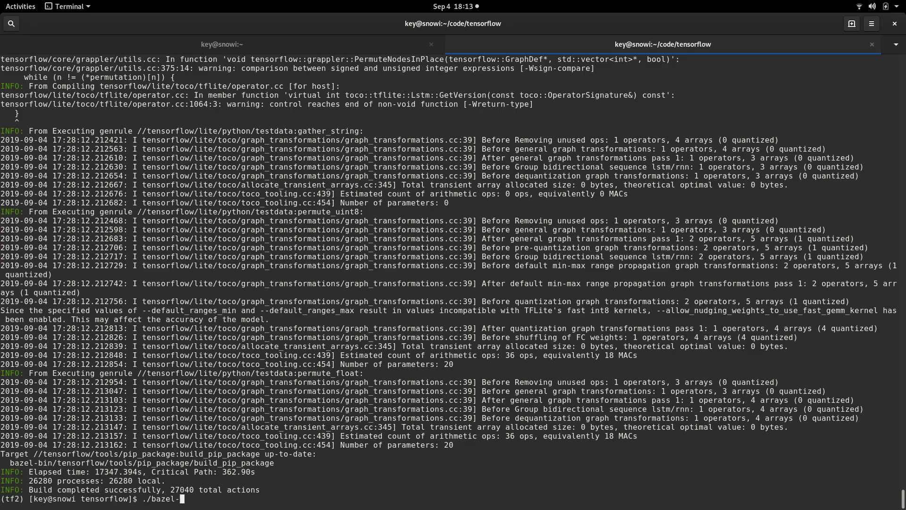
text(bin/tensorflow/t)
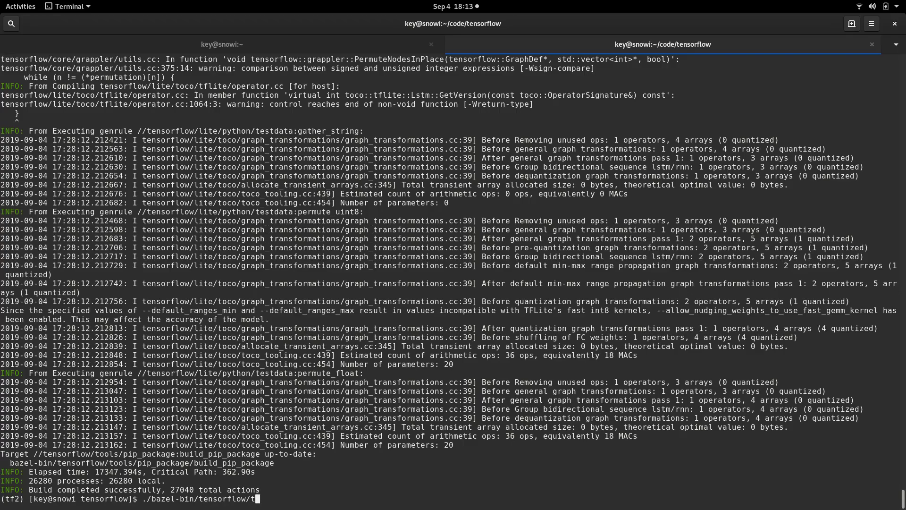
text(ools/)
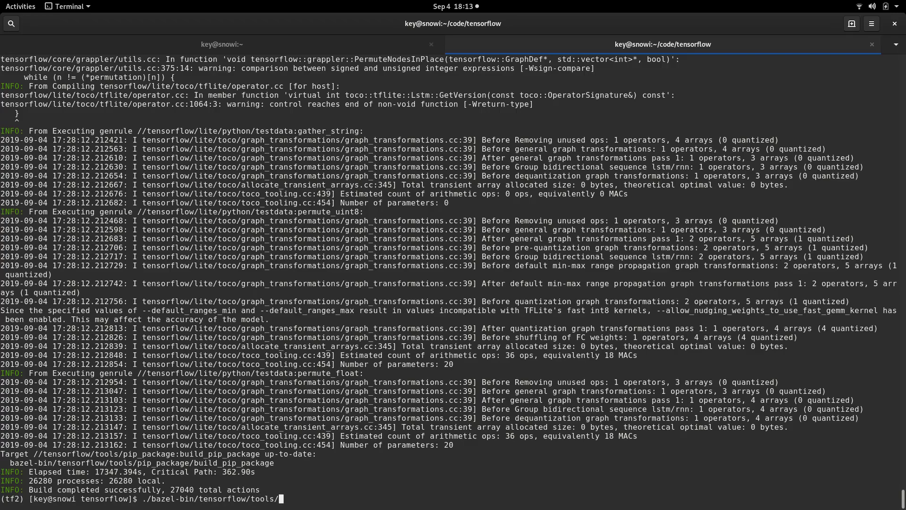
text(pip_package/)
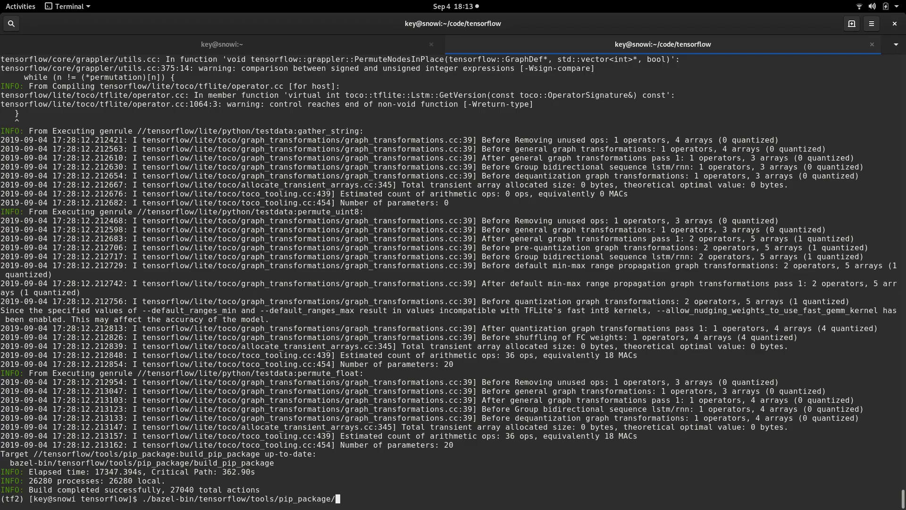
text(build_pip_package)
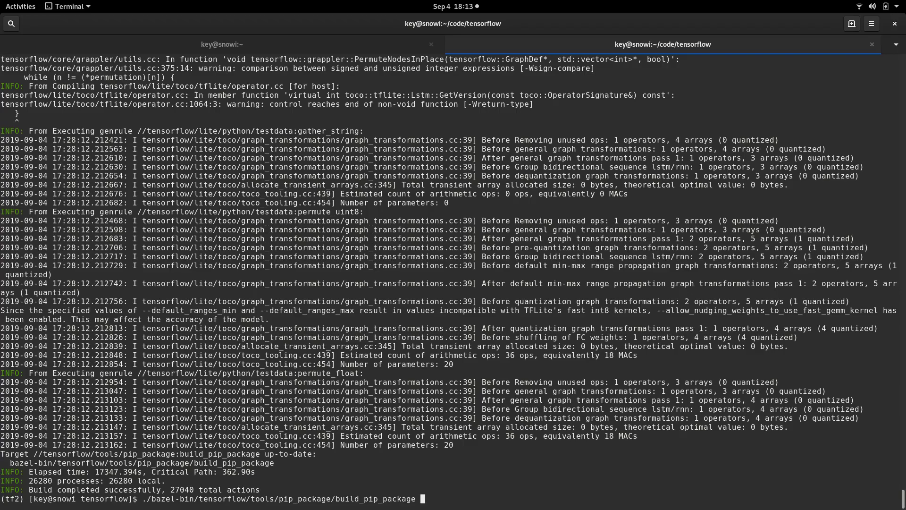
text(--)
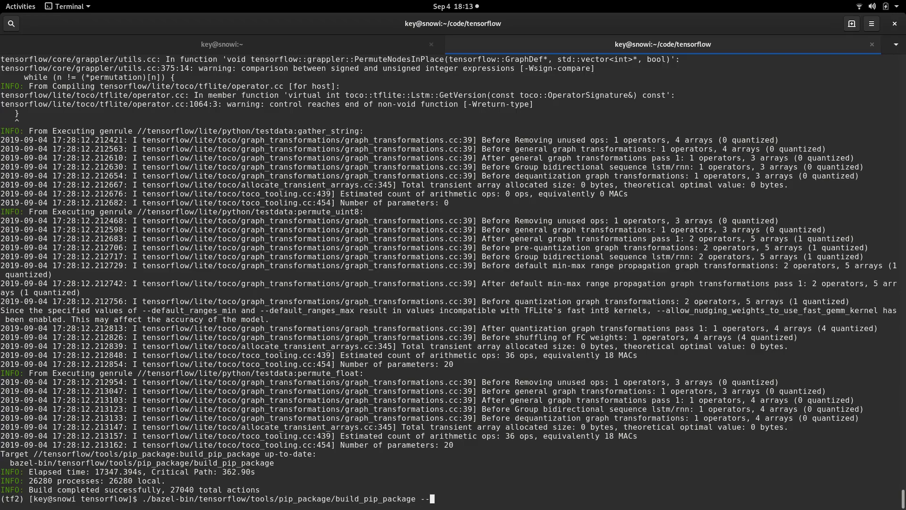
text(n)
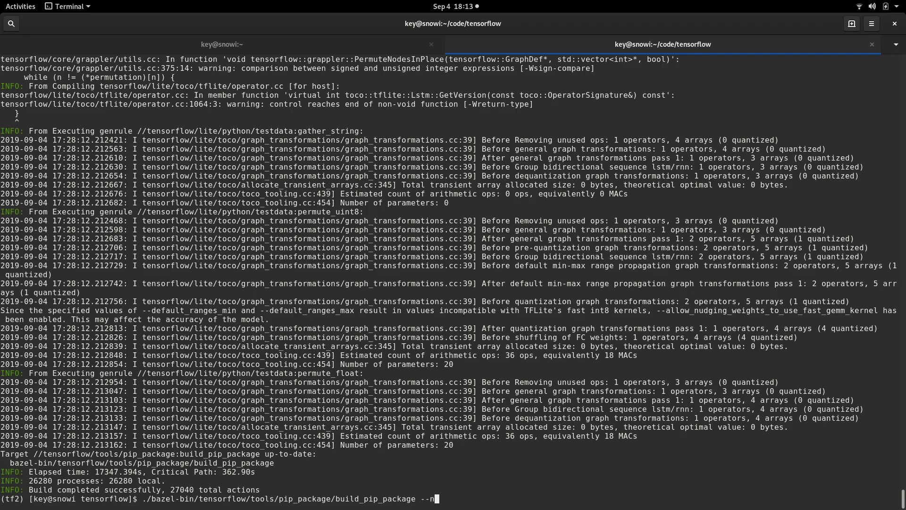
text(ightly)
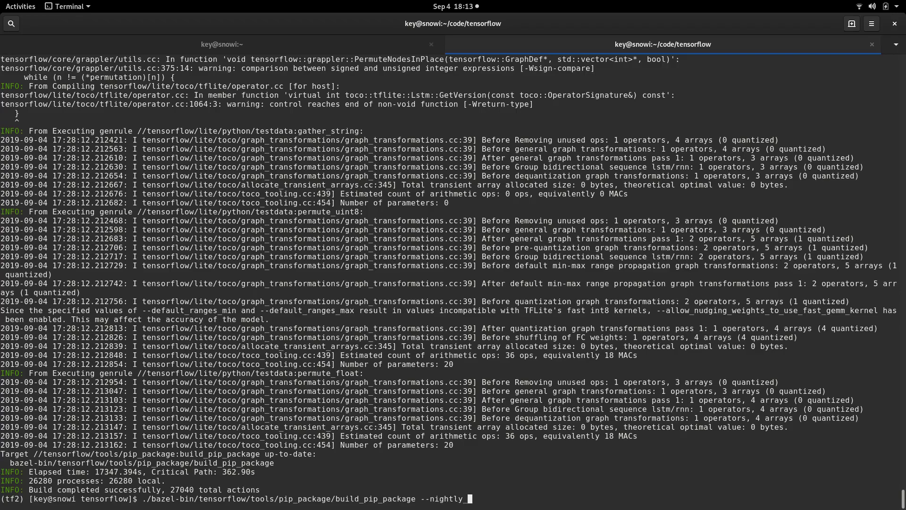
text(_flag)
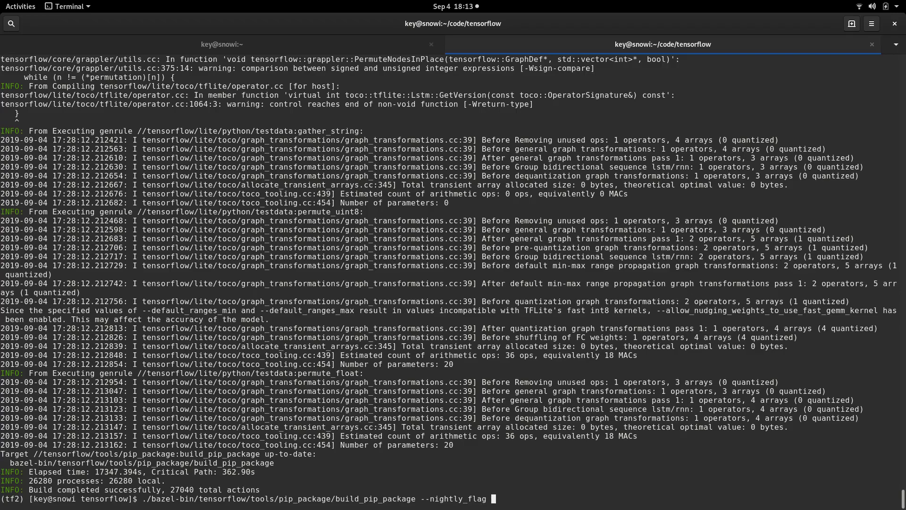
text(/tmp/ten)
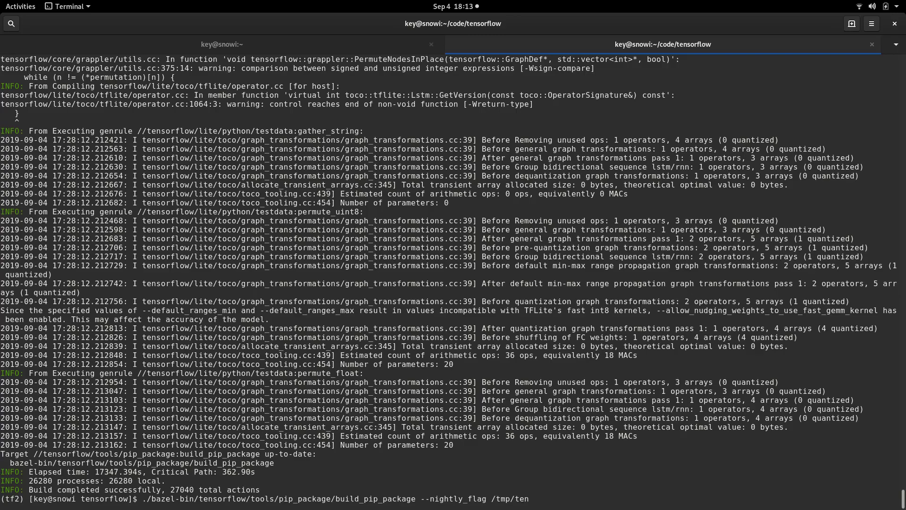
text(s)
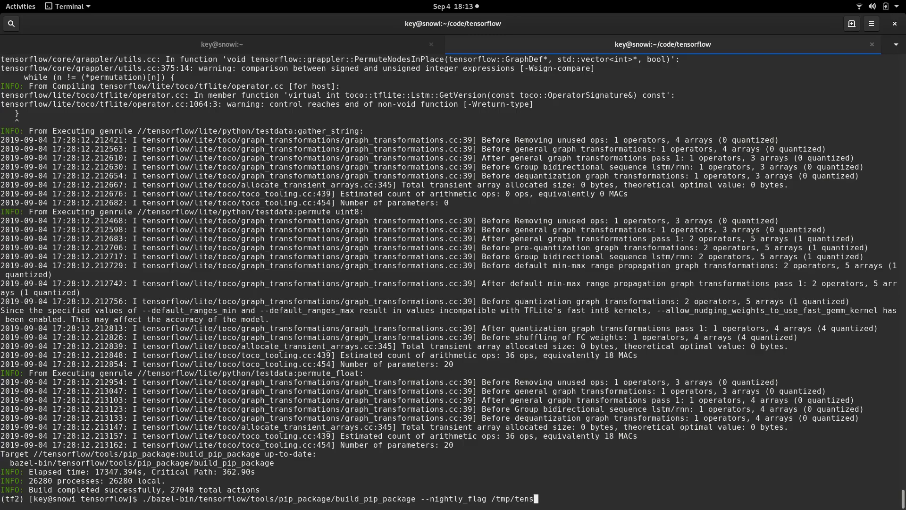
text(orflow)
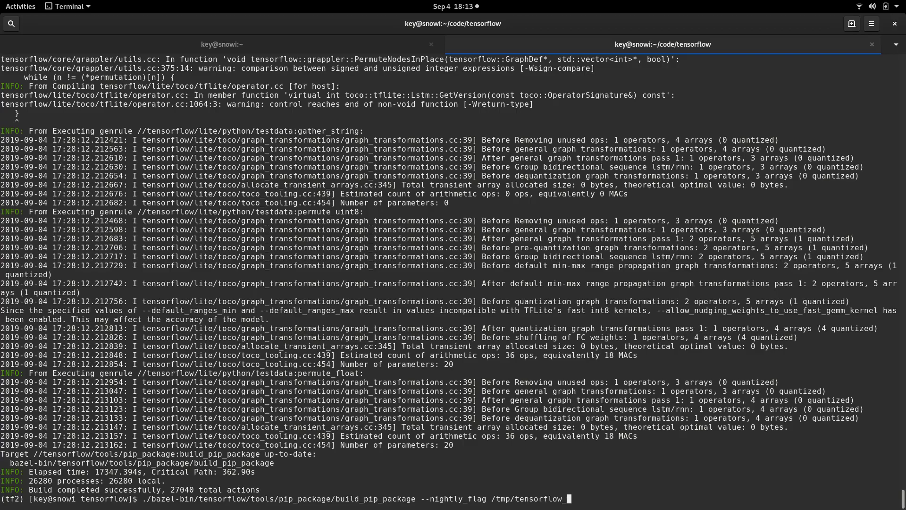
text(_pkg)
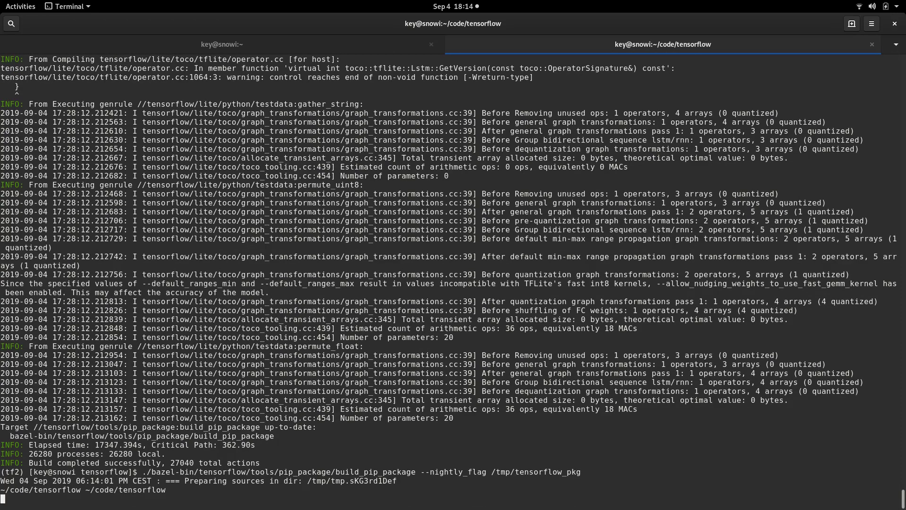
- Follow the wheel build output into /tmp/tensorflow_pkg, then begin a pip install command
scroll(down, 3)
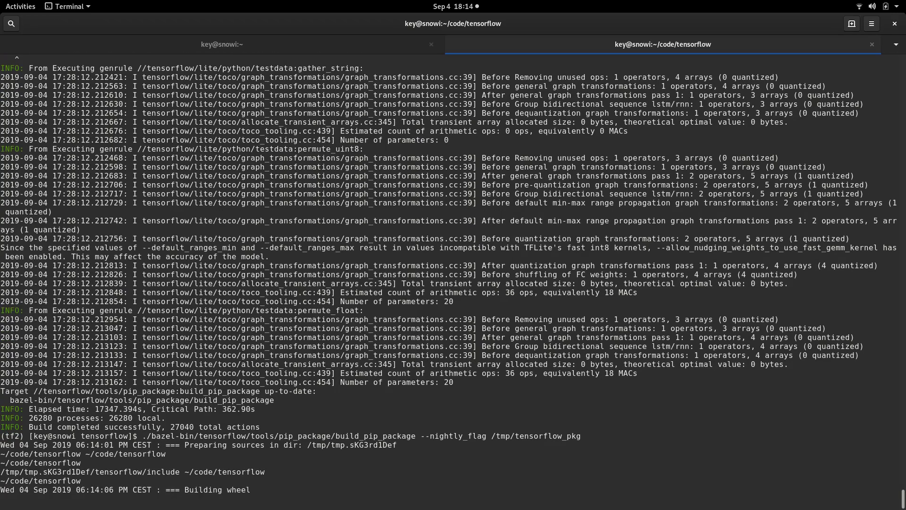
scroll(down, 3)
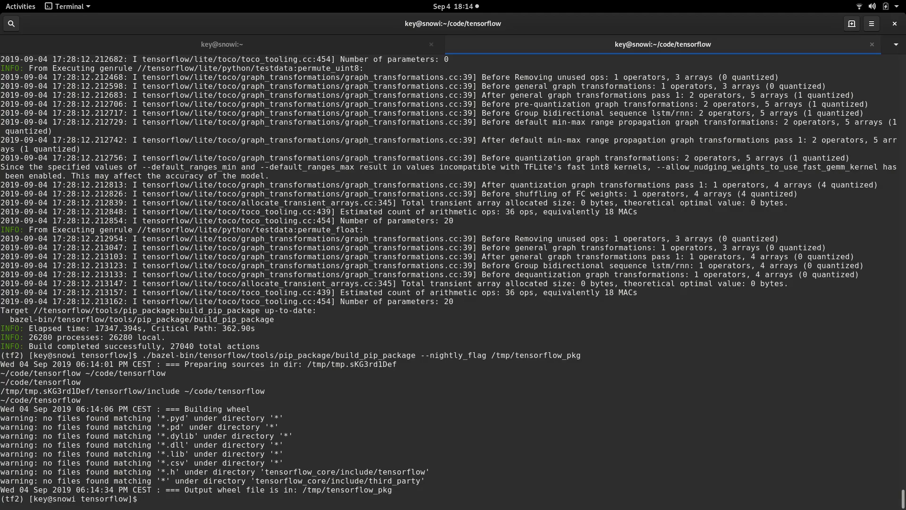
text(pip)
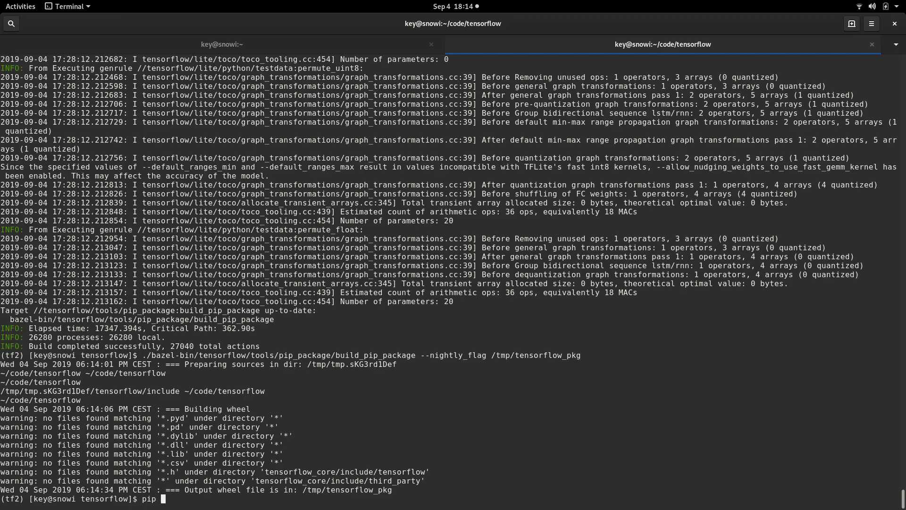
text(install)
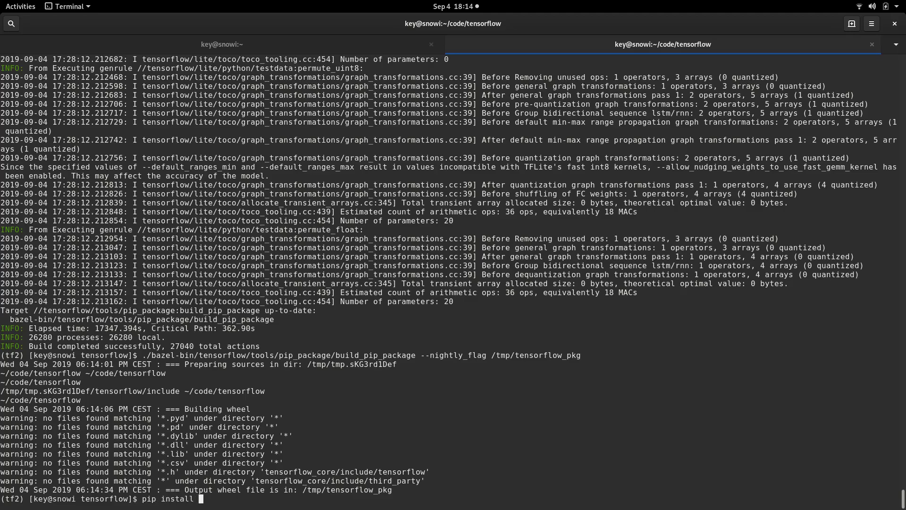
- Run pip install on /tmp/tensorflow_pkg/tf_nightly-1.14.0-cp37-cp37m-linux_x86_64.whl and review the failed output
text(/tmp/)
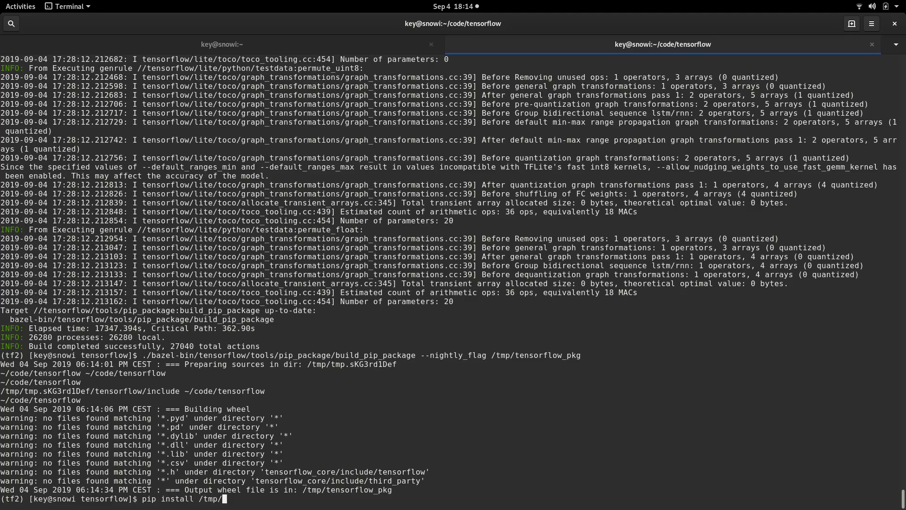
text(te)
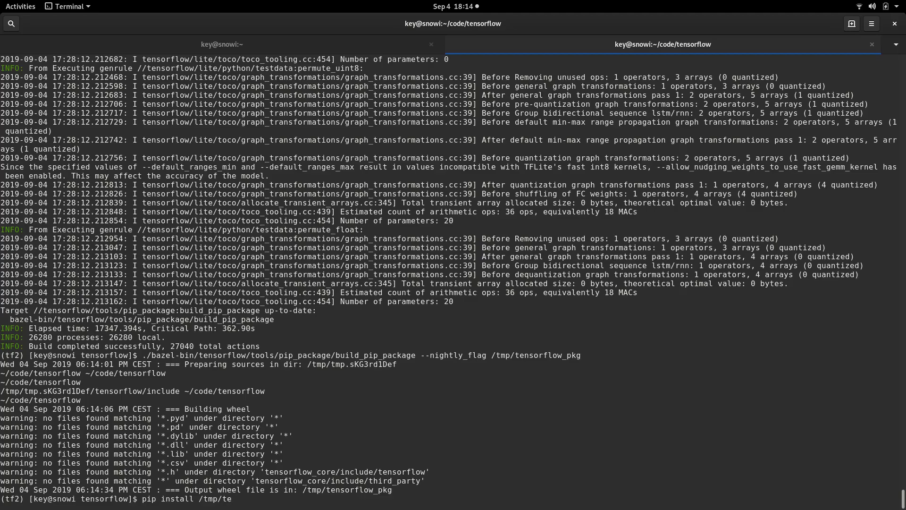
text(nsorflow_pkg/tf_nightly-1.14.0-cp37-cp37m-linux_x86_64.whl)
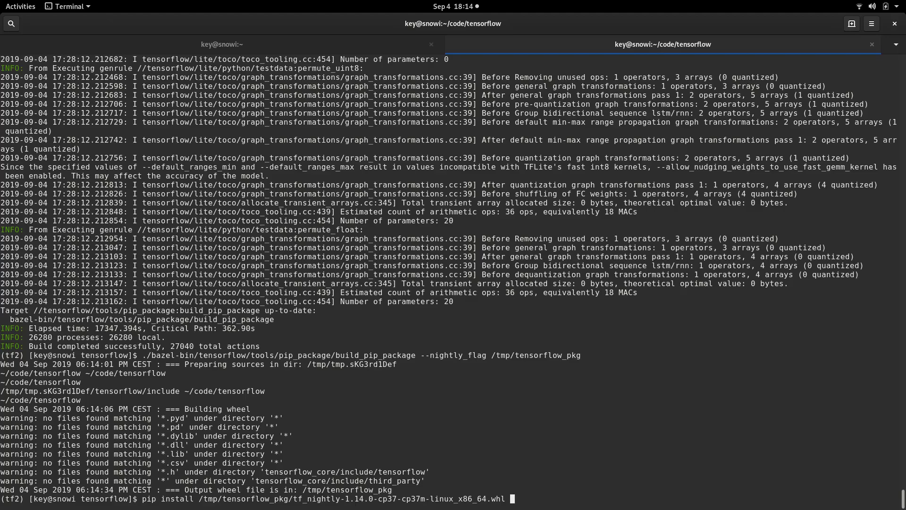
key(Return)
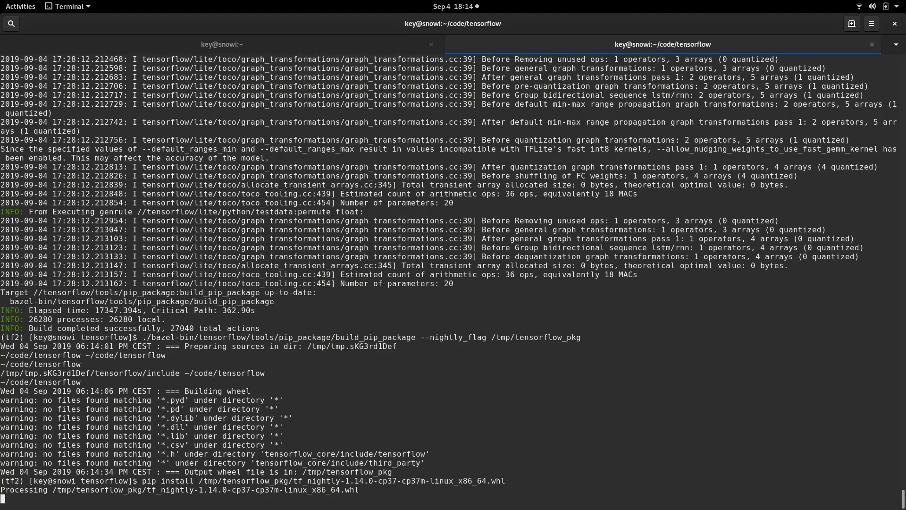
scroll(down, 3)
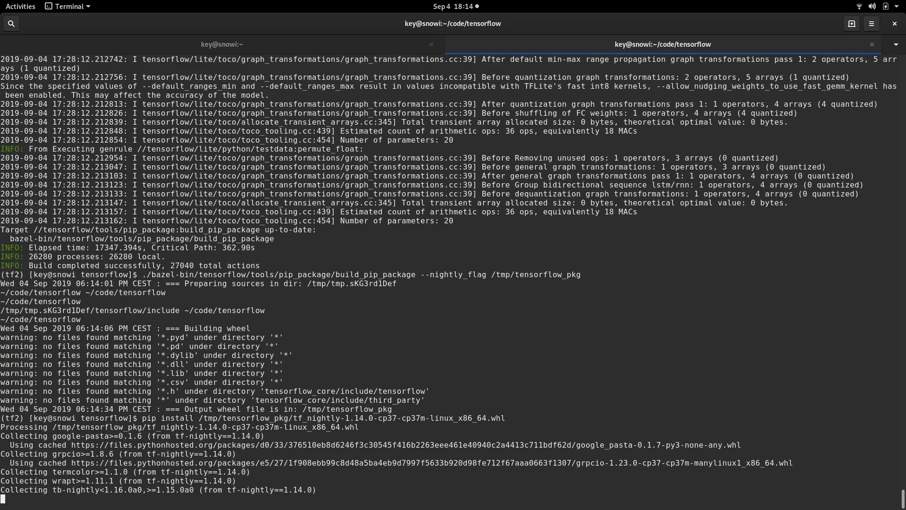
scroll(down, 3)
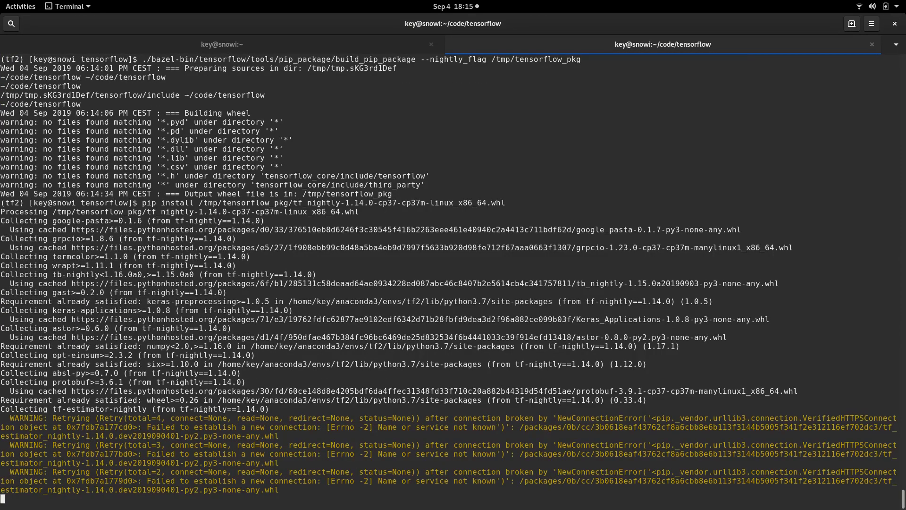
scroll(down, 3)
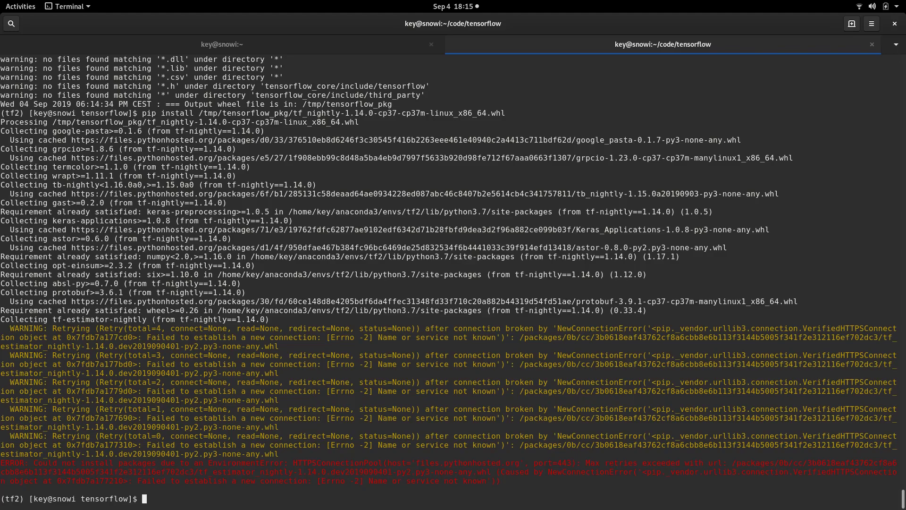
- Install tf_estimator_nightly with pip so tf-nightly 1.14.0 and its dependencies install successfully
text(p)
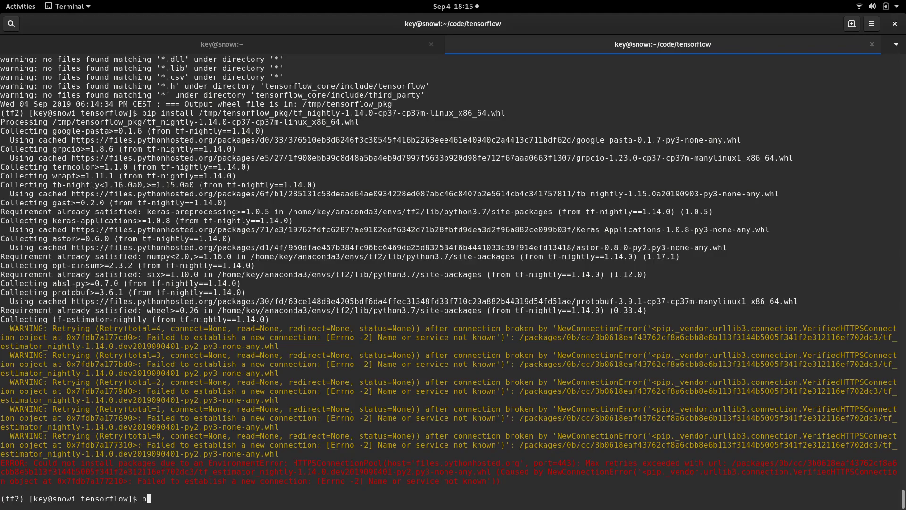
text(ip)
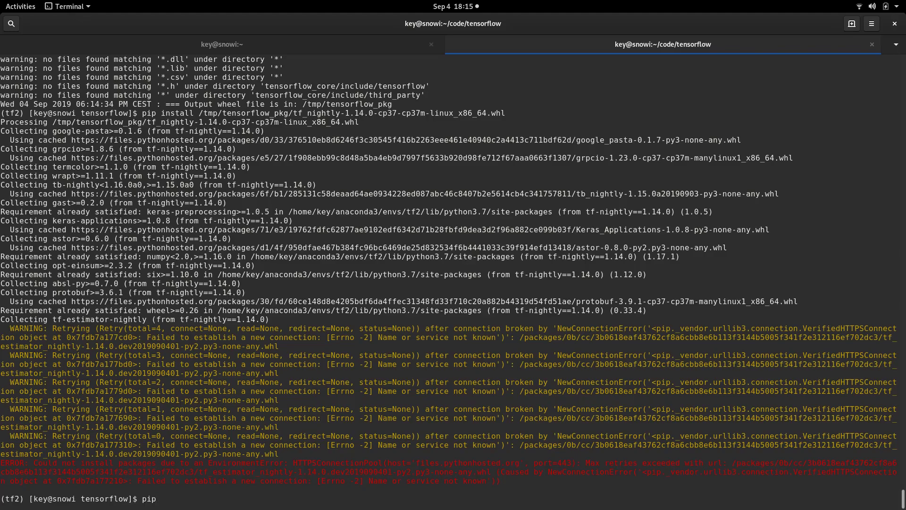
text(tf)
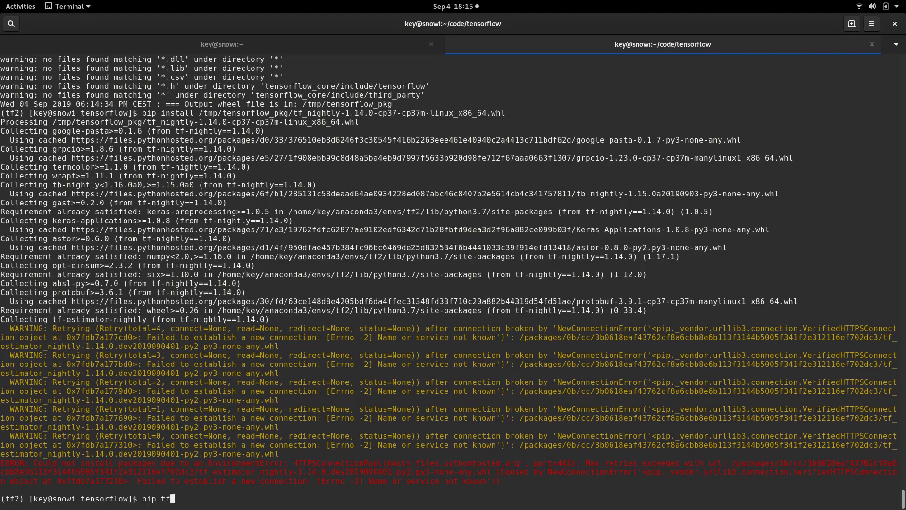
text(estim)
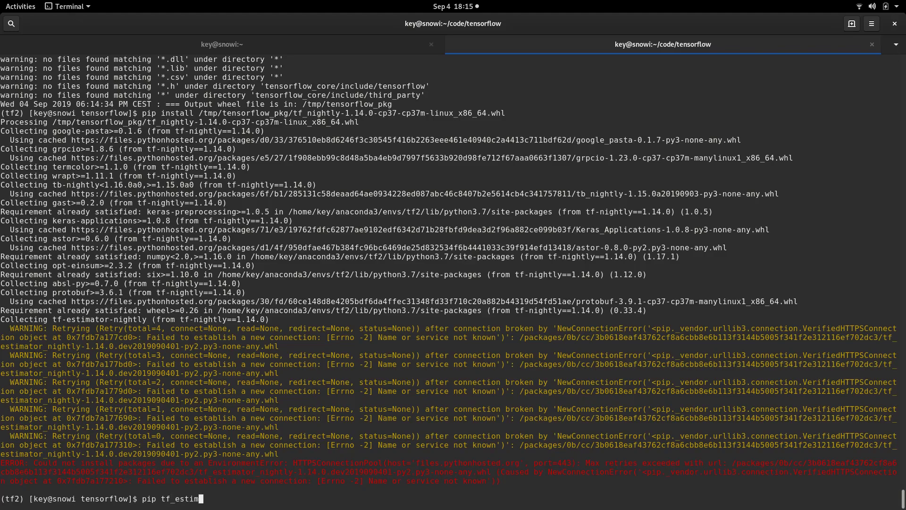
text(ator)
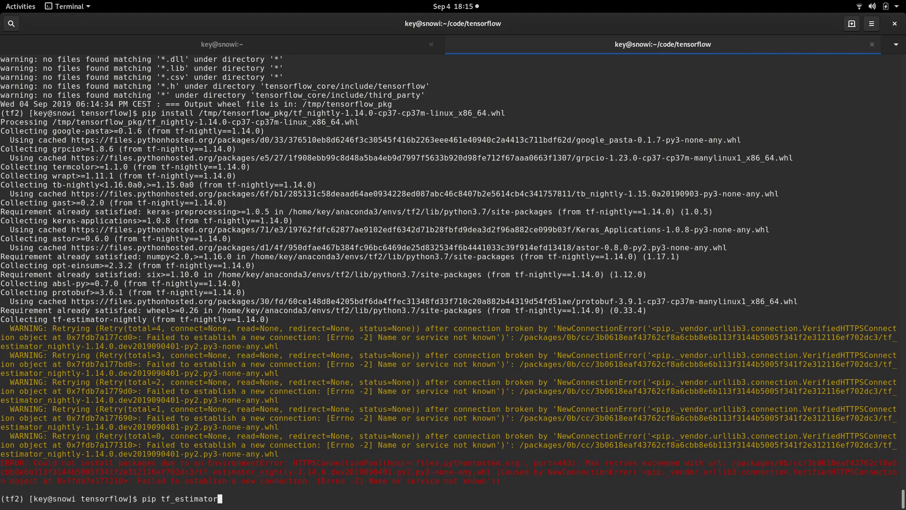
text(_nightly)
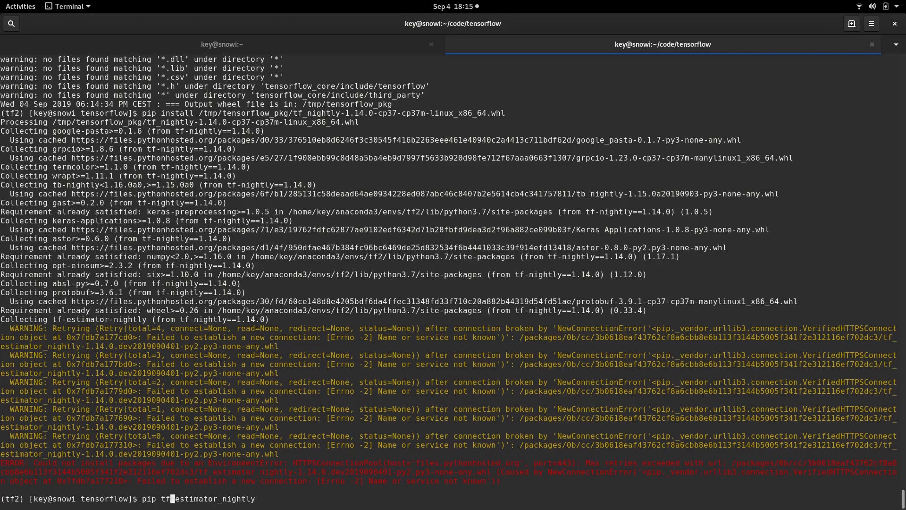
text(install)
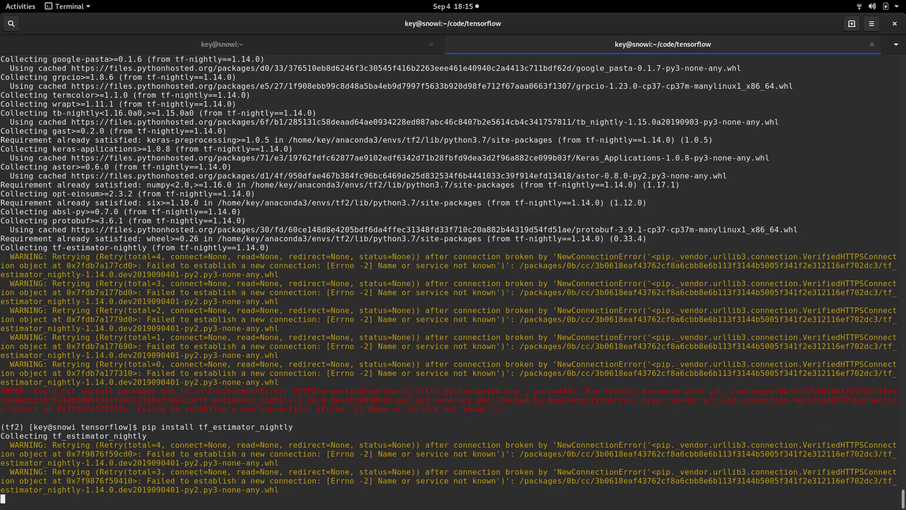
scroll(down, 3)
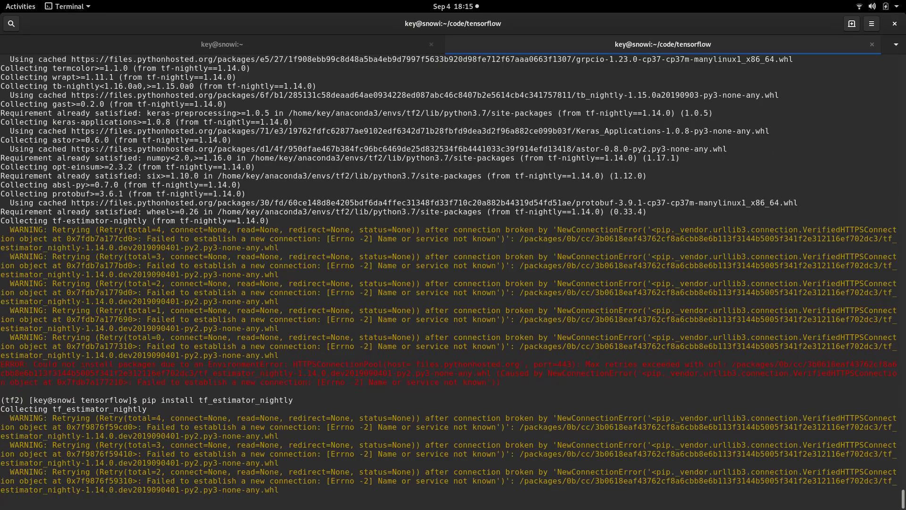
scroll(down, 3)
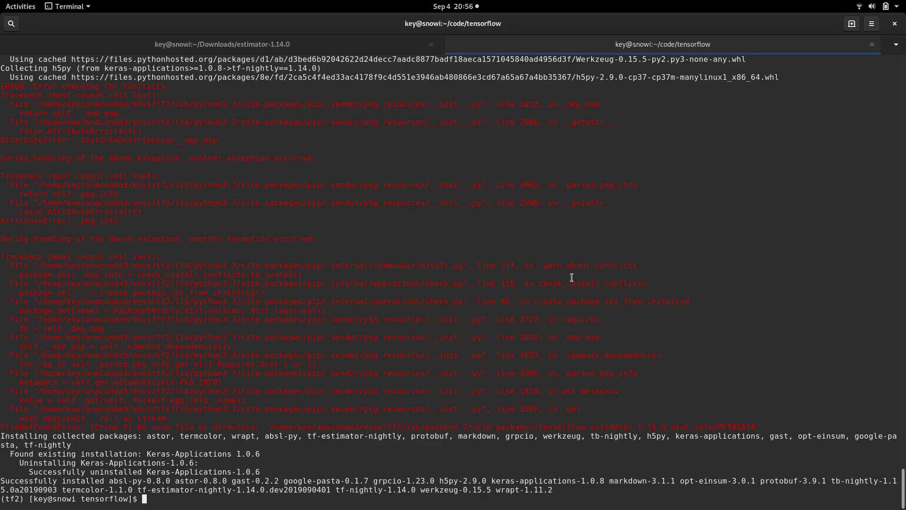
- Abandon the retyped wheel install command and list the tf2 environment's packages with pip list
text(pip install /tmp/tensorflow_pkg/tf_nightly-1.14.0-cp37-cp37m-linux_x86_64.whl)
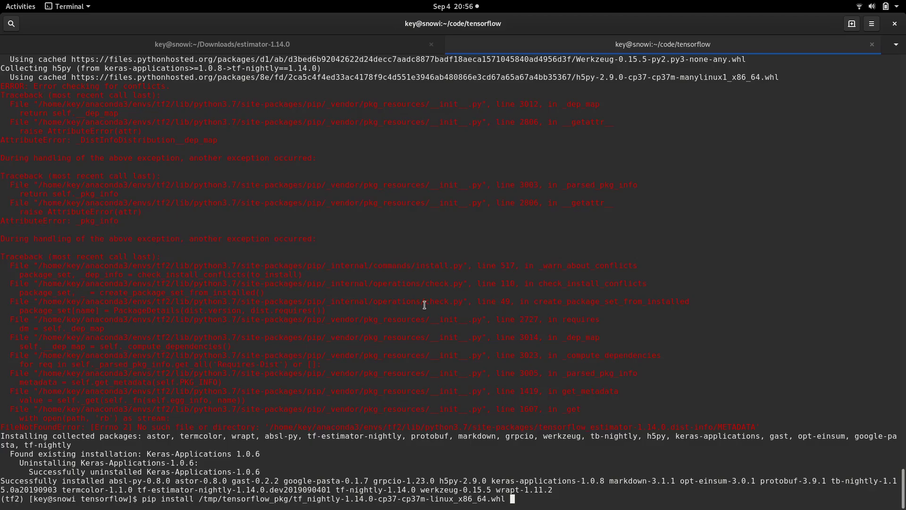
key(Return)
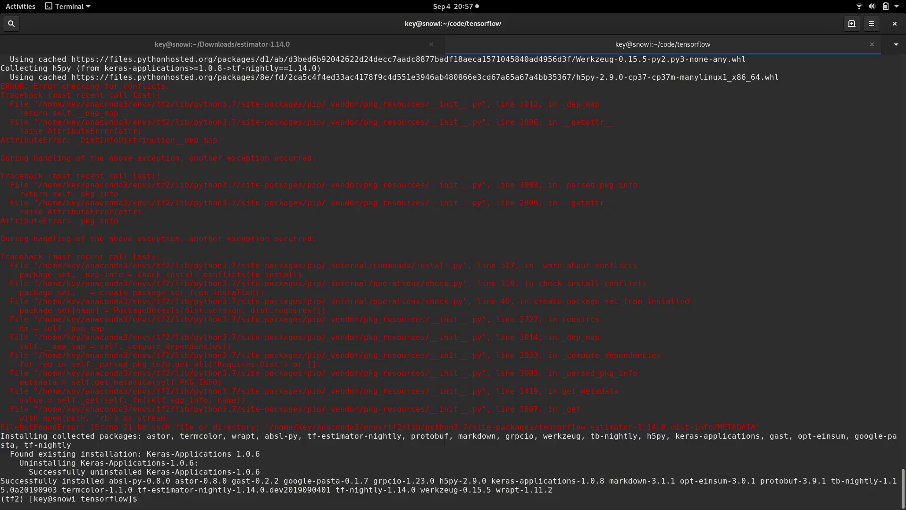
text(pip list)
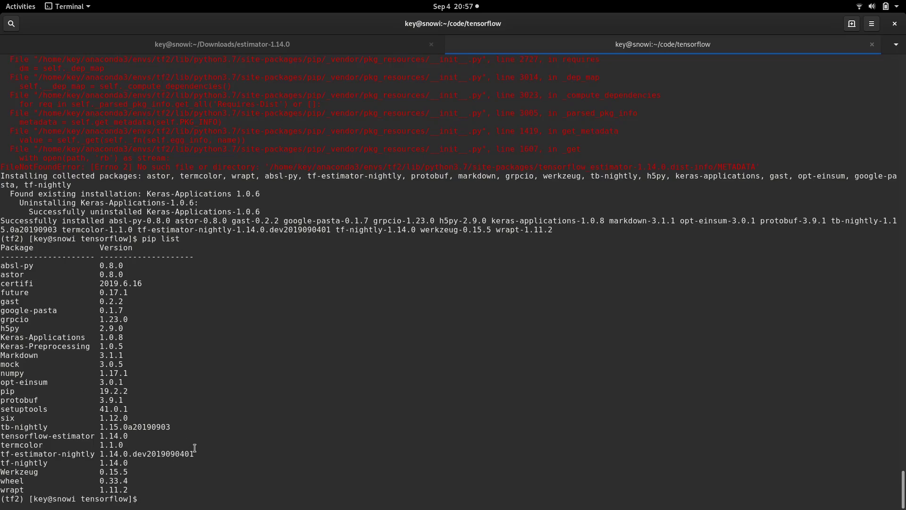
- Start Python in the source directory and run import tensorflow as tf, hitting the ImportError
text(py)
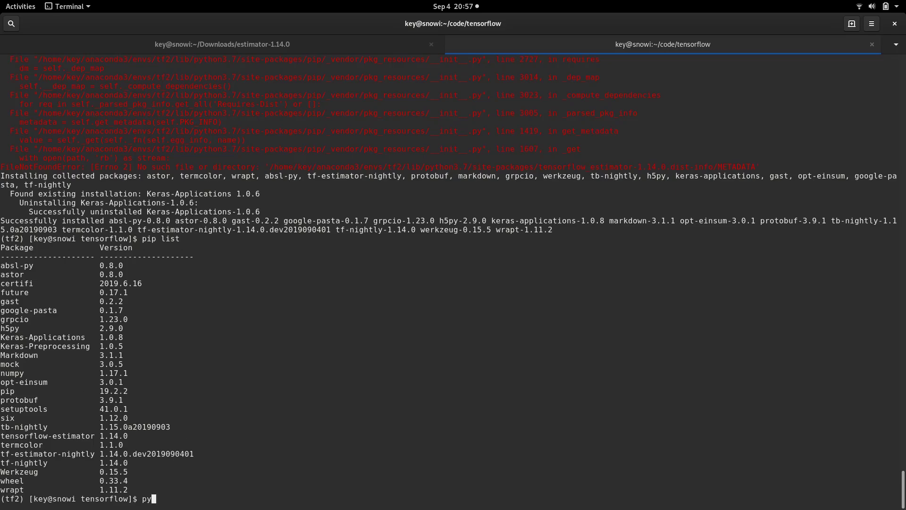
text(tho)
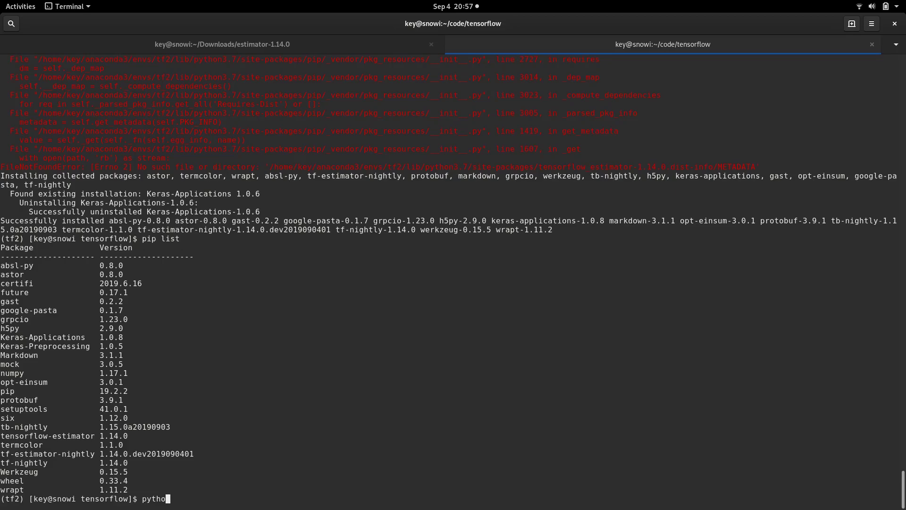
key(Return)
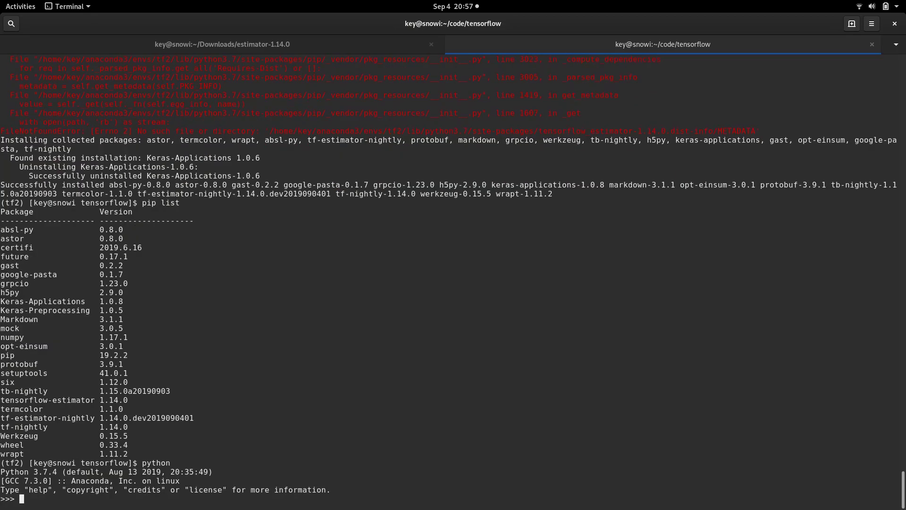
text(import)
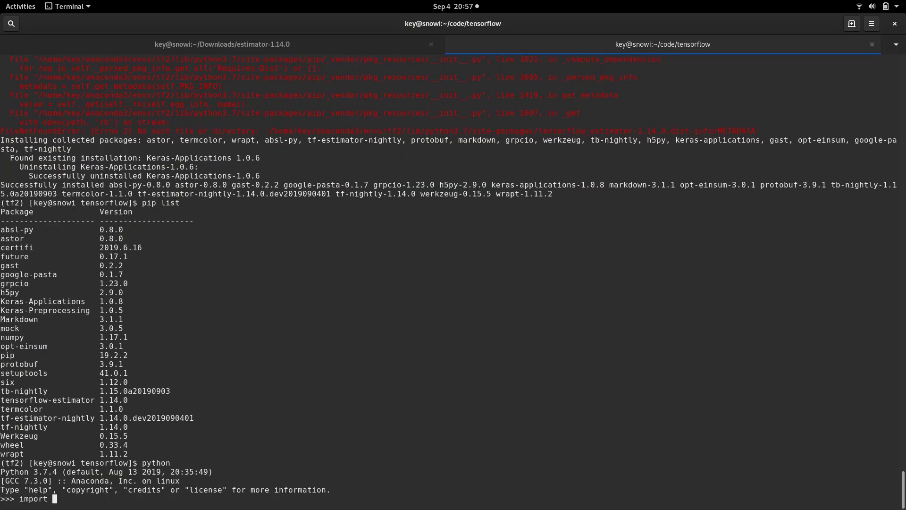
text(tensorflow as)
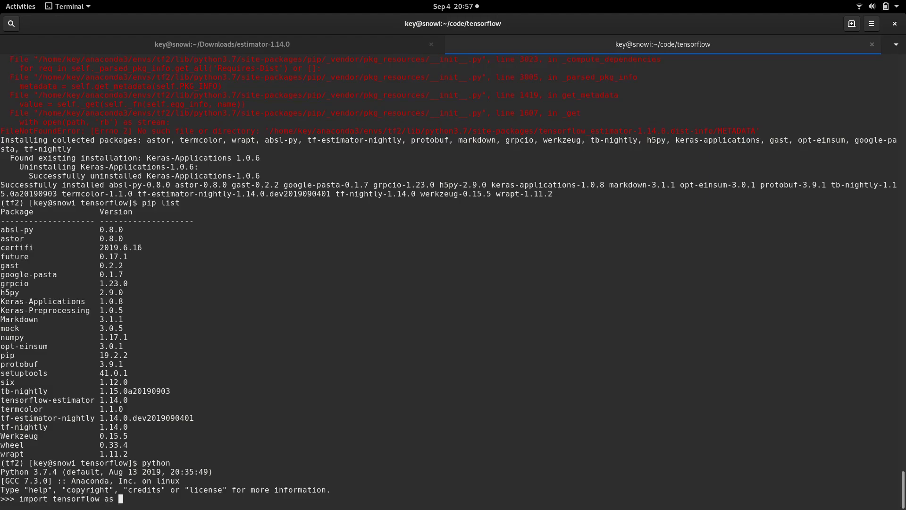
key(Return)
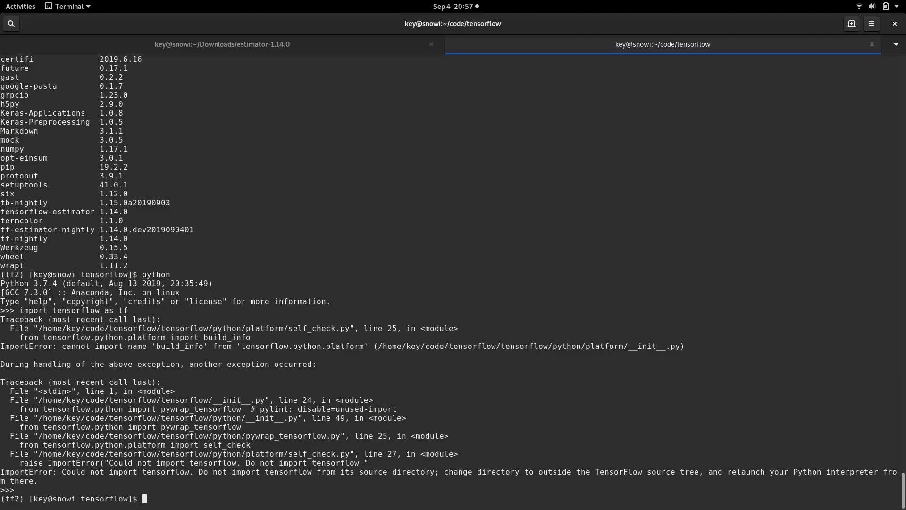
- Change to /tmp, start Python and import tensorflow as tf without errors
text(cd)
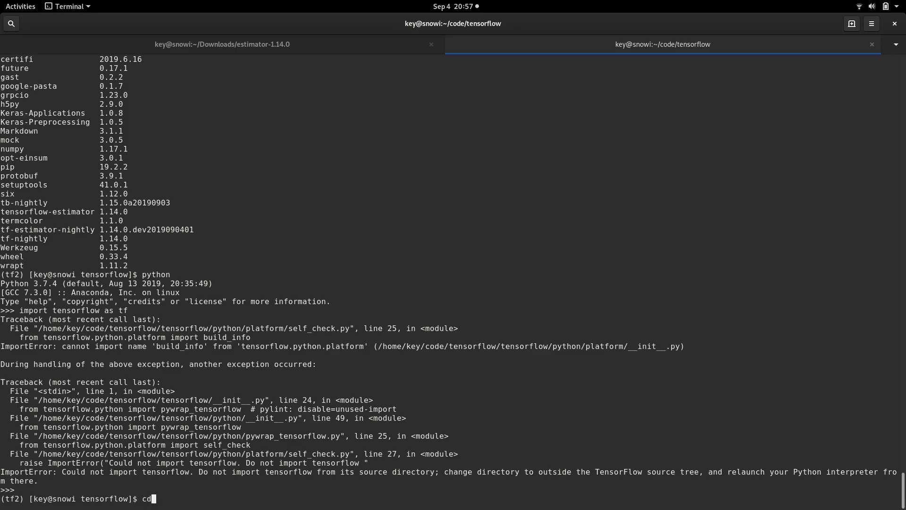
text(/tmp/)
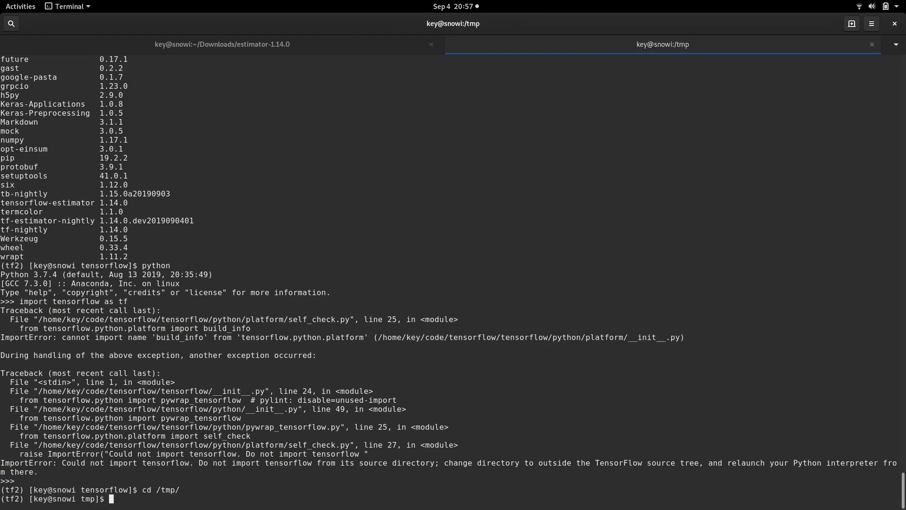
text(cd /tmp/)
text(python)
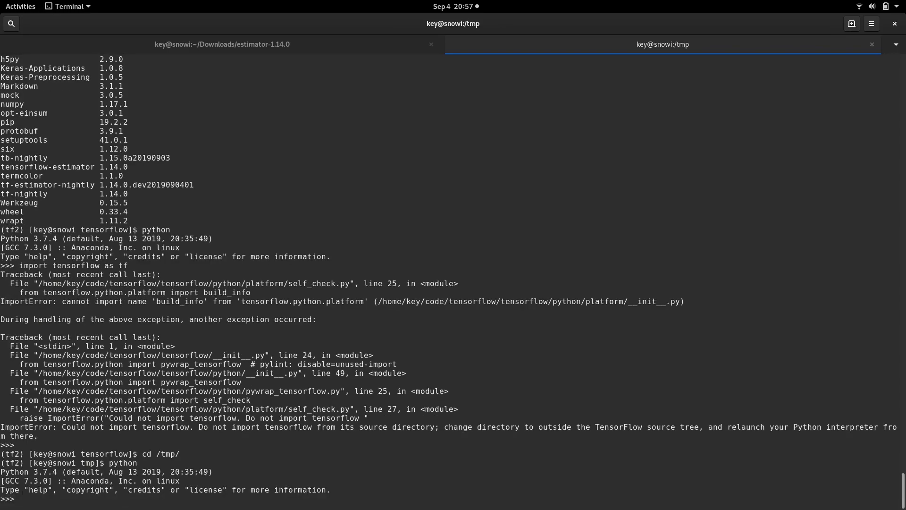
text(import ten)
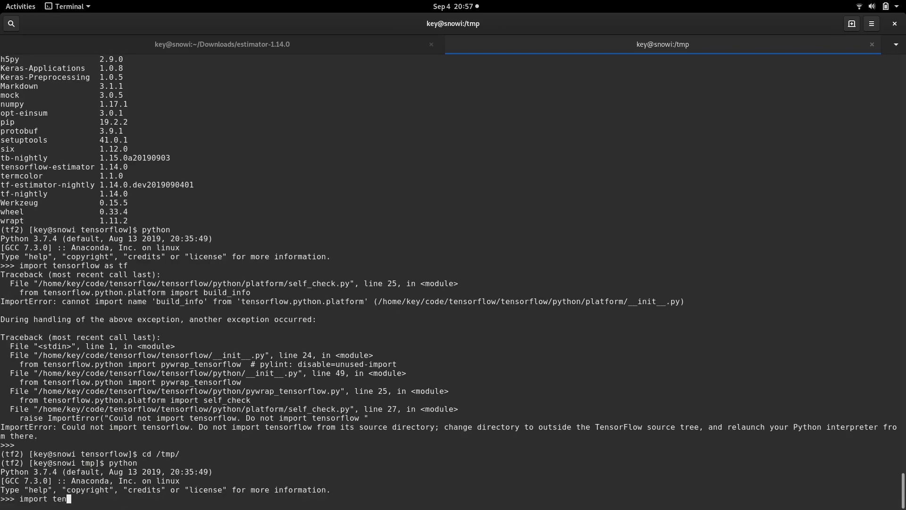
text(orflow as tf)
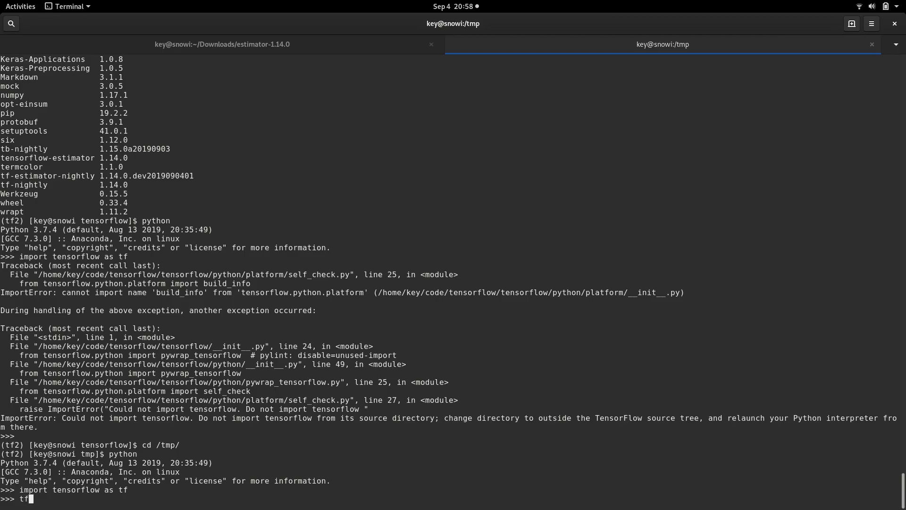
- Enter tf.executing_eagerly() at the Python prompt
text(.executing_eag)
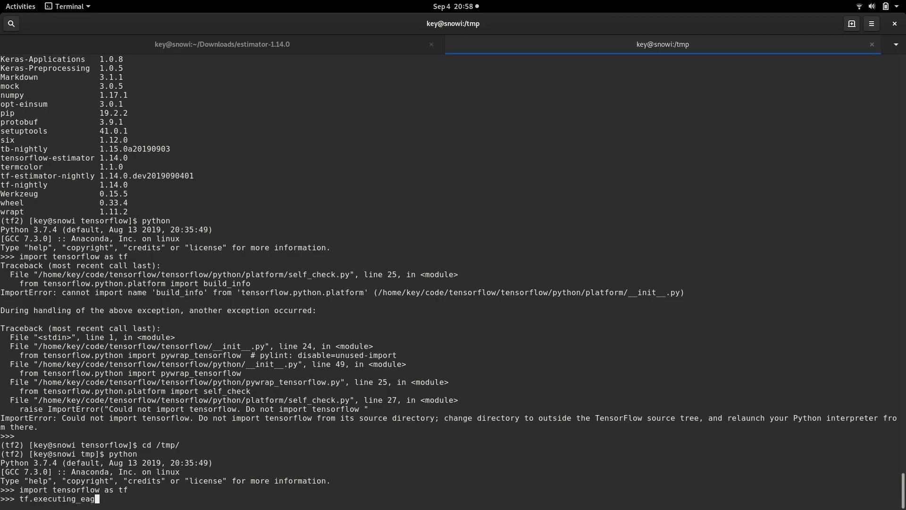
text(erly())
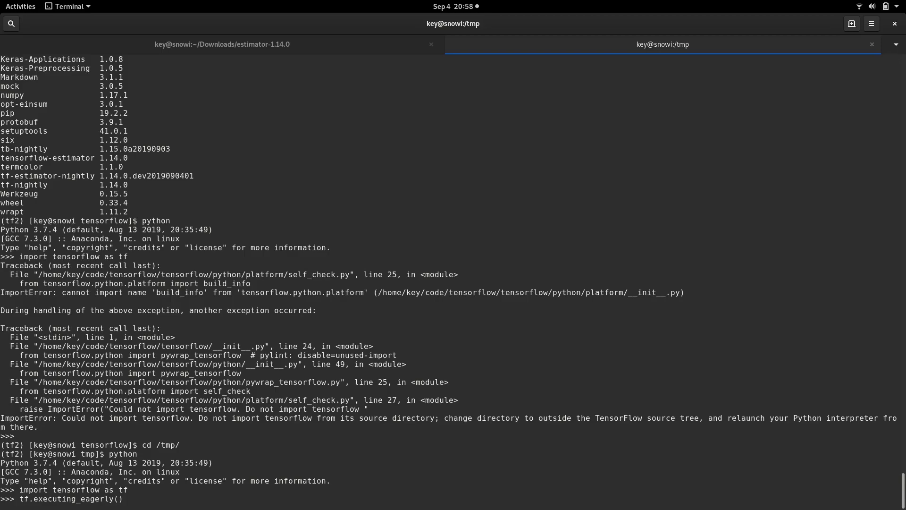